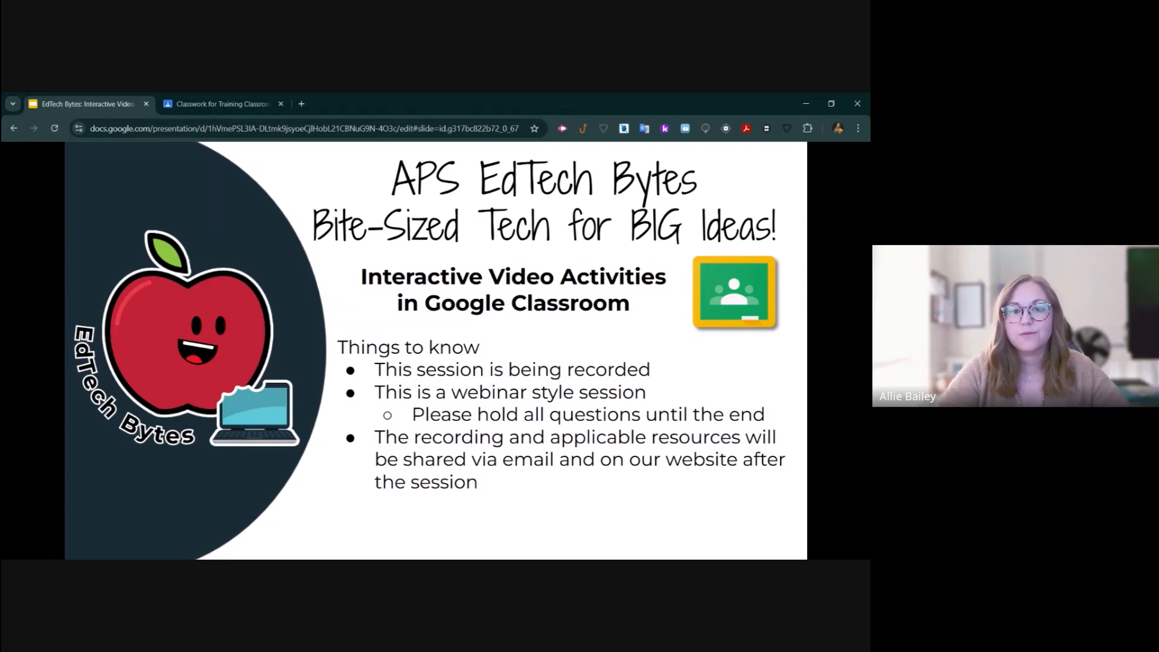
- Show the Training Classroom classwork with the navigation sidebar expanded
left_click(220, 104)
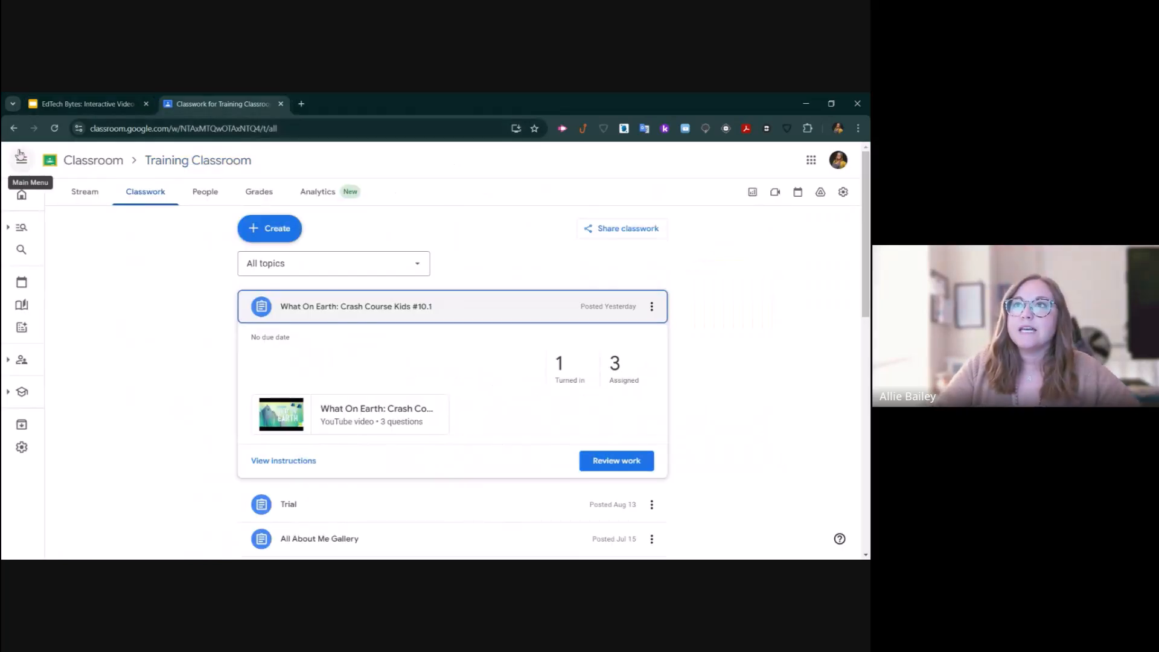
left_click(20, 160)
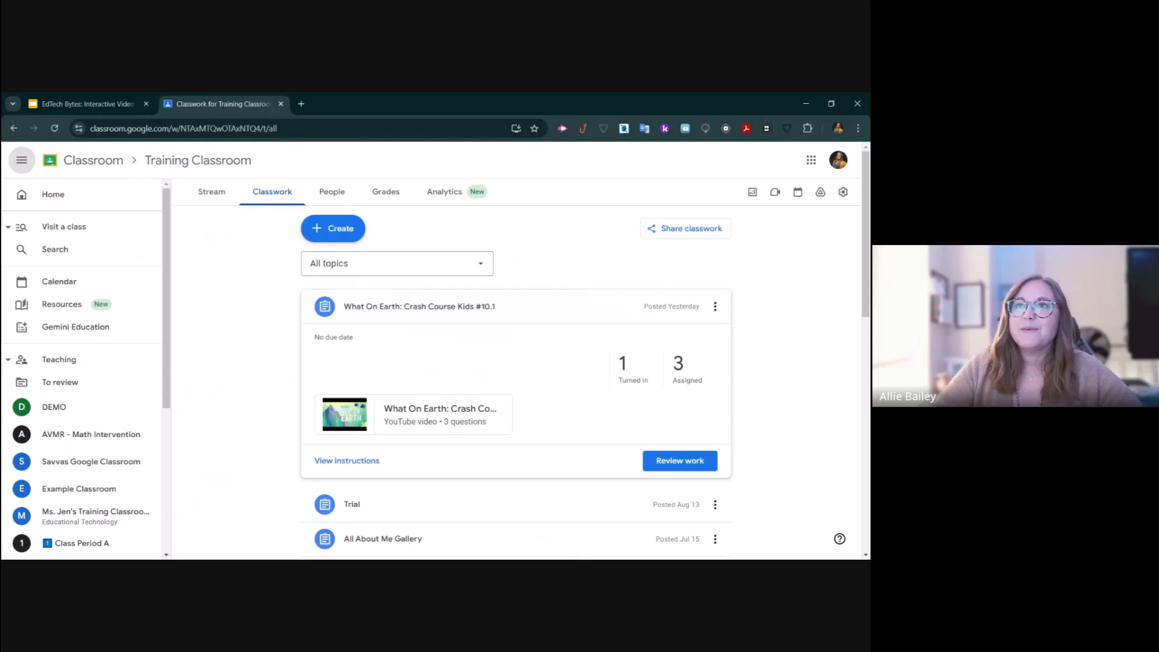
mouse_move(37, 306)
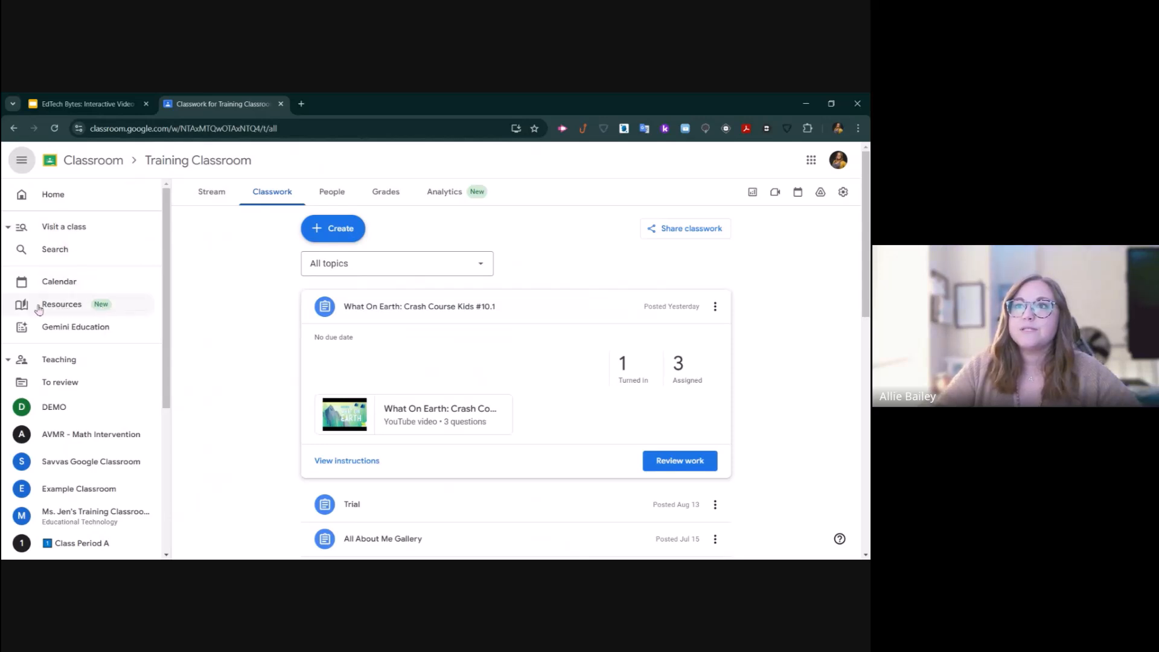
- Go to the Resources library, start a new video activity, then back out of the YouTube search
left_click(61, 304)
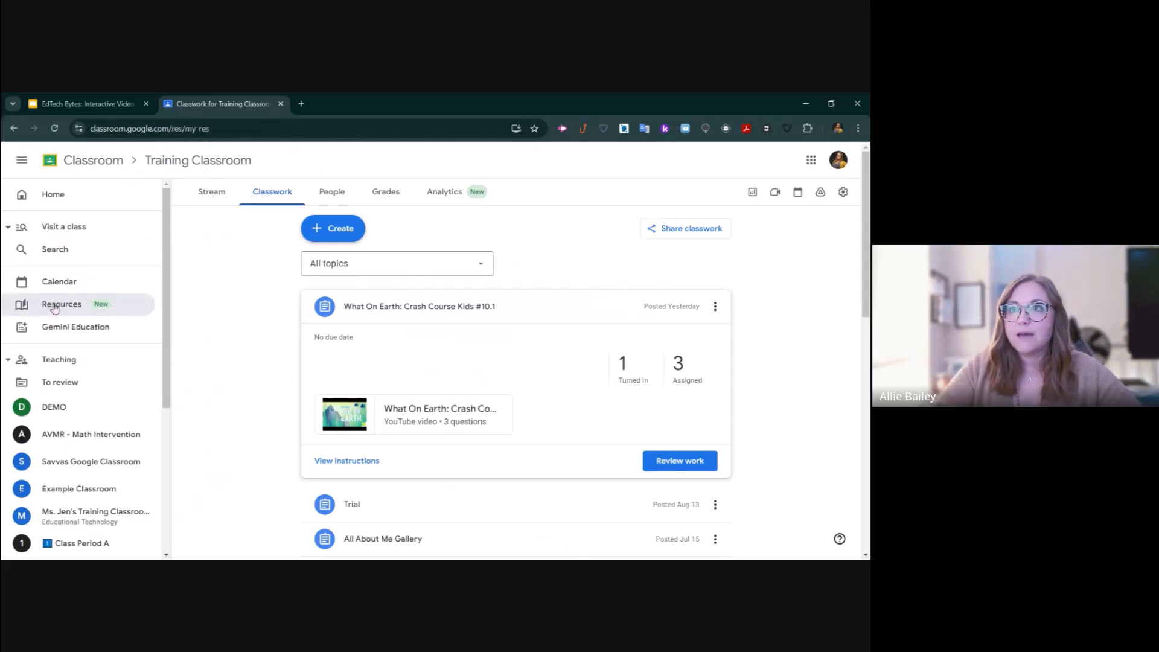
left_click(62, 304)
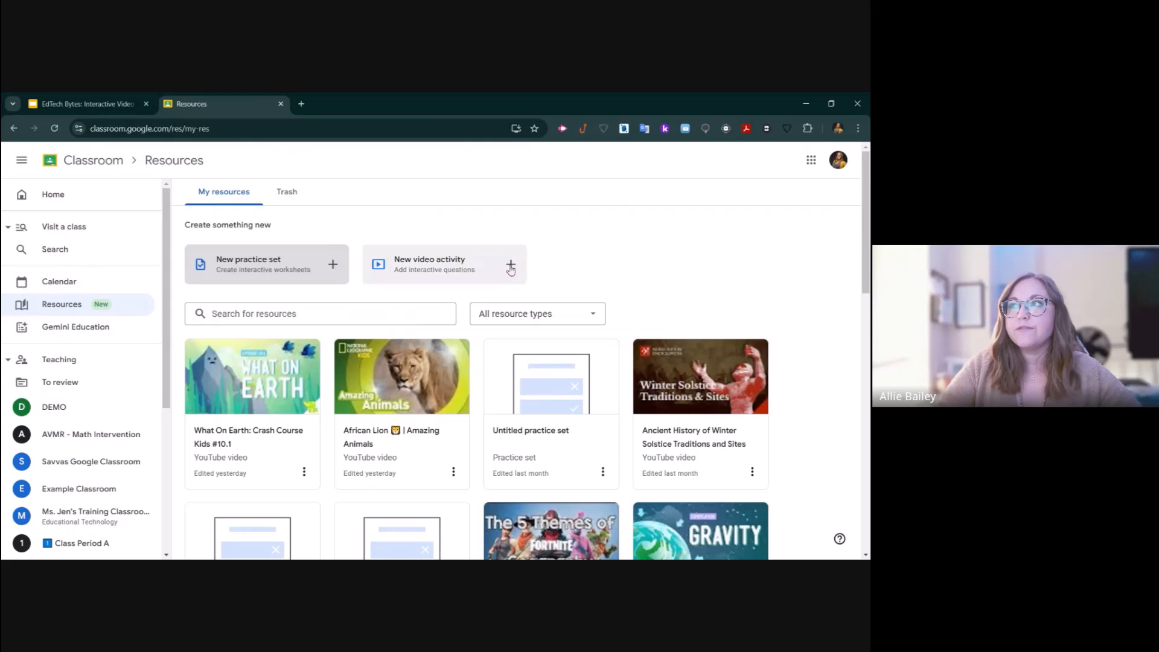
left_click(511, 265)
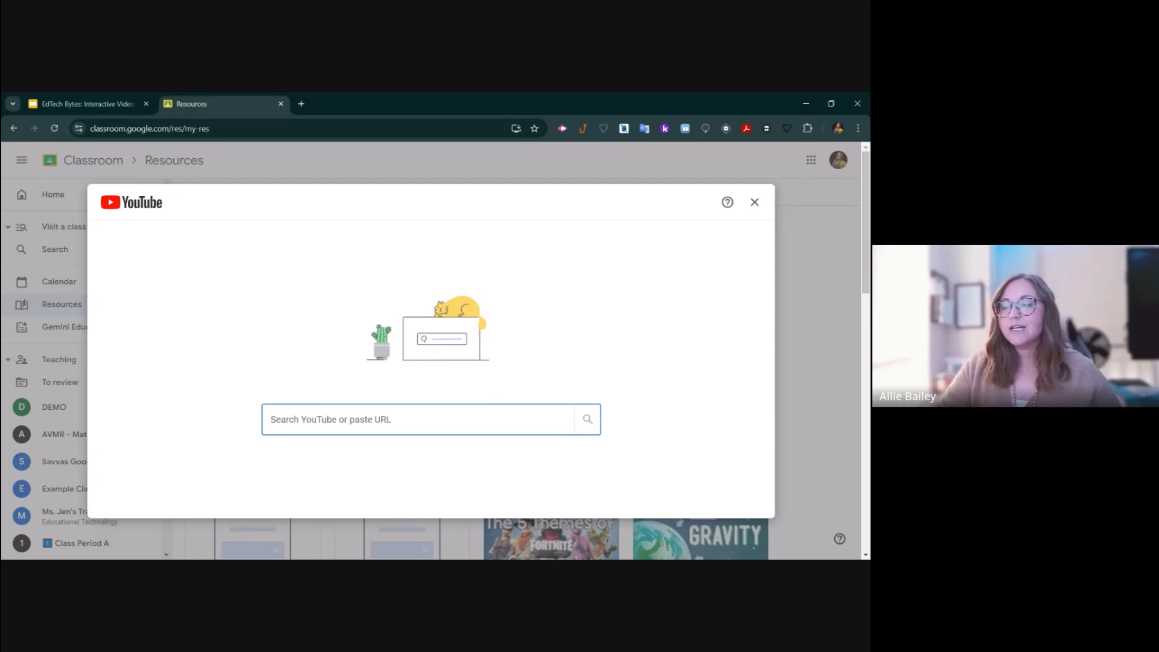
left_click(755, 202)
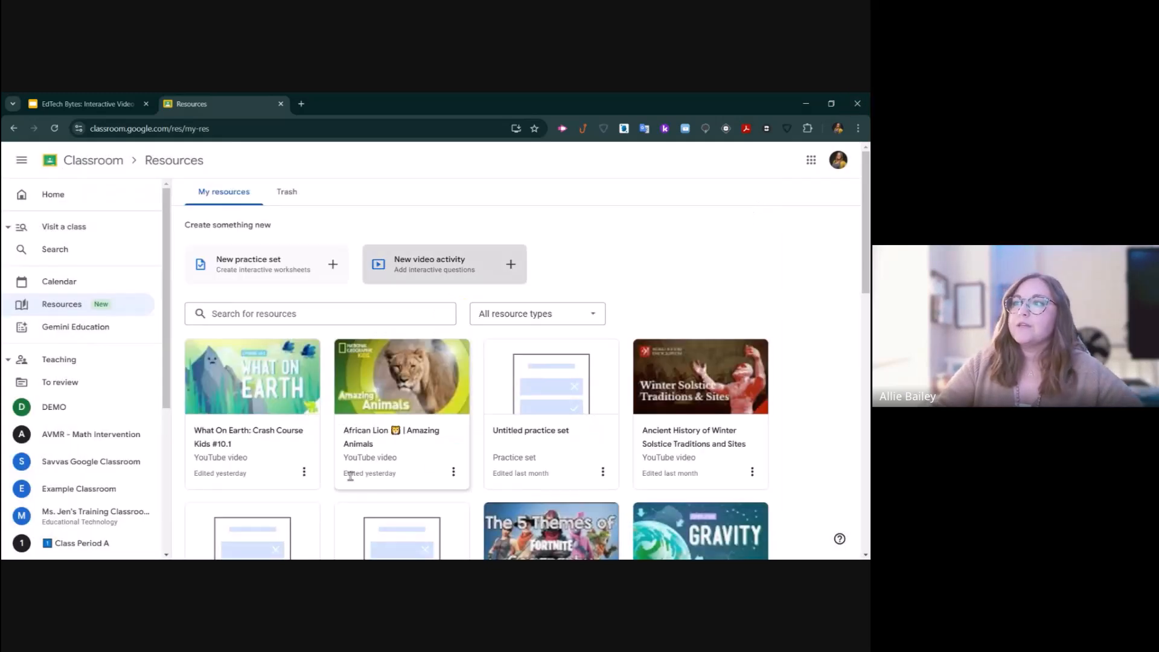
- Bring up the What On Earth: Crash Course Kids #10.1 video activity and review its timeline
left_click(252, 376)
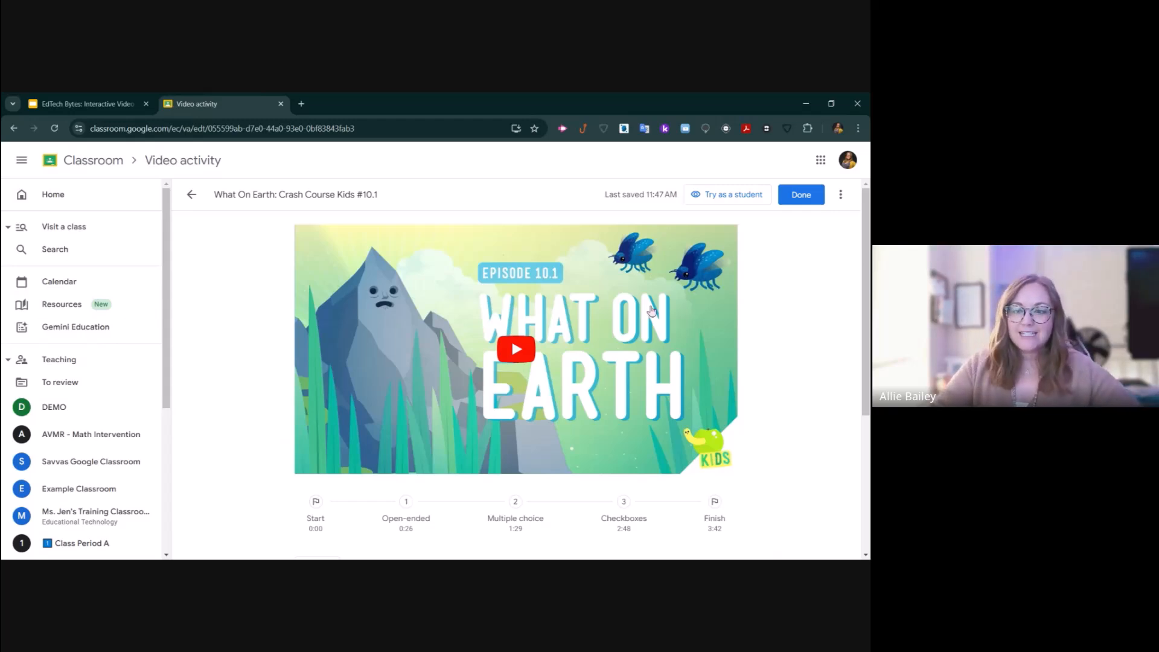
scroll("down", 3)
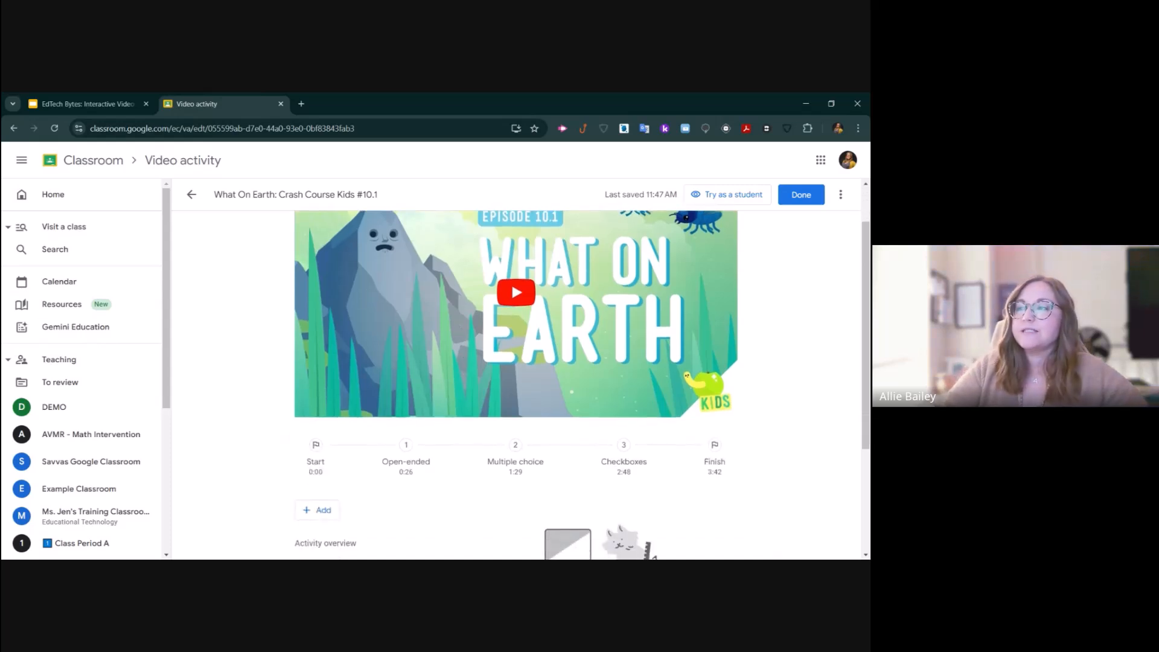
scroll("down", 3)
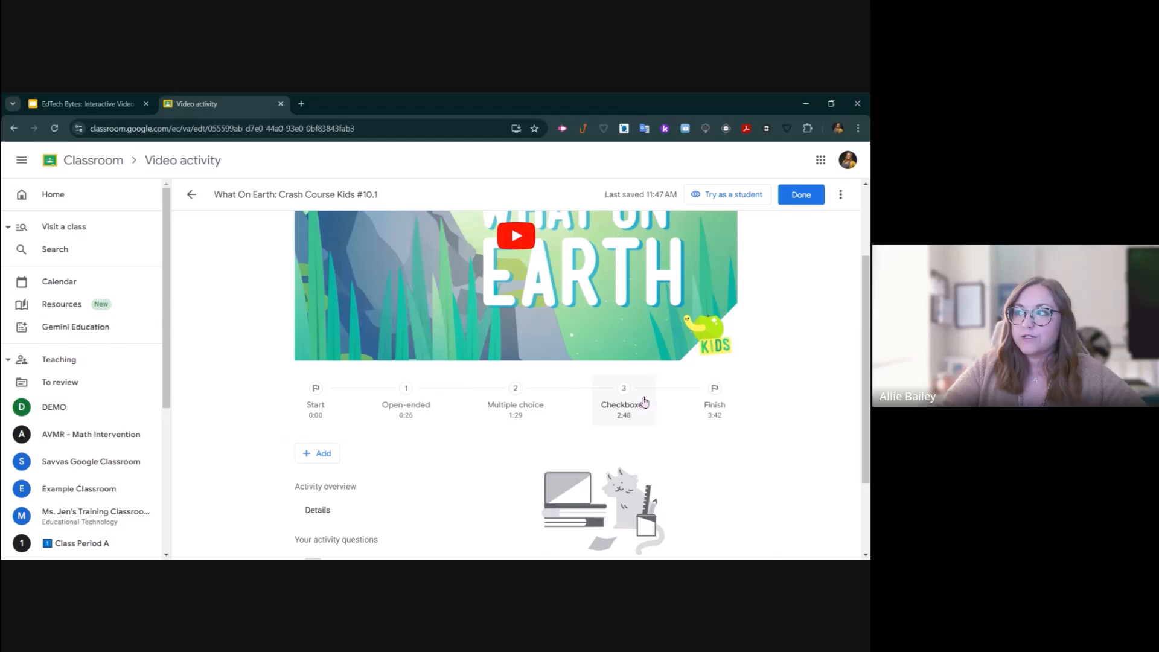
mouse_move(425, 433)
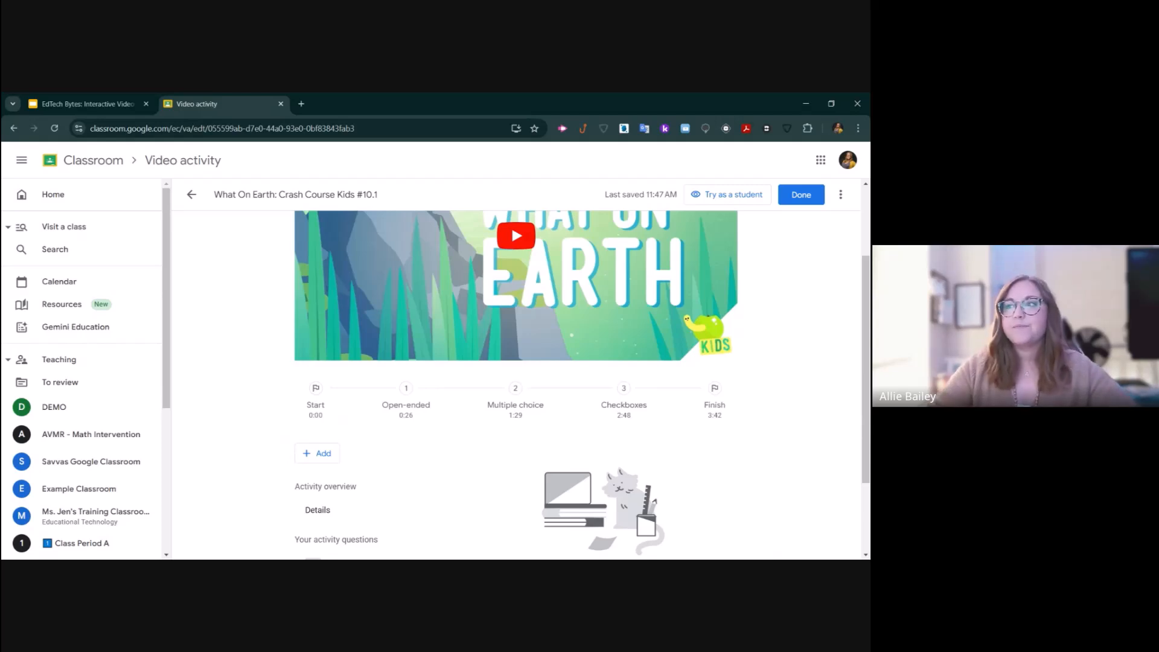
- Peek at the available question types, dismiss them and collapse the sidebar
left_click(316, 453)
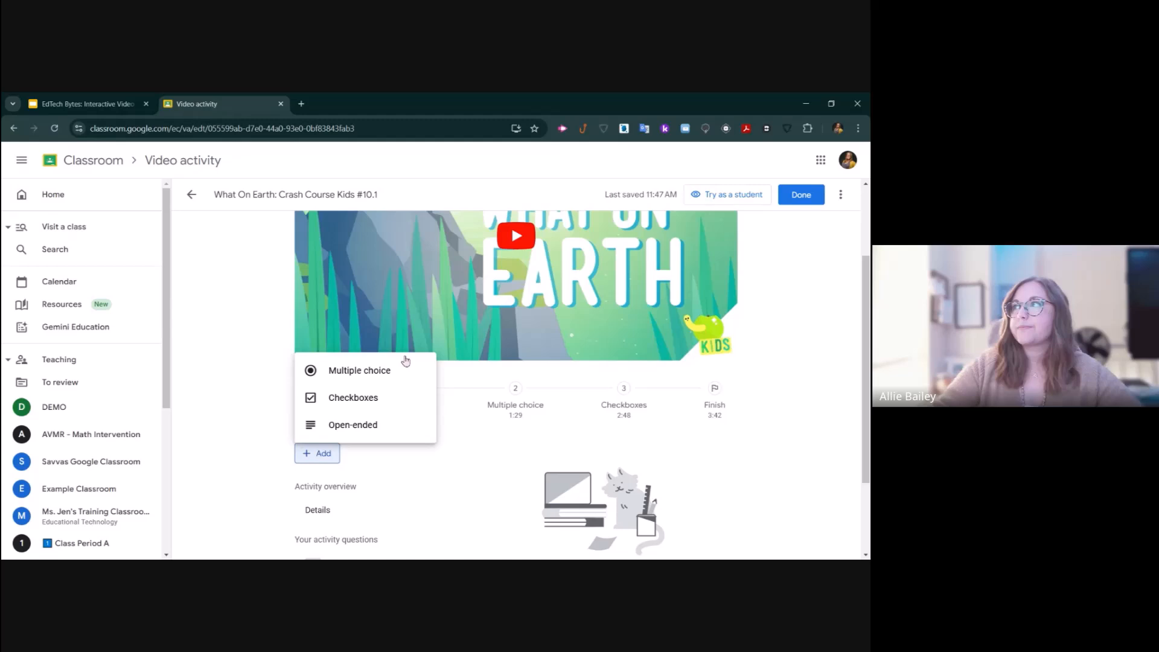
left_click(353, 425)
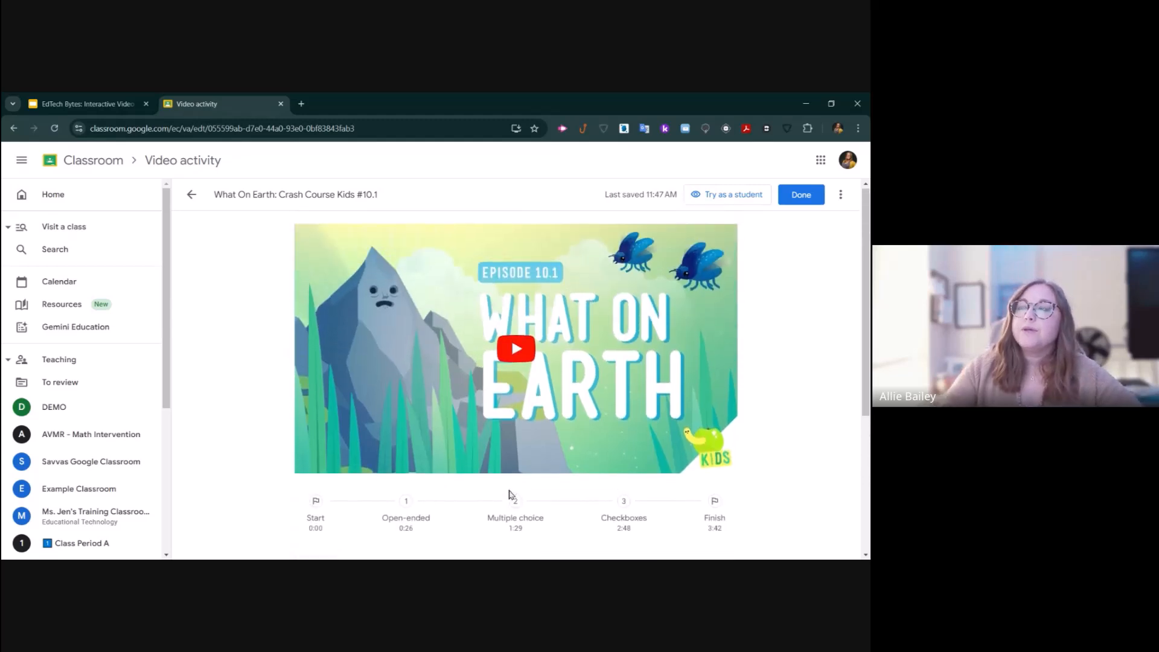
left_click(515, 501)
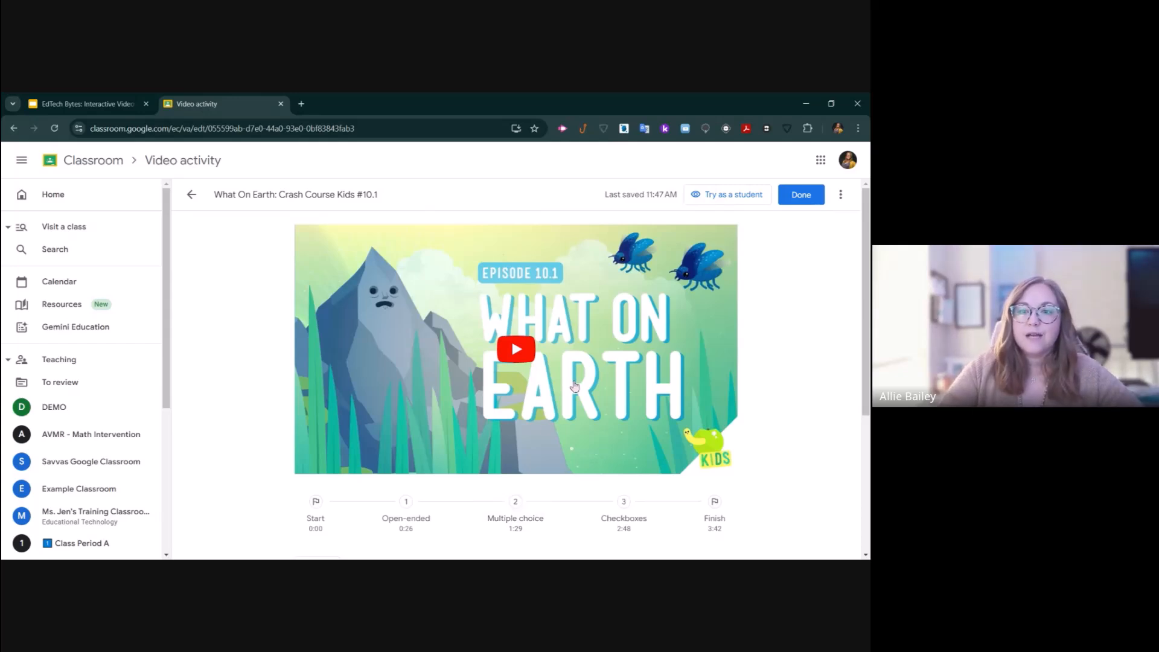
left_click(22, 159)
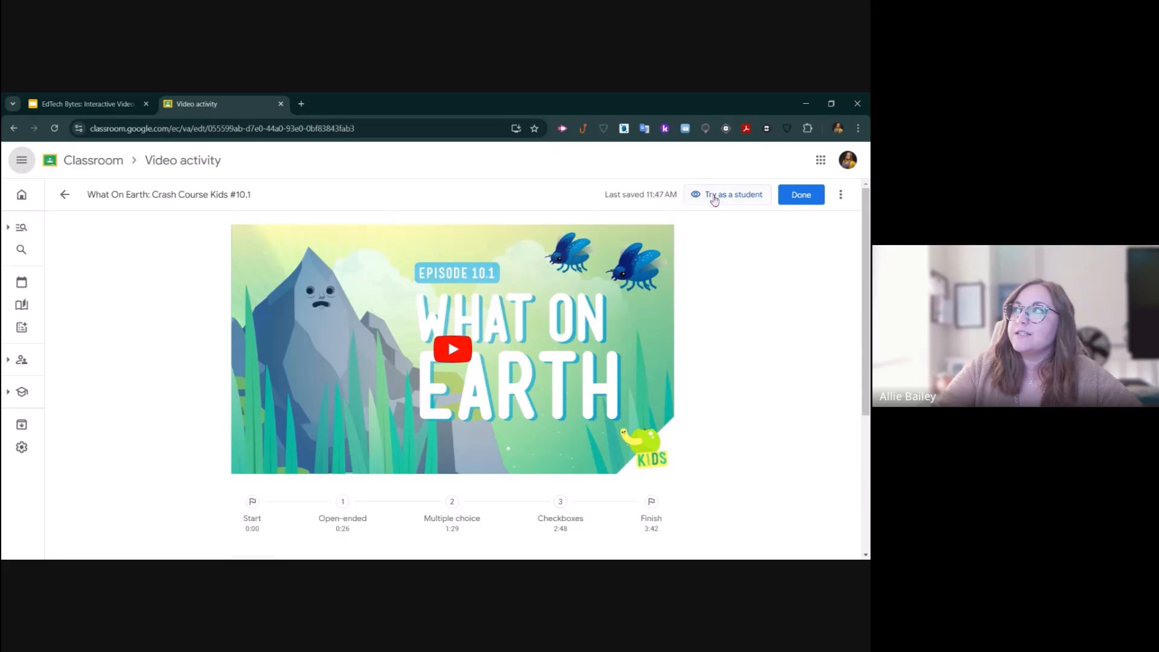
- Preview the activity as a student, play and pause the video, and jump to the open-ended checkpoint
left_click(727, 194)
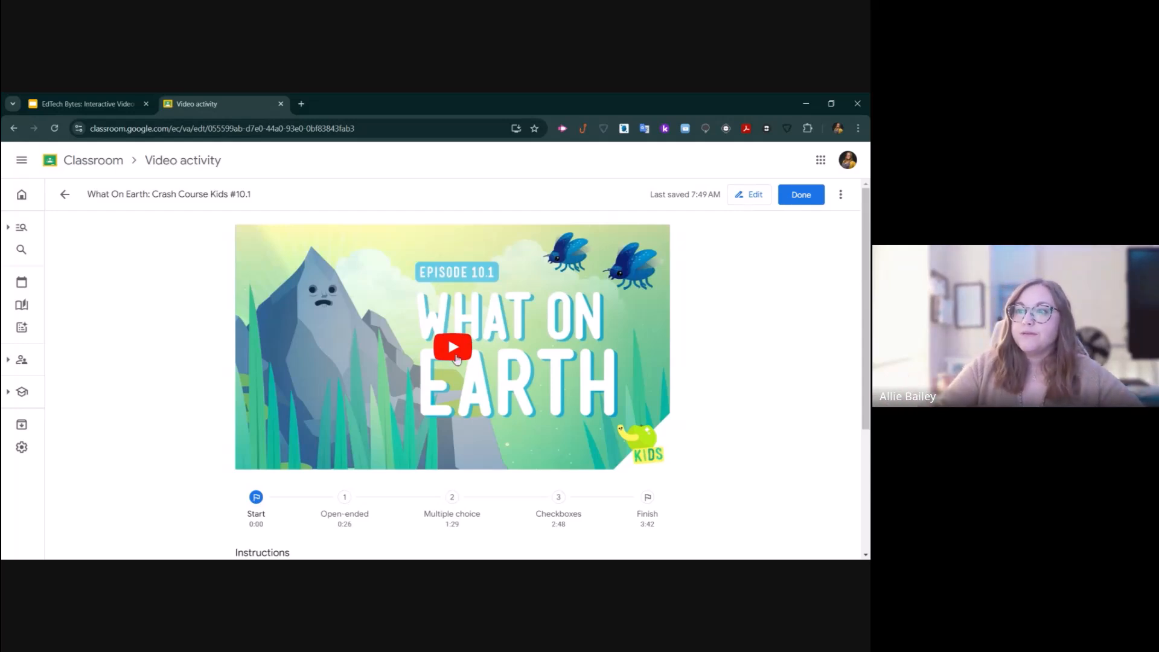
left_click(451, 348)
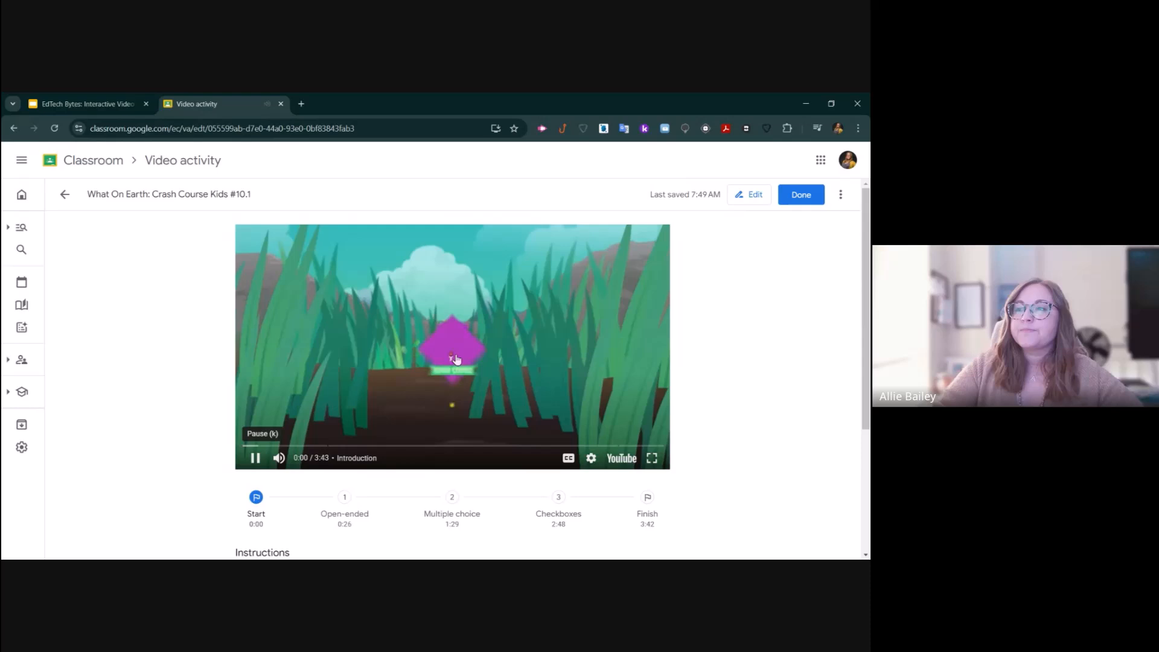
left_click(255, 458)
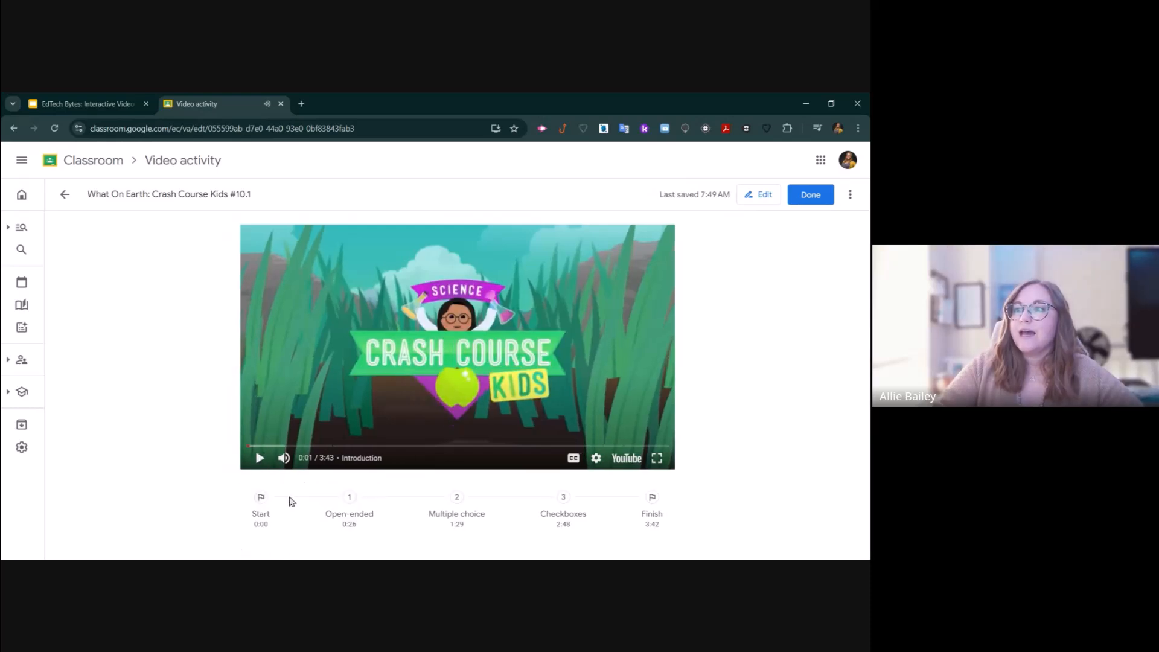
mouse_move(343, 505)
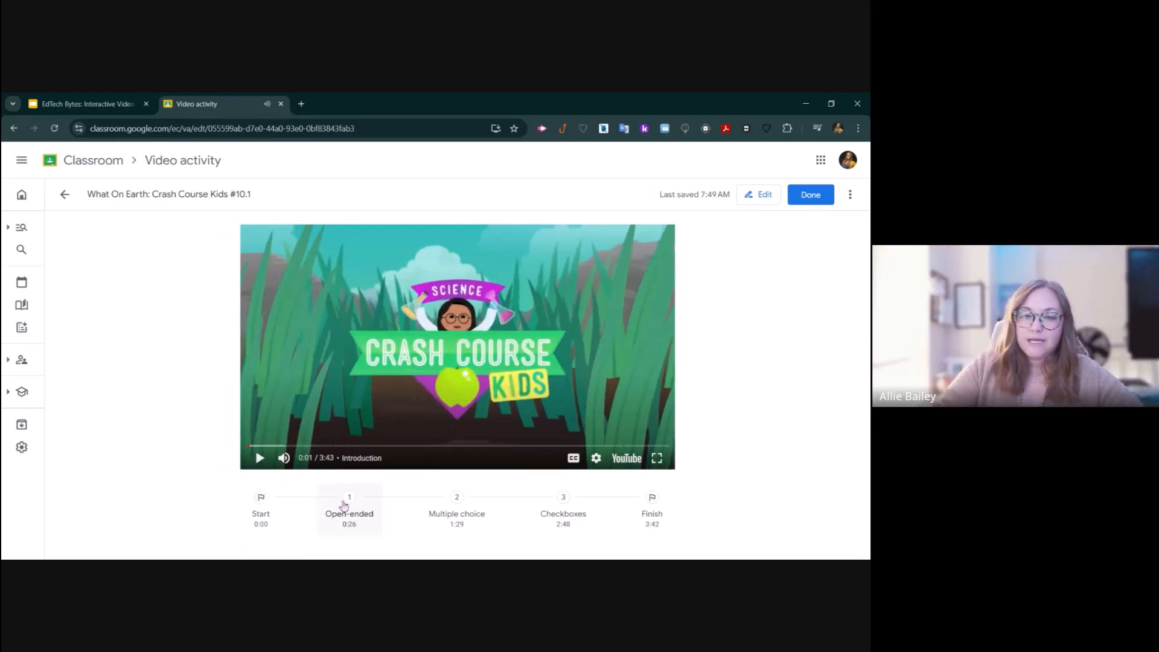
left_click(349, 498)
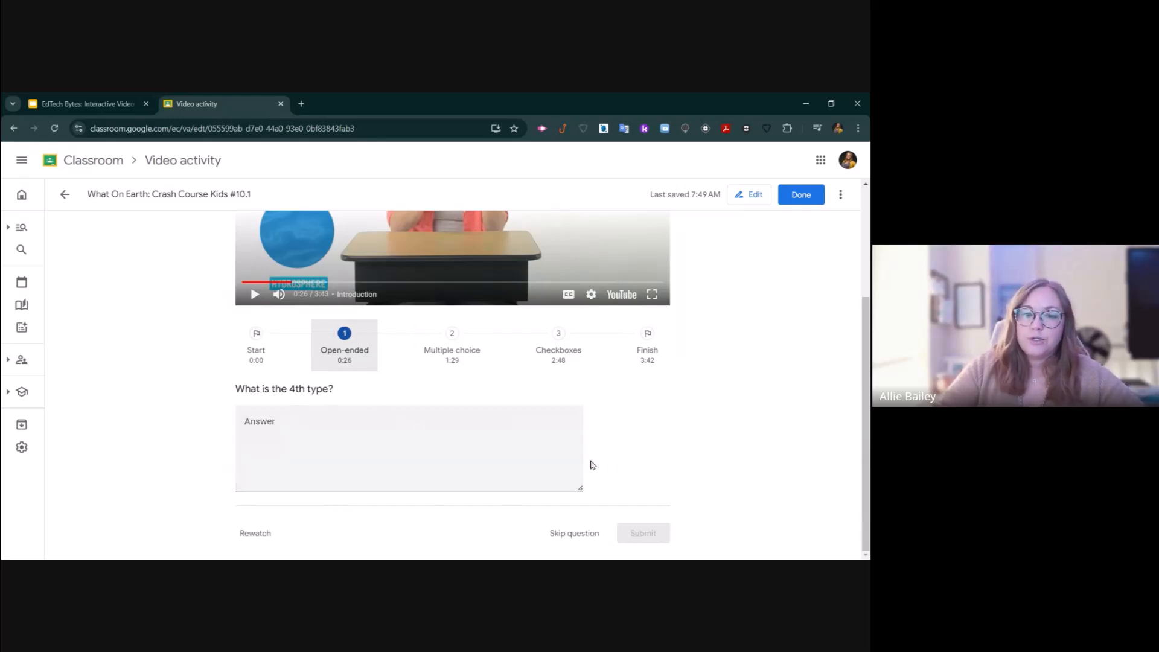
mouse_move(568, 463)
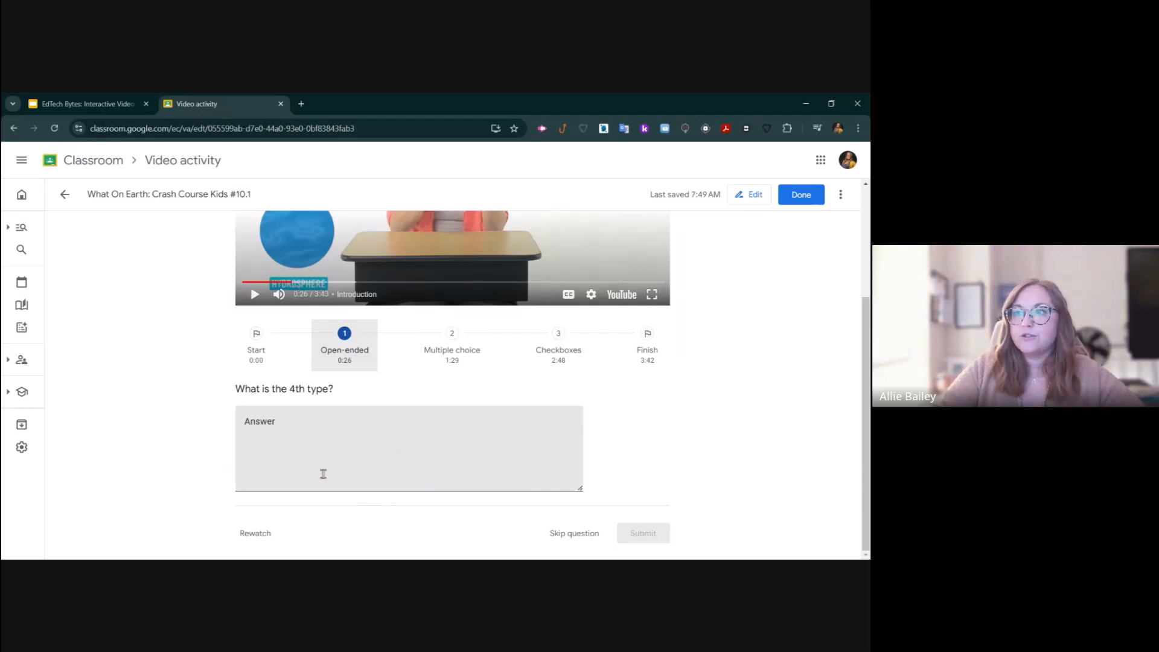
mouse_move(294, 441)
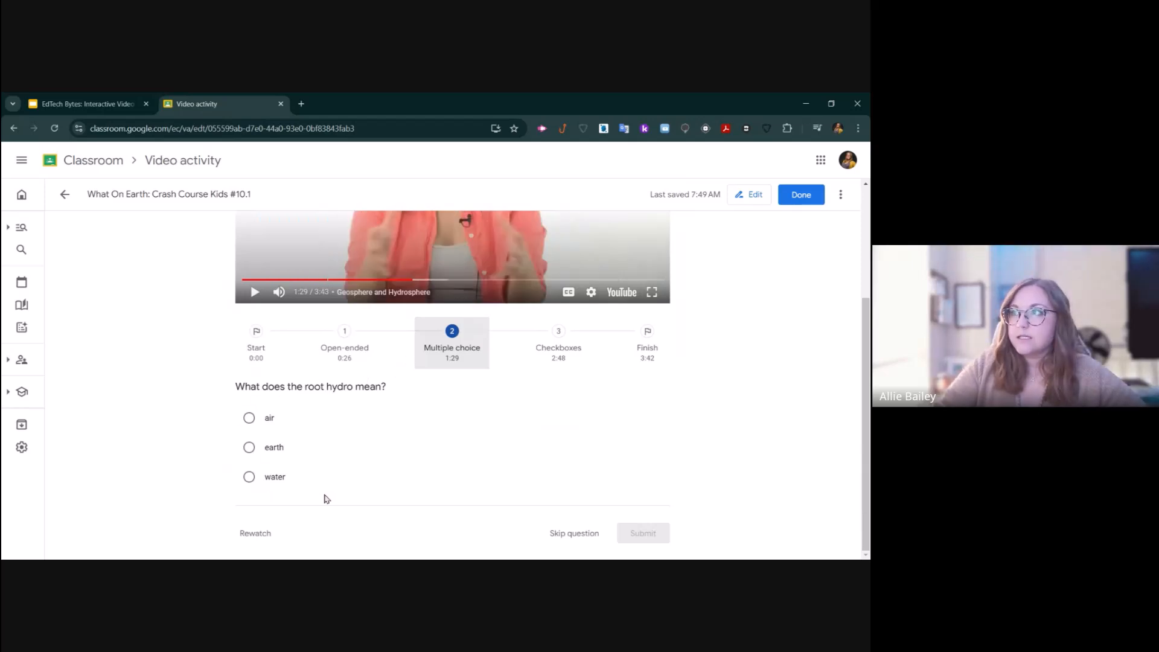
- At the geosphere checkboxes question, mark True and False and submit the answer
left_click(558, 340)
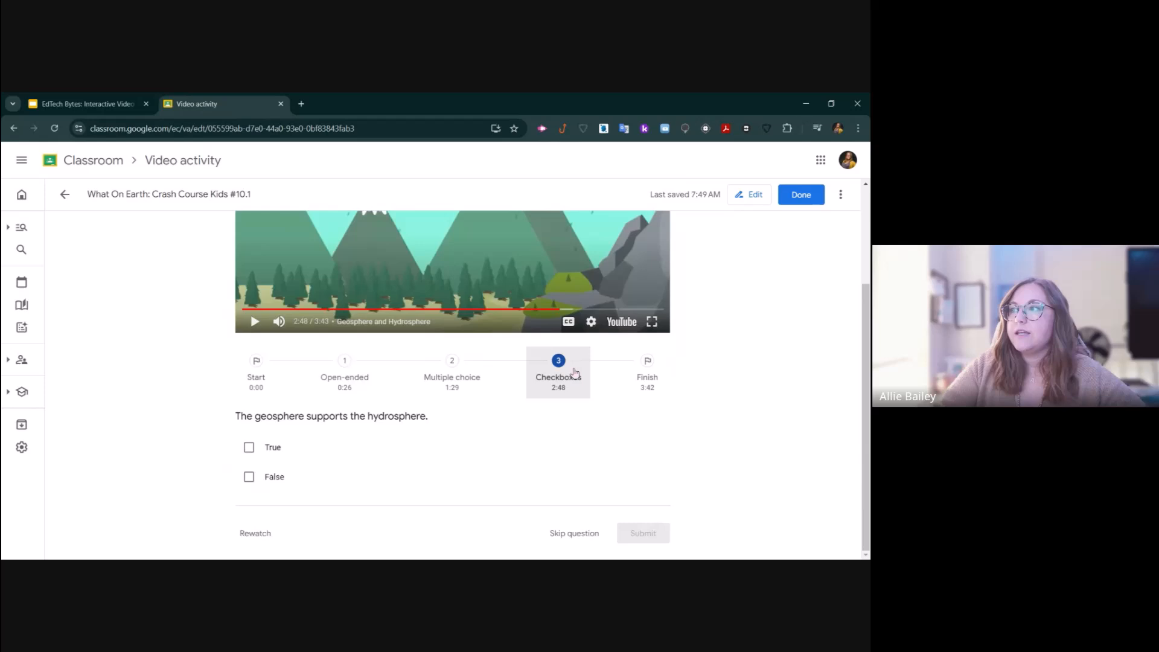
mouse_move(353, 483)
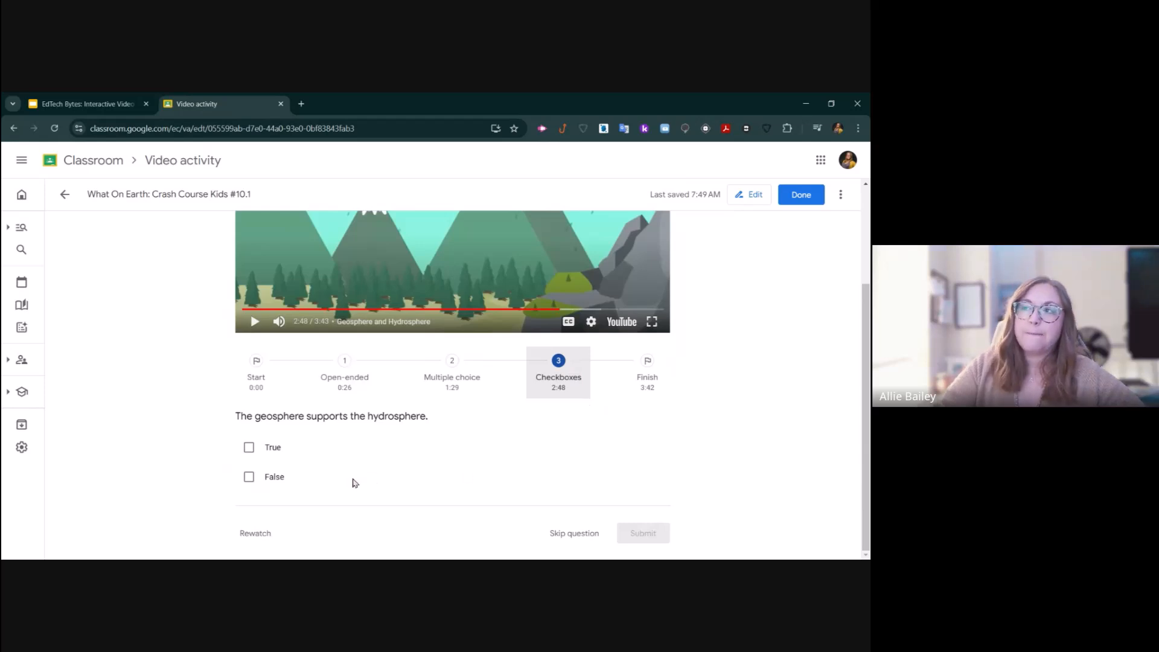
mouse_move(276, 481)
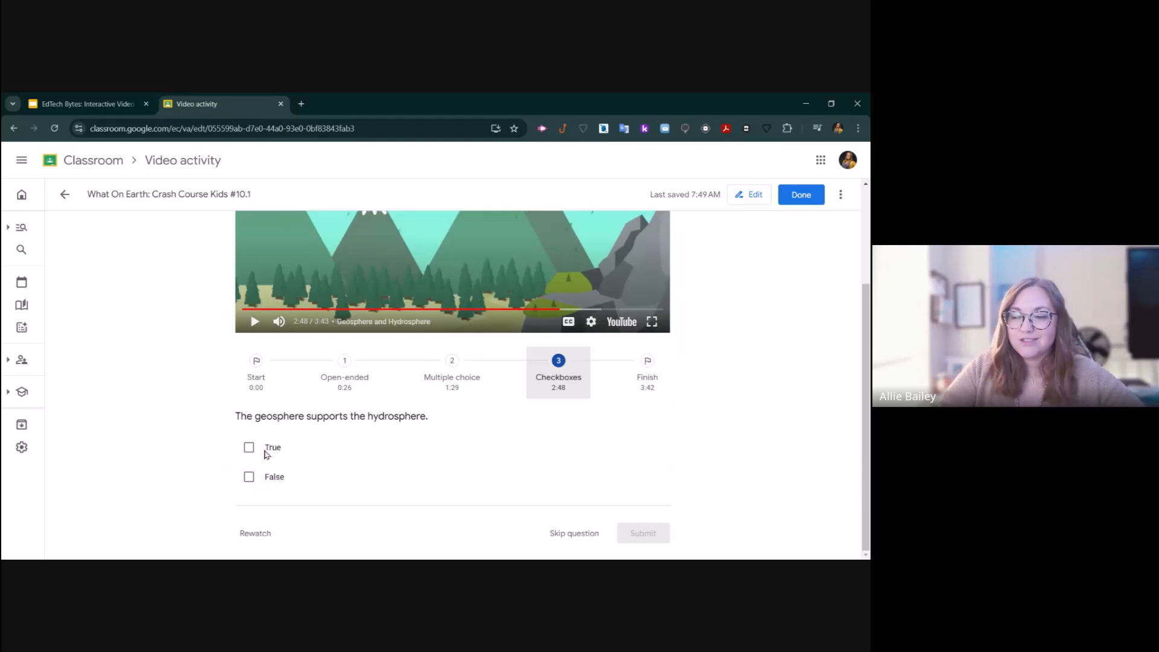
left_click(249, 447)
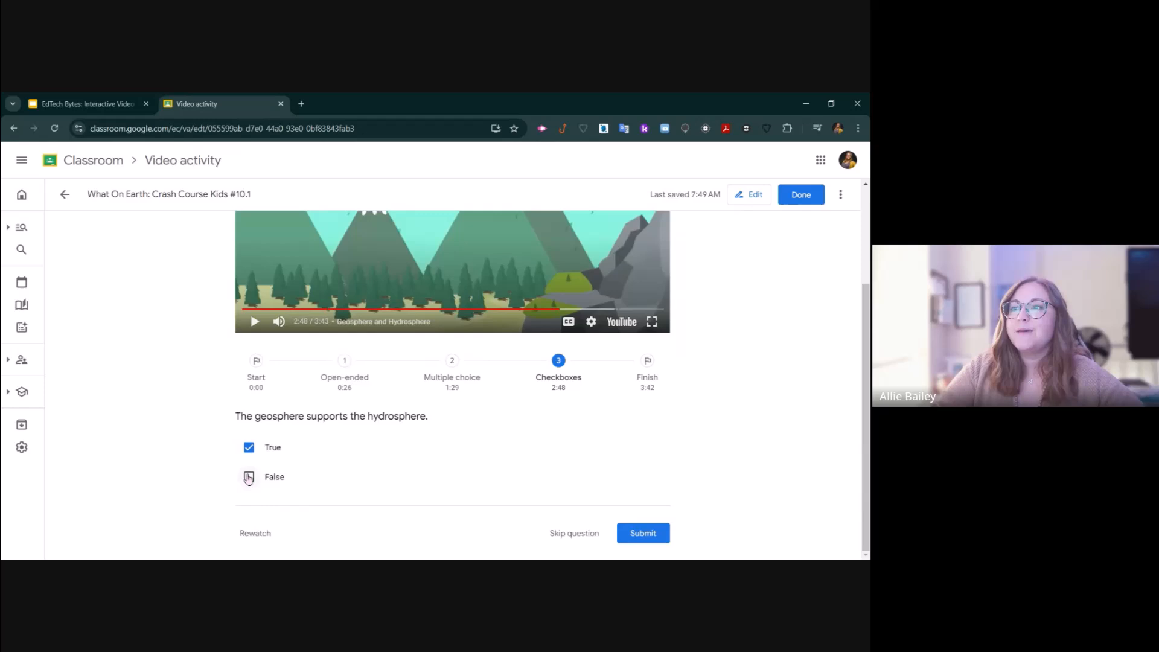
left_click(249, 477)
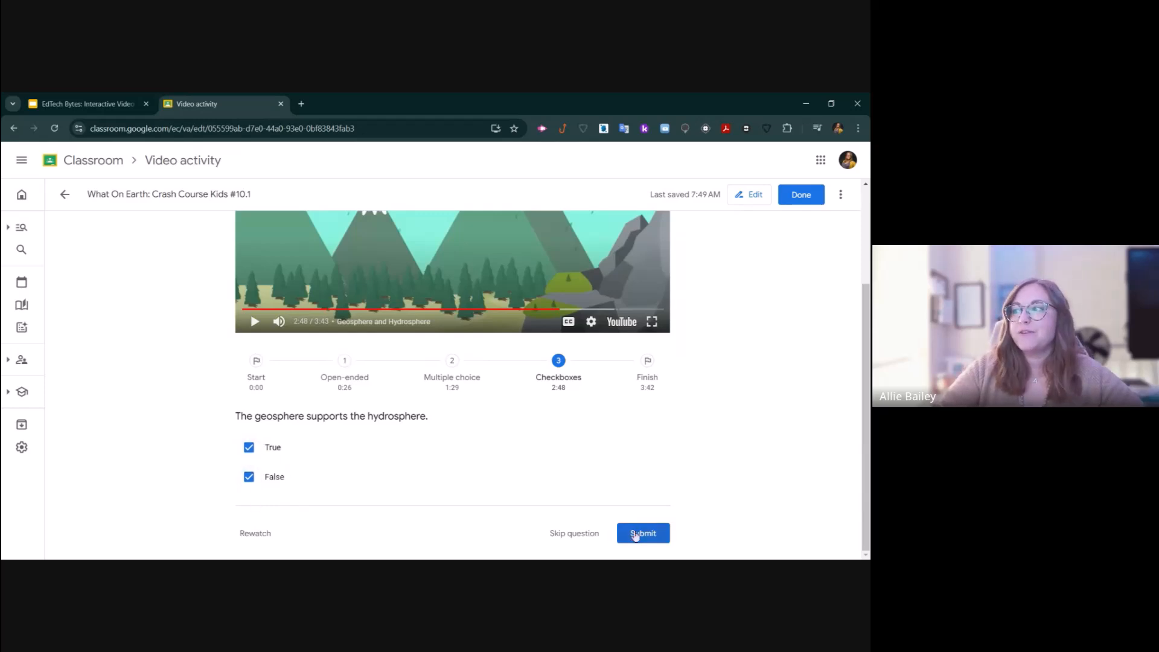
left_click(643, 534)
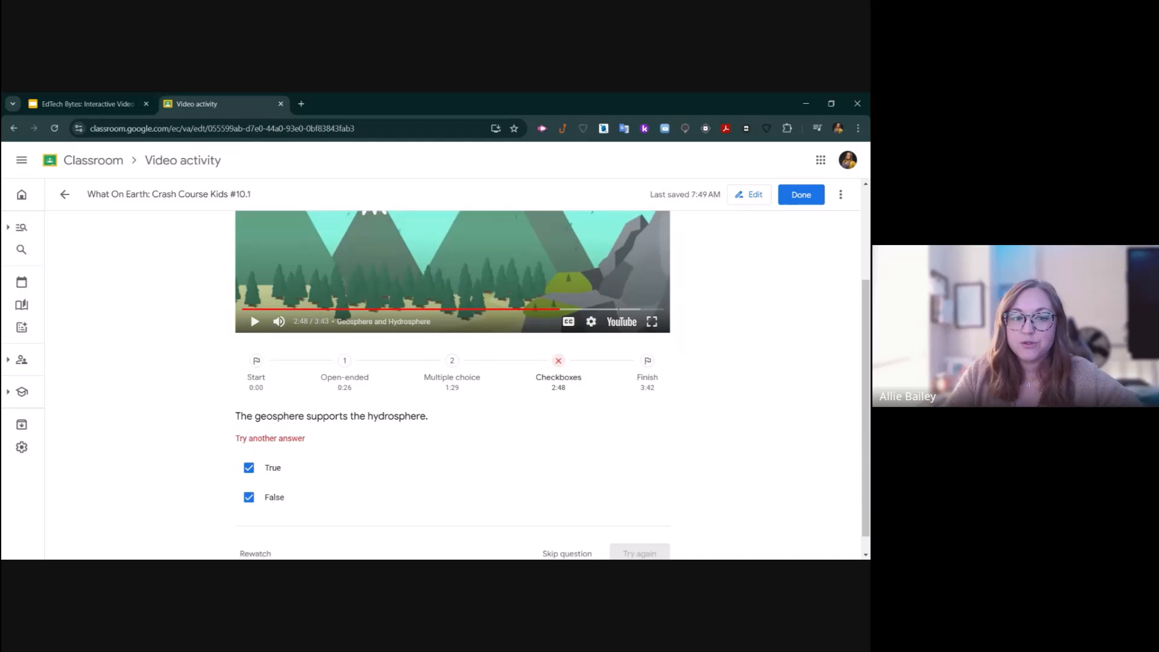
- Deselect False and retry the question with only True marked
left_click(248, 498)
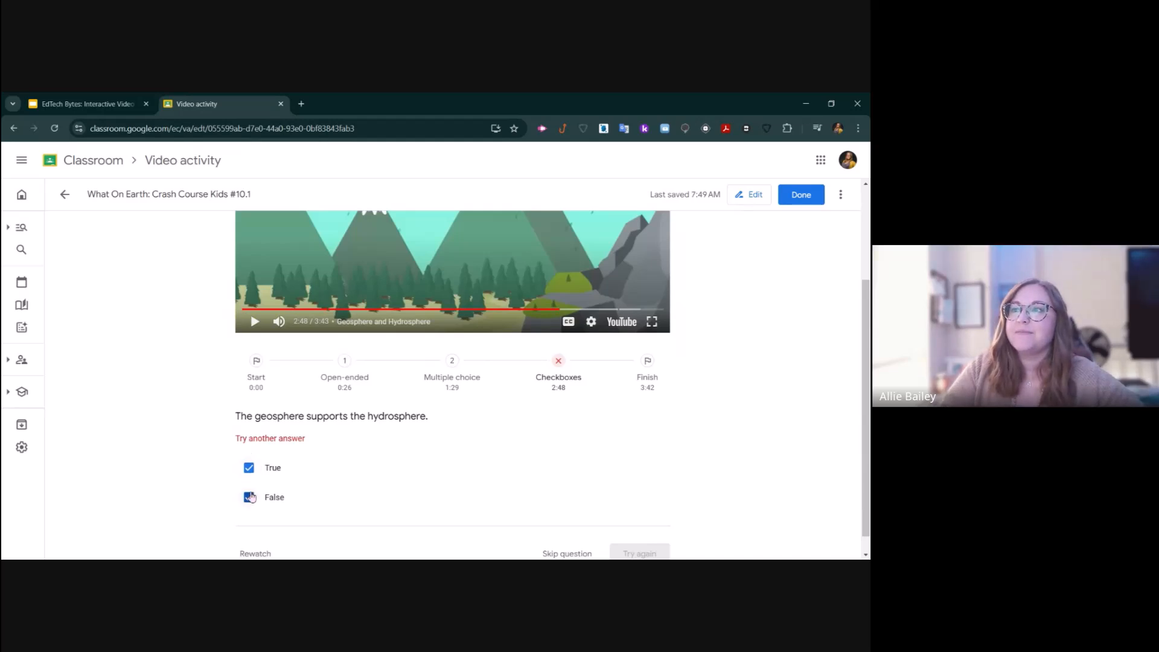
left_click(640, 533)
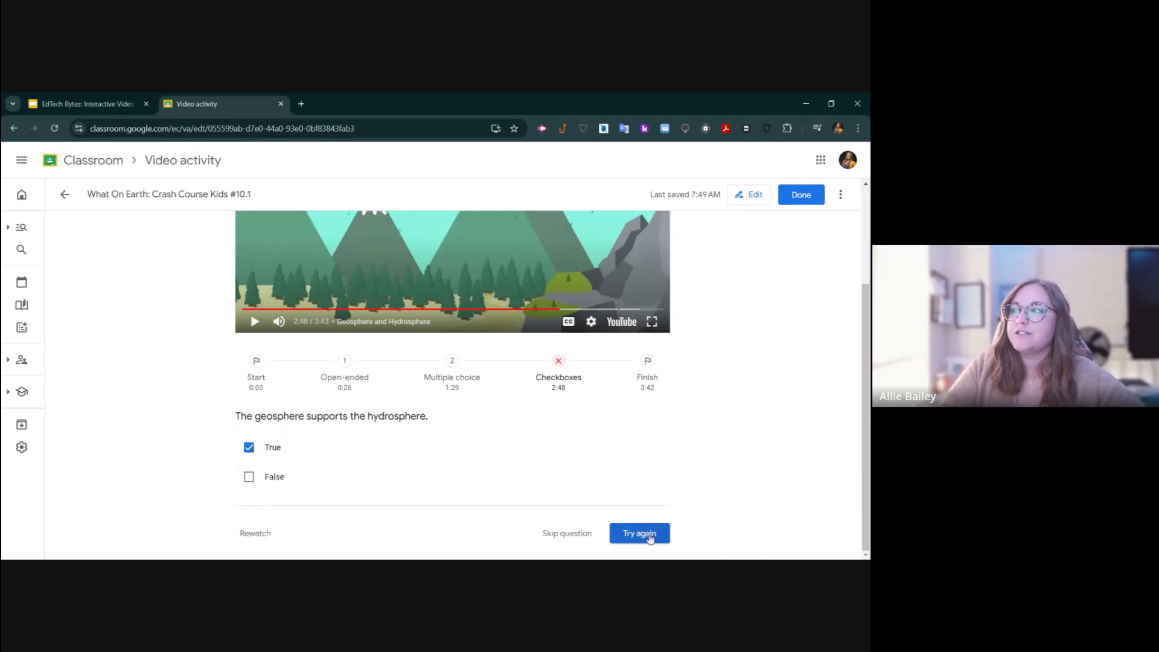
left_click(640, 534)
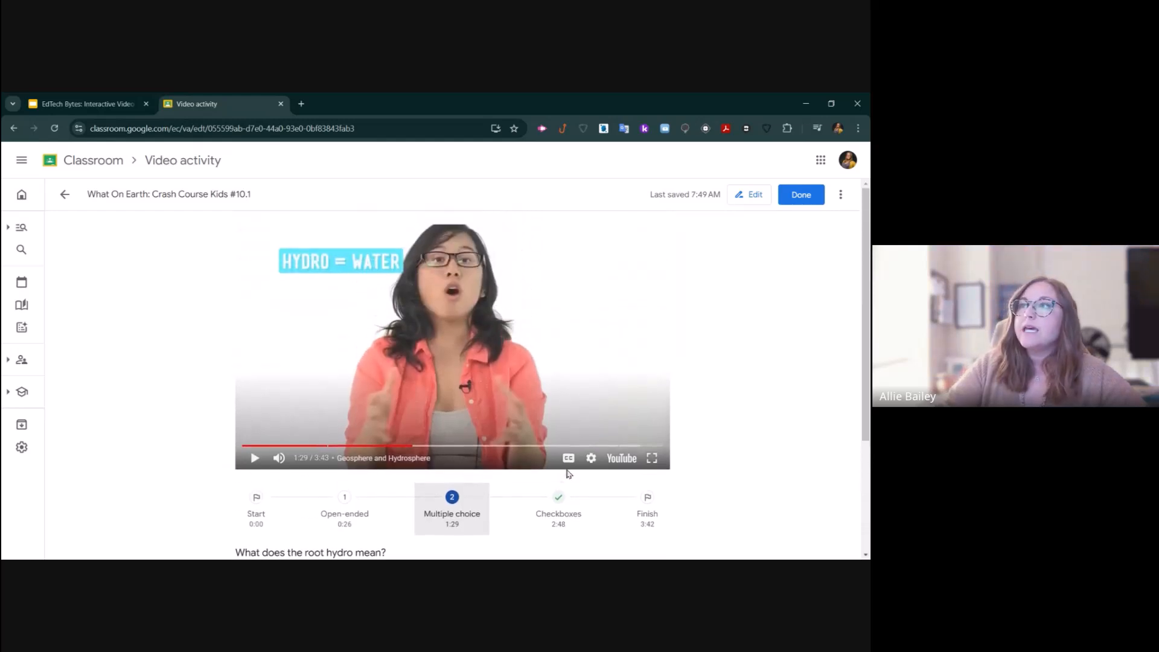
mouse_move(737, 212)
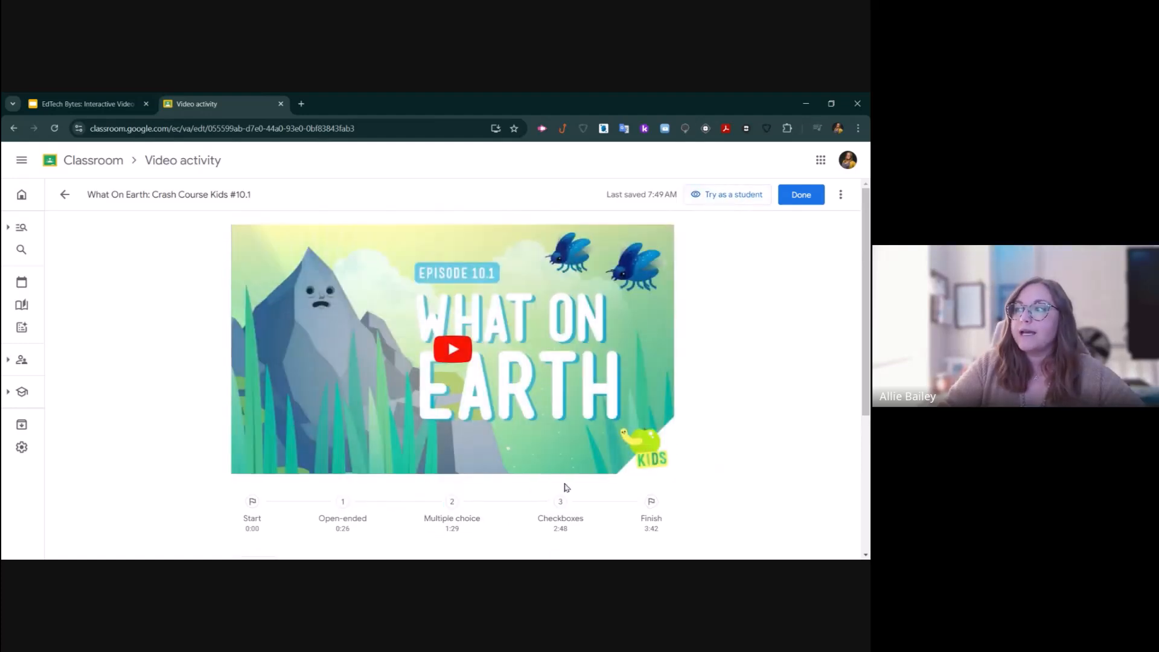
- Add a multiple choice question at 0:01 and another at the 2:15 mark
left_click(253, 341)
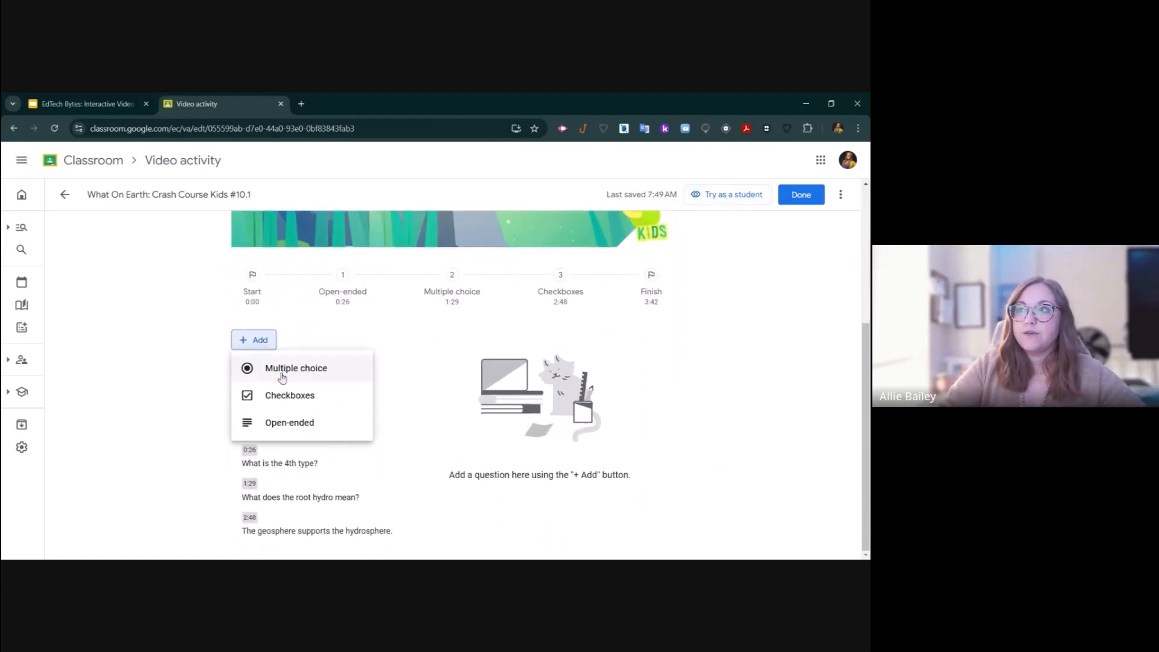
left_click(296, 368)
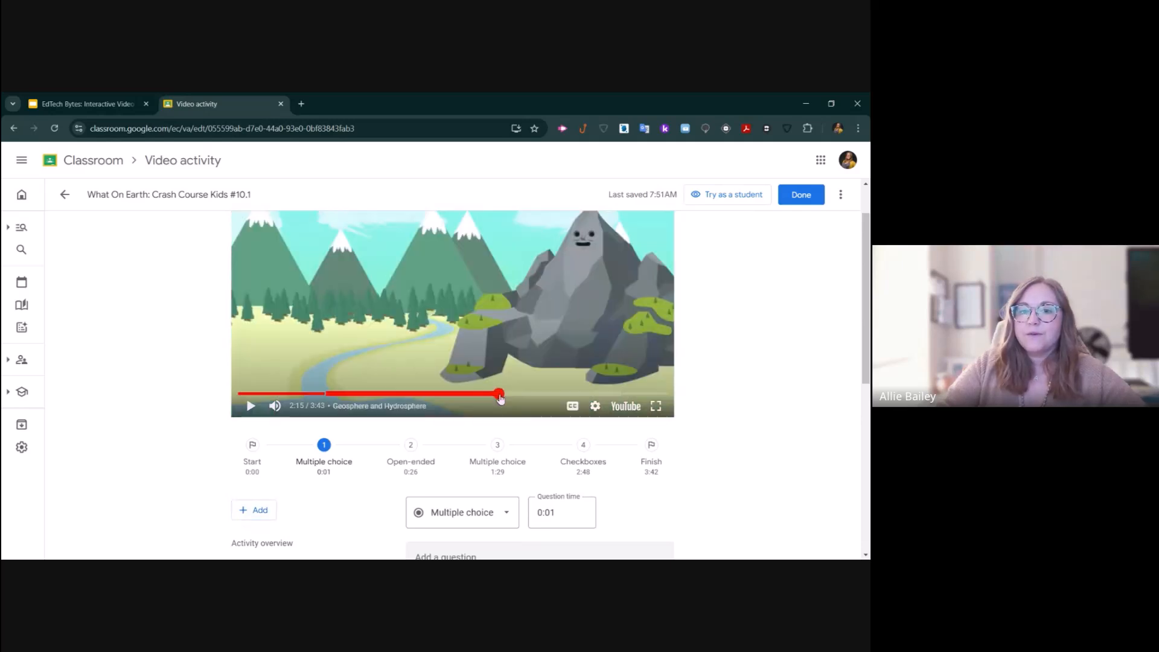
scroll("down", 3)
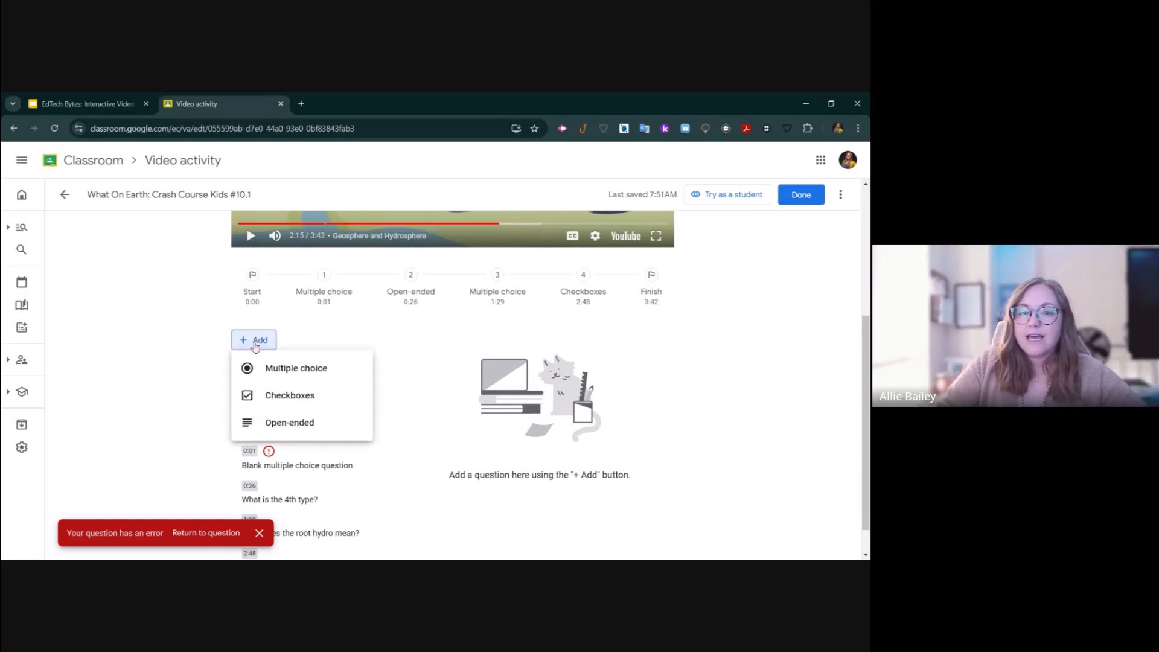
left_click(295, 368)
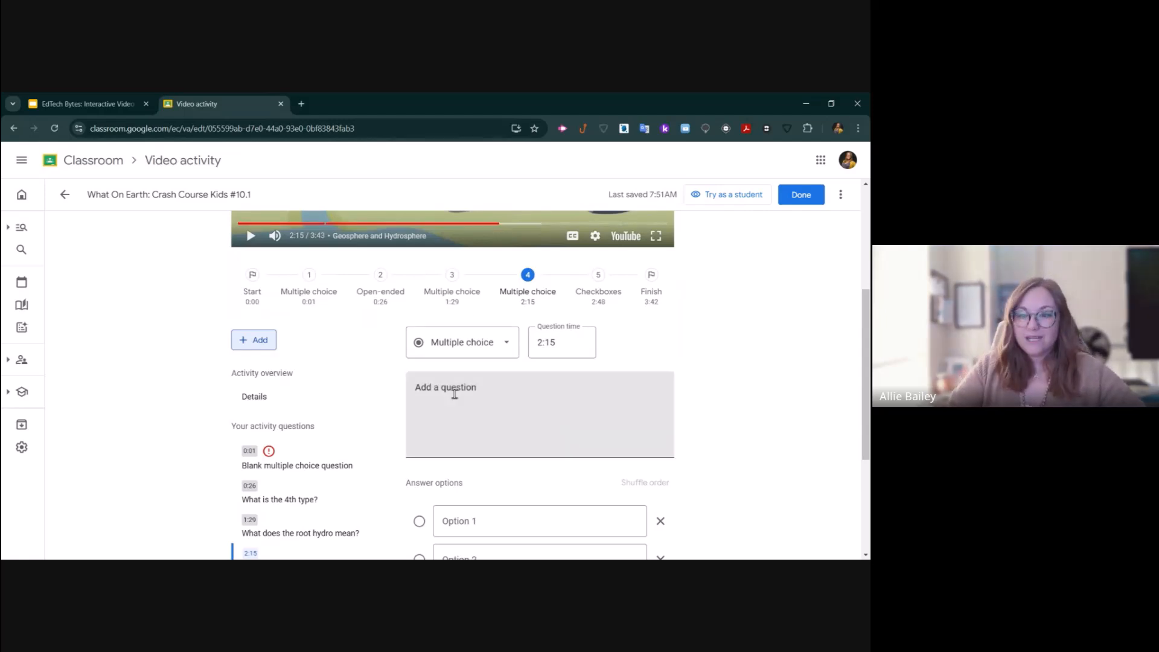
- Remove the blank multiple choice question at 2:15
left_click(561, 342)
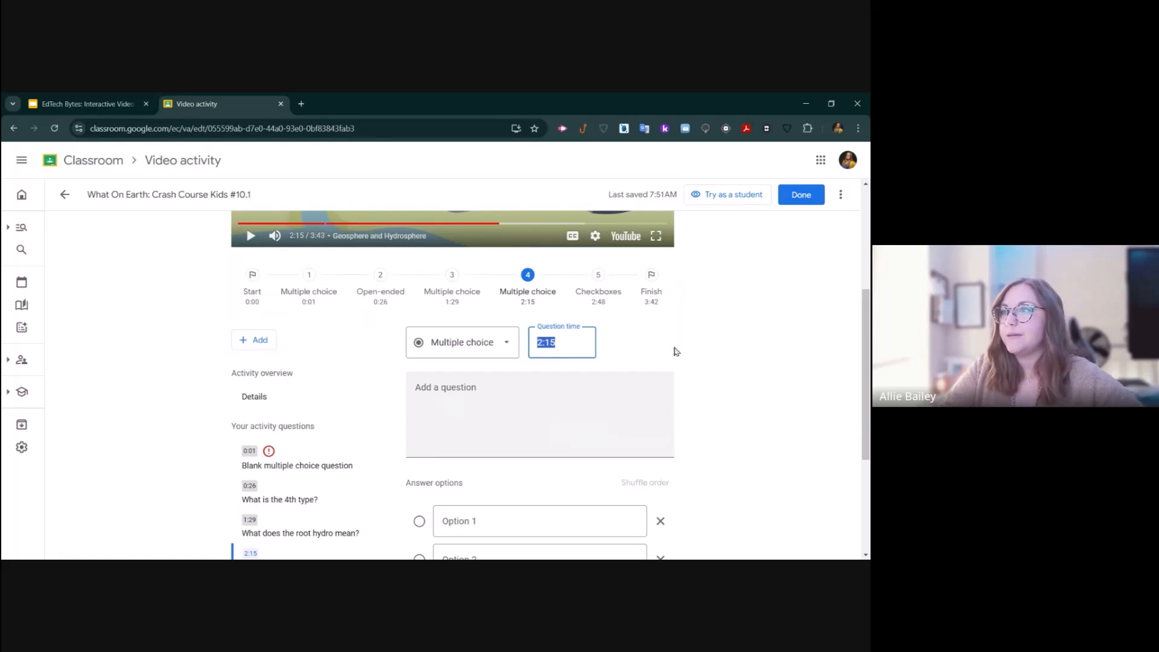
scroll("down", 3)
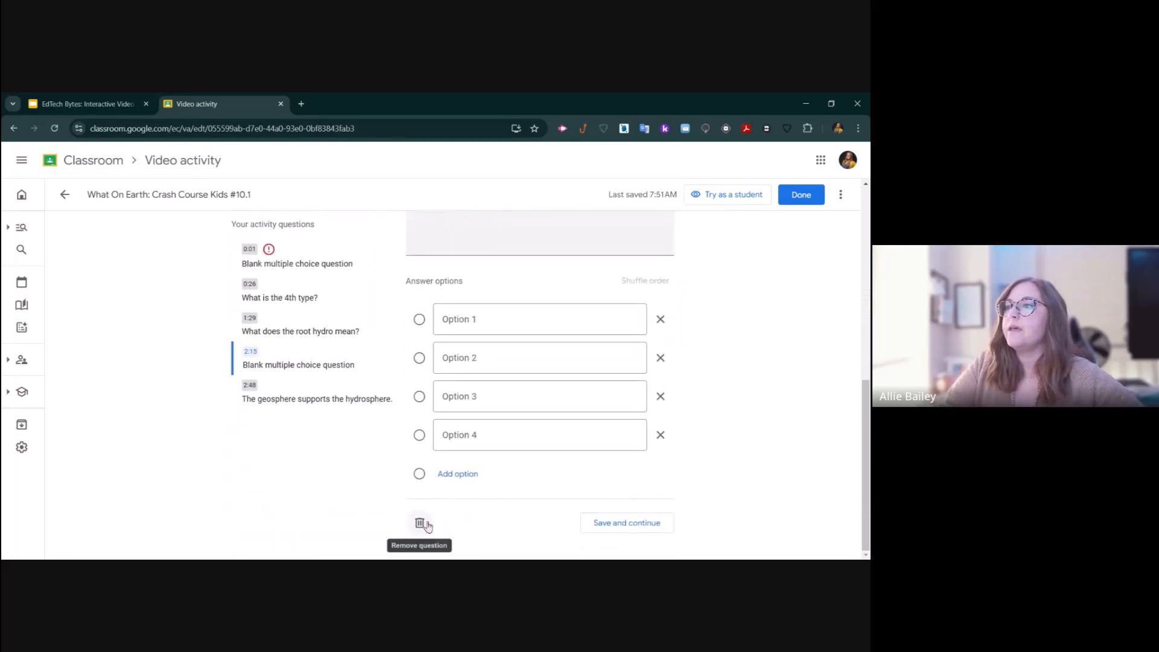
left_click(419, 522)
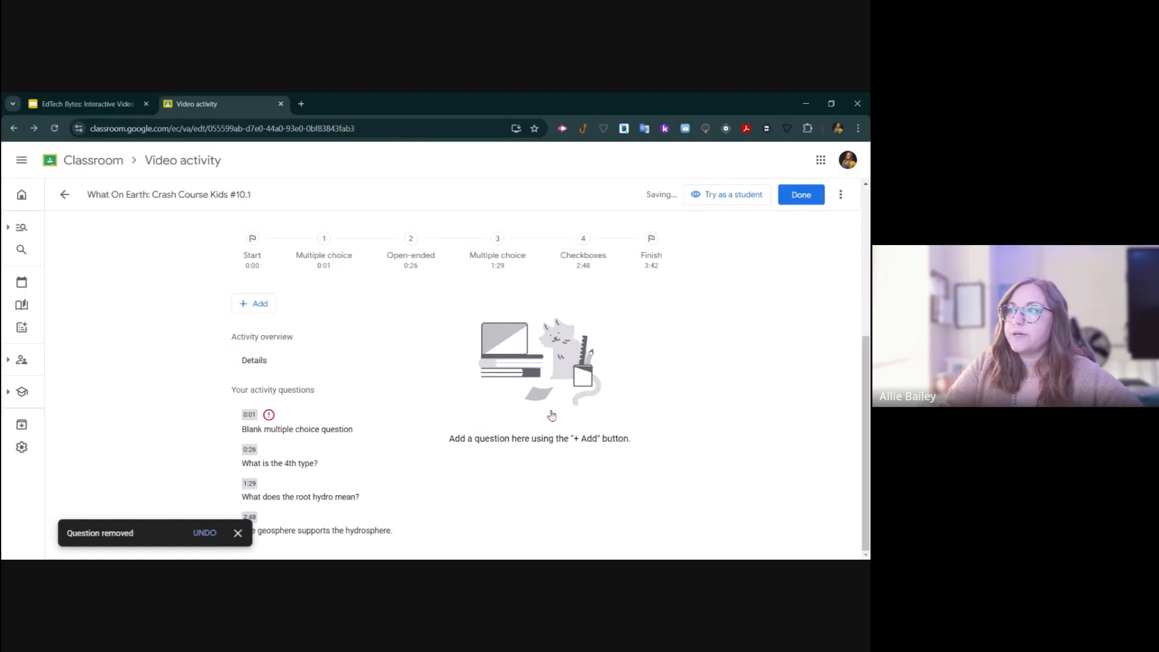
- Remove the blank multiple choice question at 0:01 as well
left_click(297, 429)
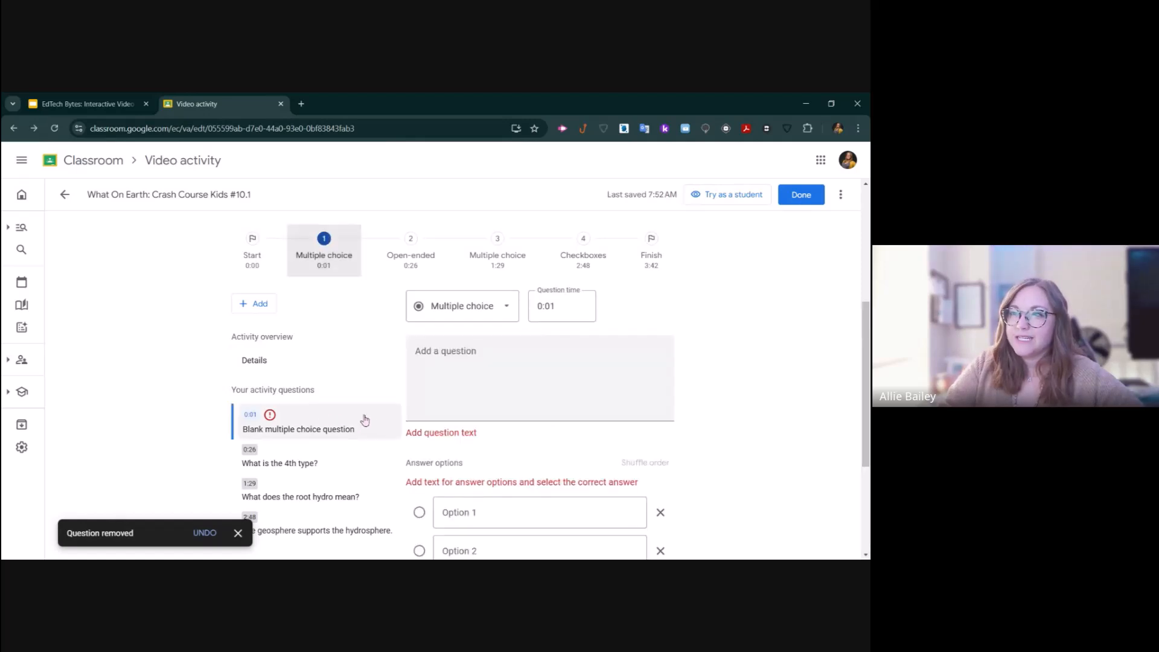
scroll("down", 3)
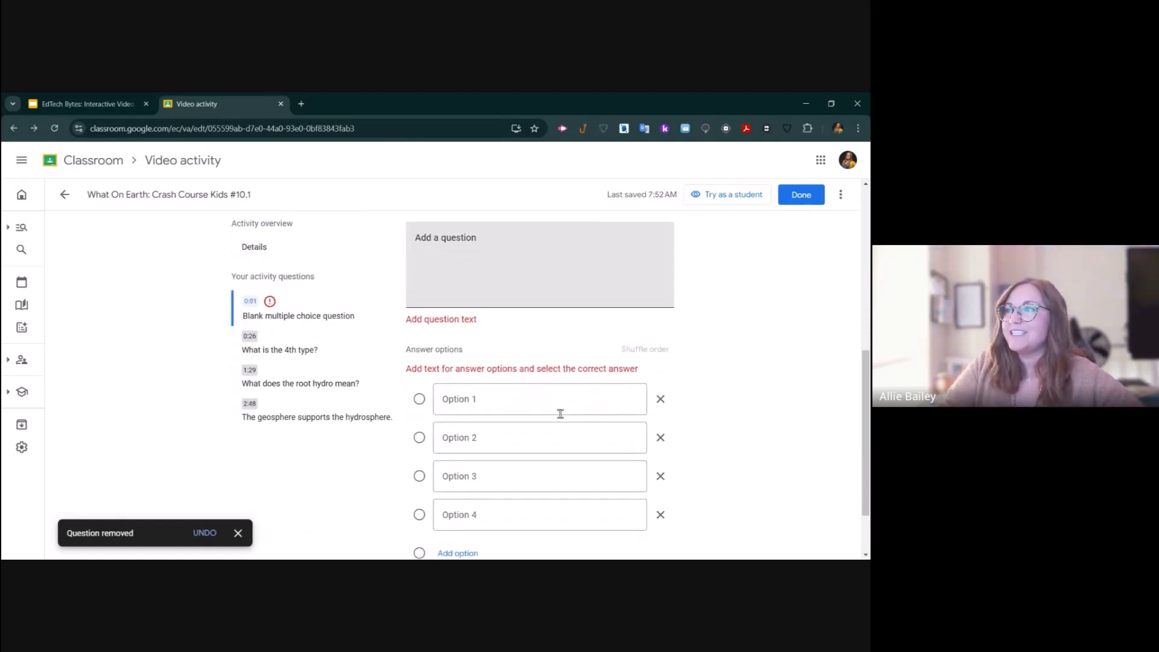
scroll("down", 3)
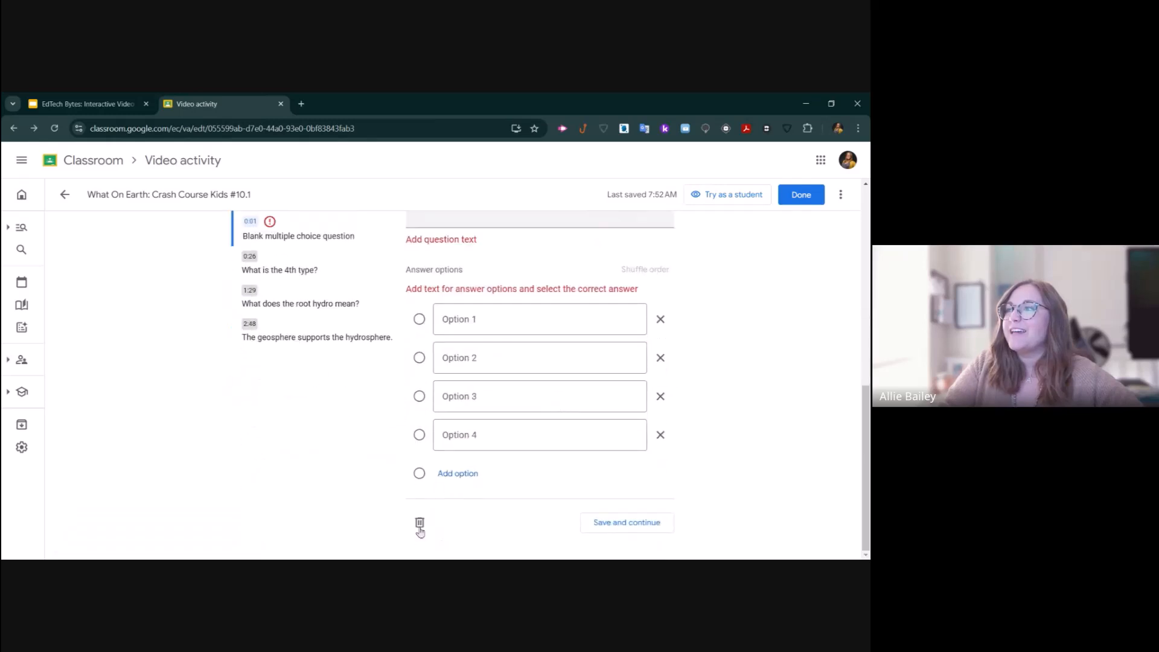
left_click(419, 523)
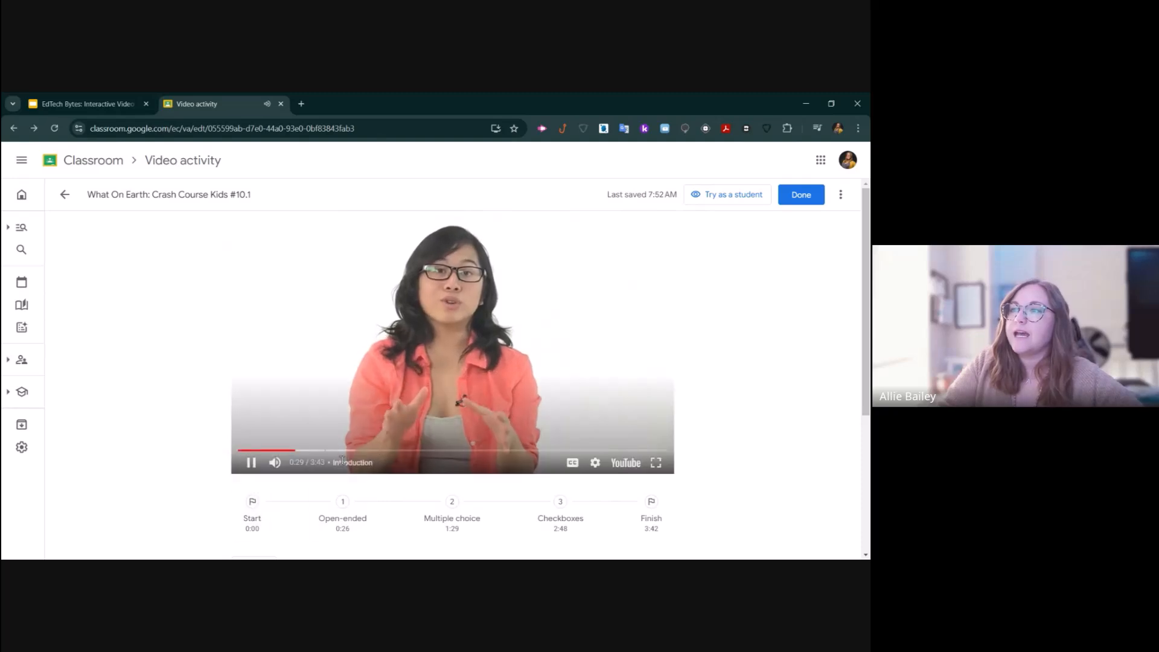
- Pause the video and finish editing with Done, returning to My resources
left_click(251, 462)
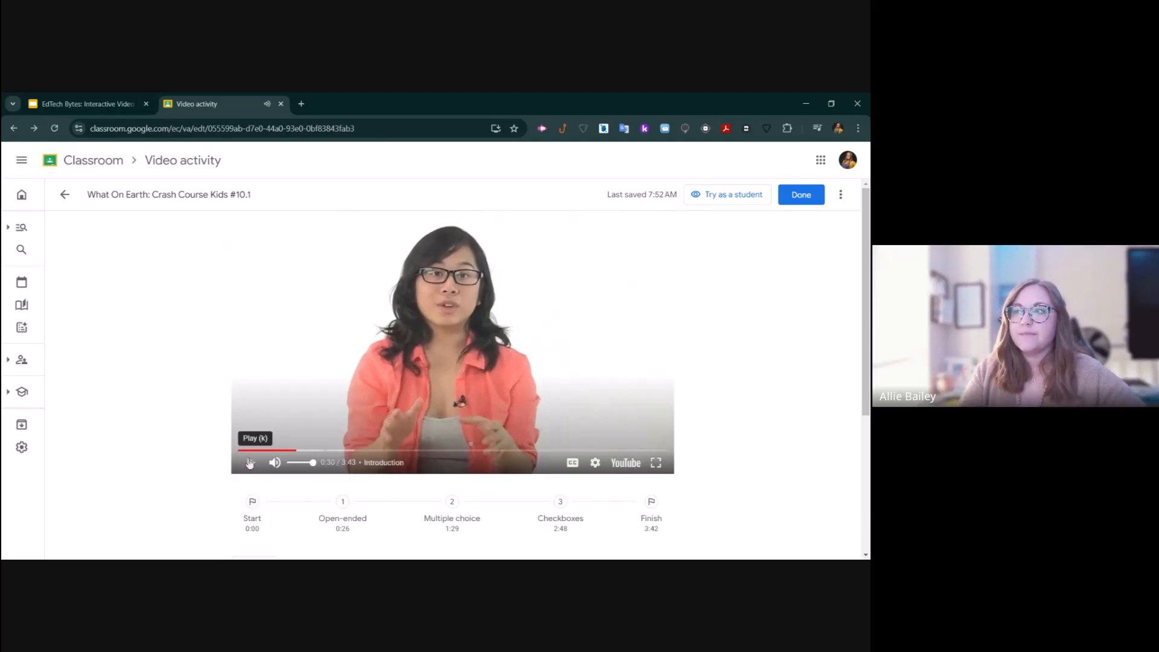
left_click(250, 462)
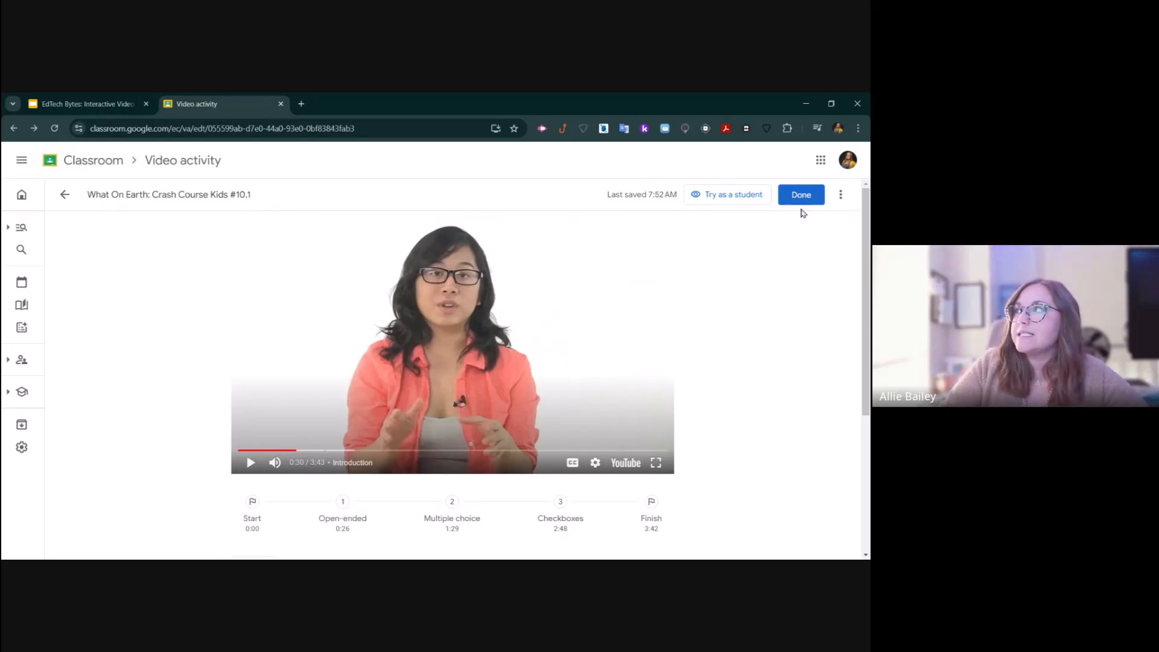
left_click(801, 194)
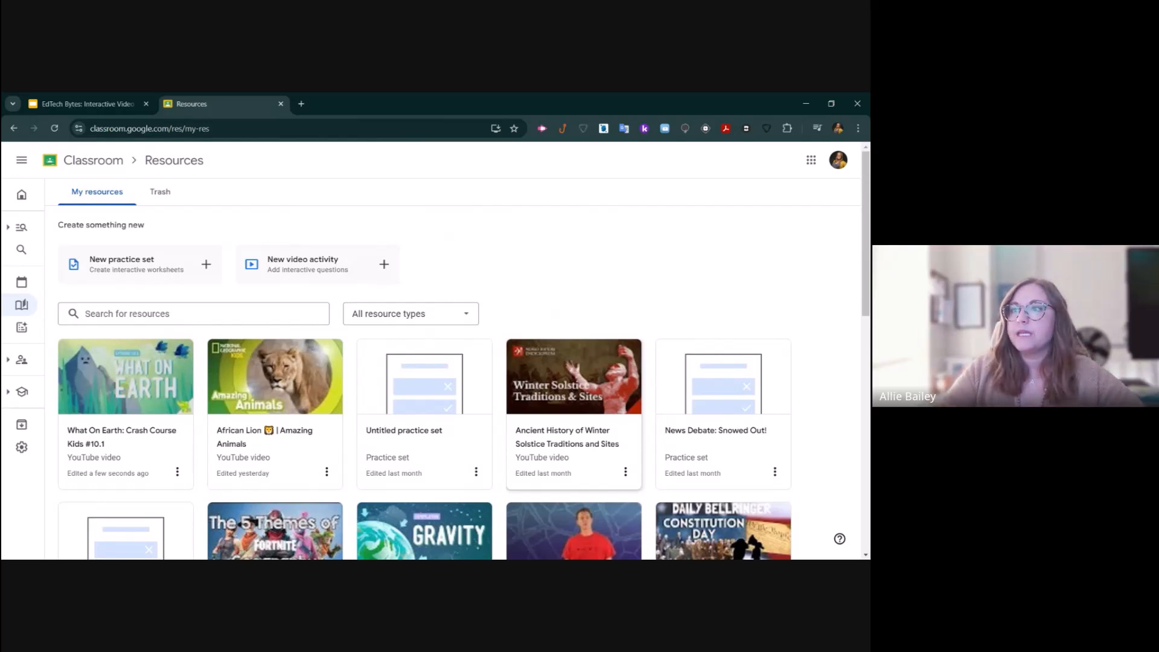
mouse_move(176, 473)
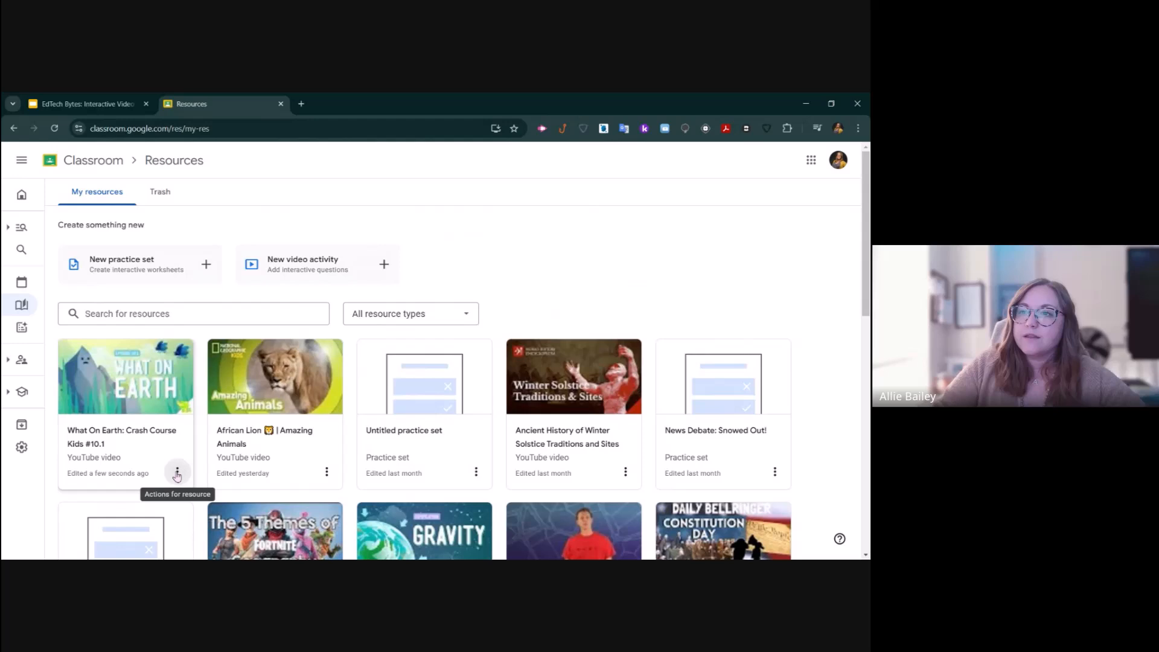
- Check the What On Earth card's actions, then expand the navigation panel
left_click(176, 471)
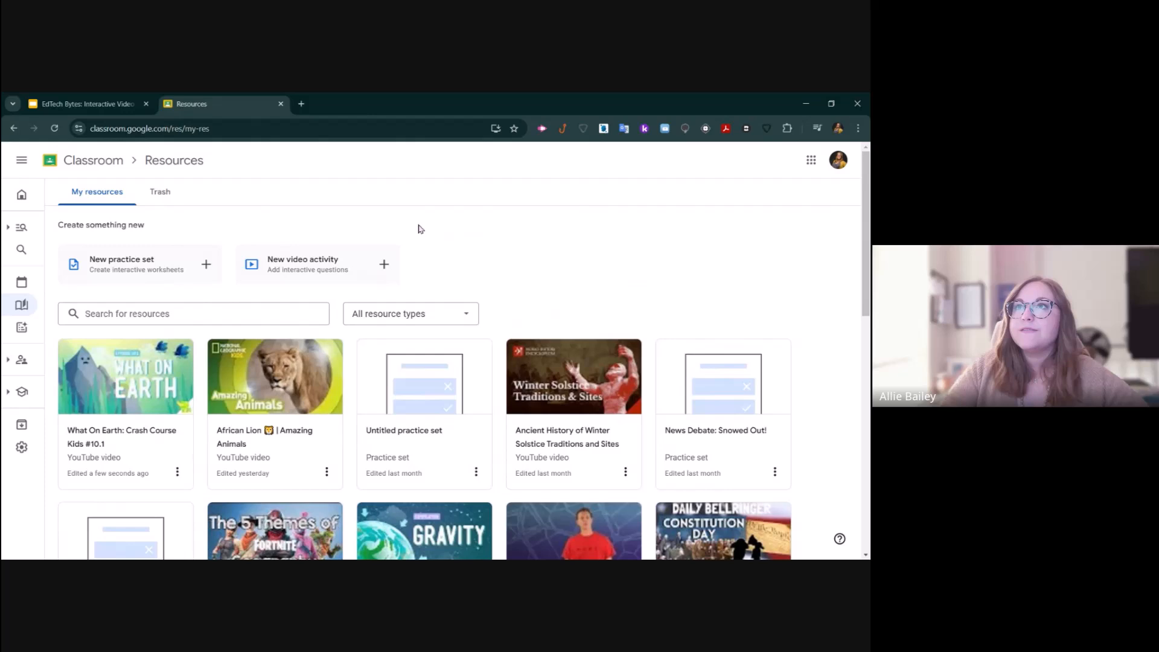
left_click(21, 160)
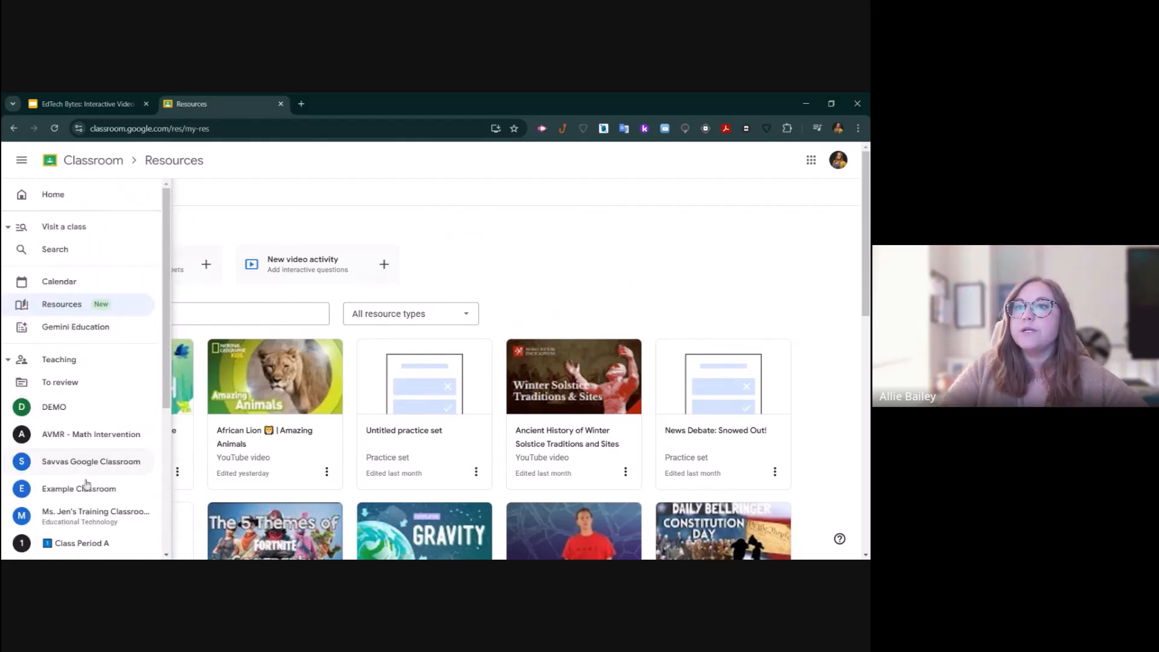
- From Training Classroom's Classwork list, create a new Assignment
left_click(95, 512)
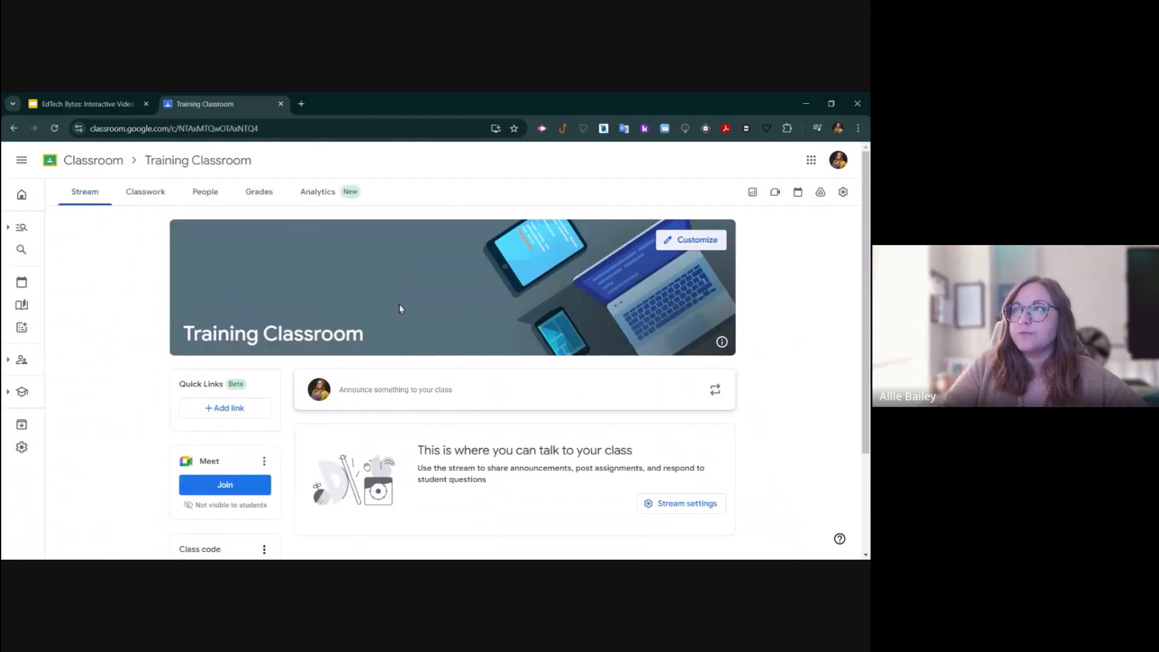
left_click(145, 191)
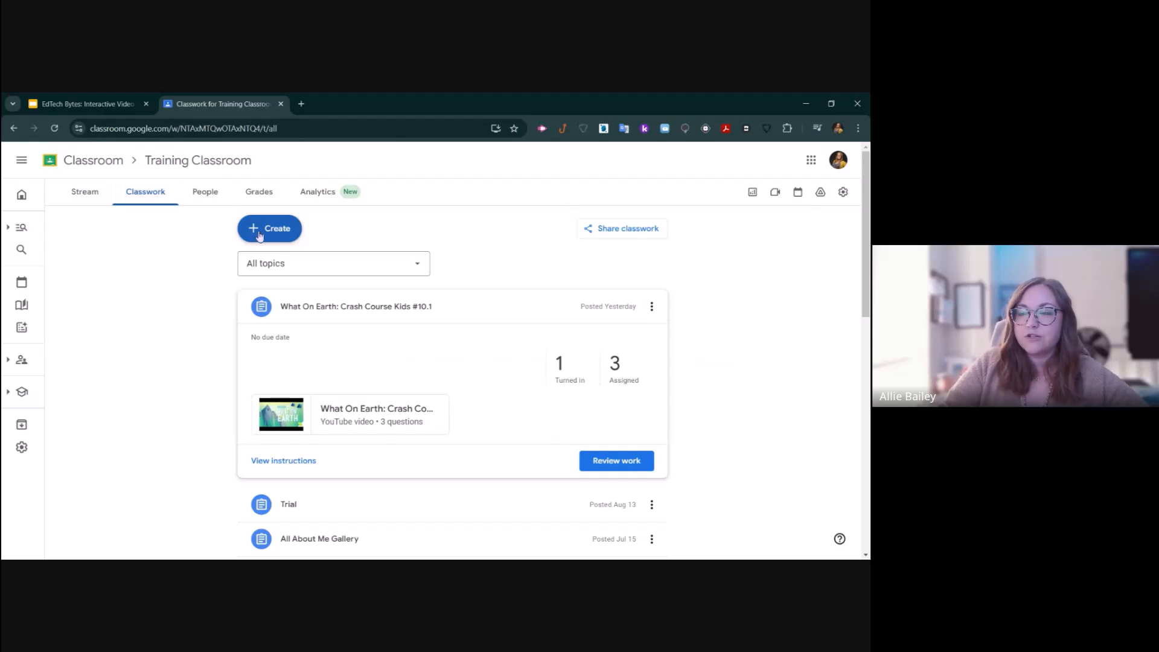
left_click(269, 228)
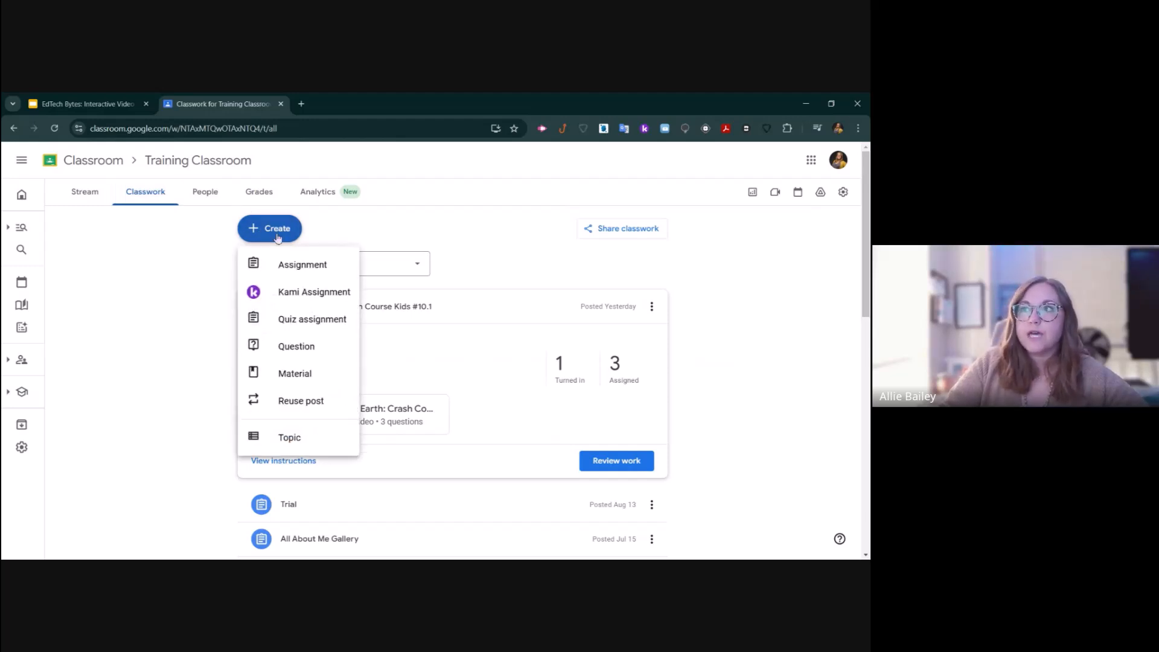
left_click(301, 265)
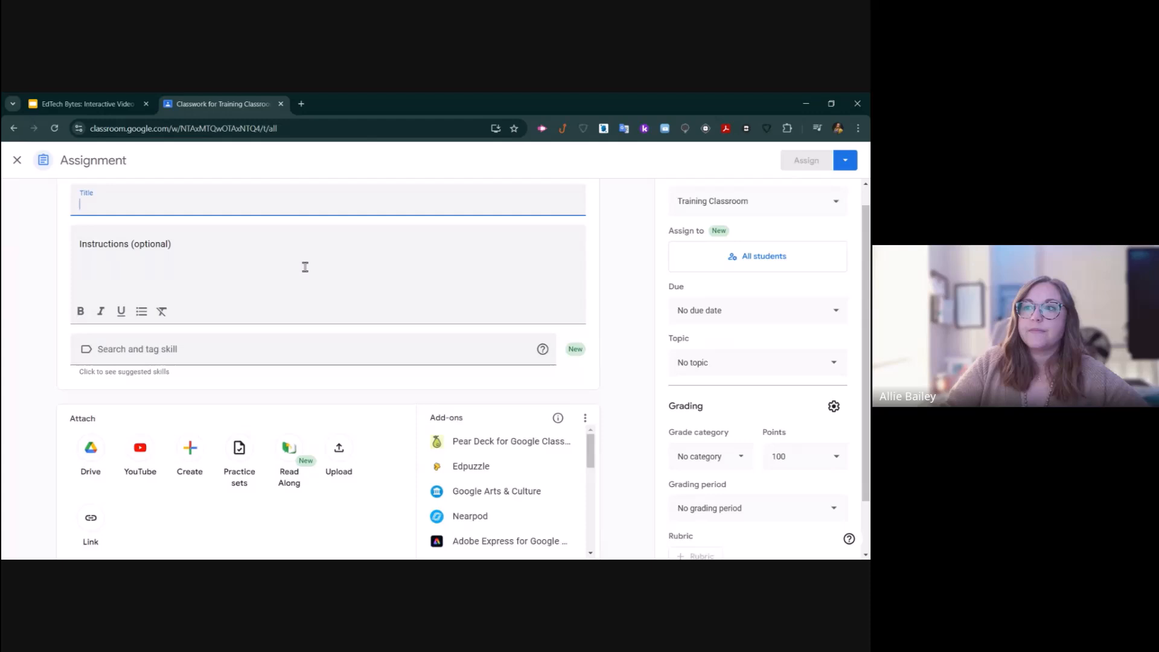
- Bring up the YouTube attachment window showing My video activities
scroll("down", 3)
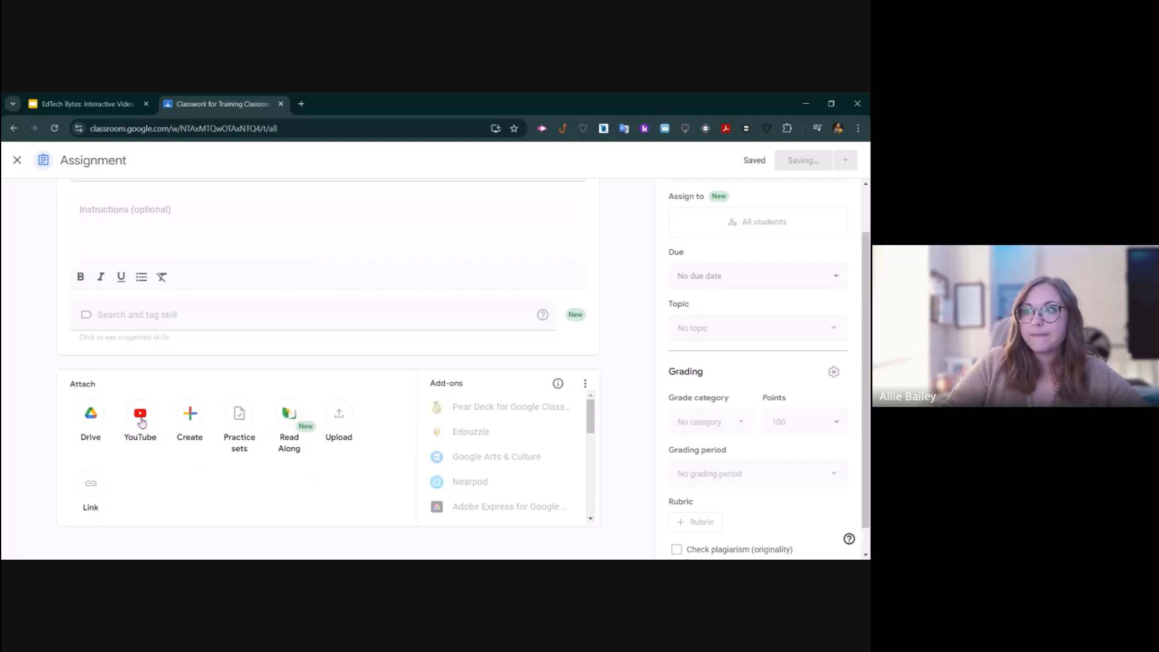
left_click(140, 413)
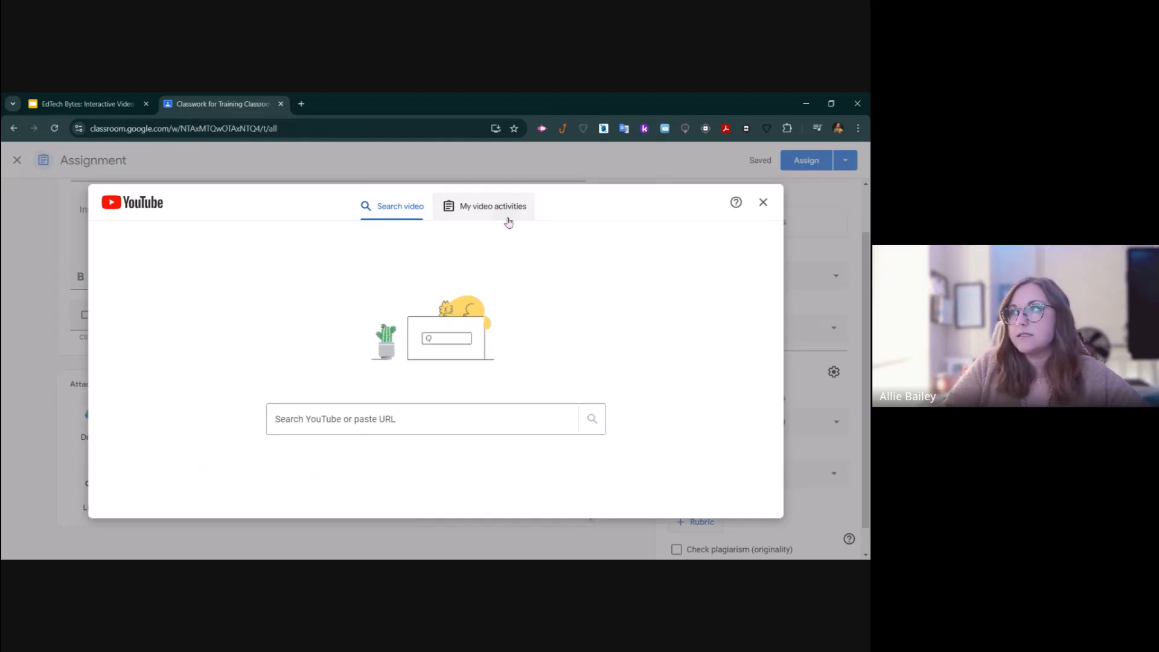
left_click(493, 205)
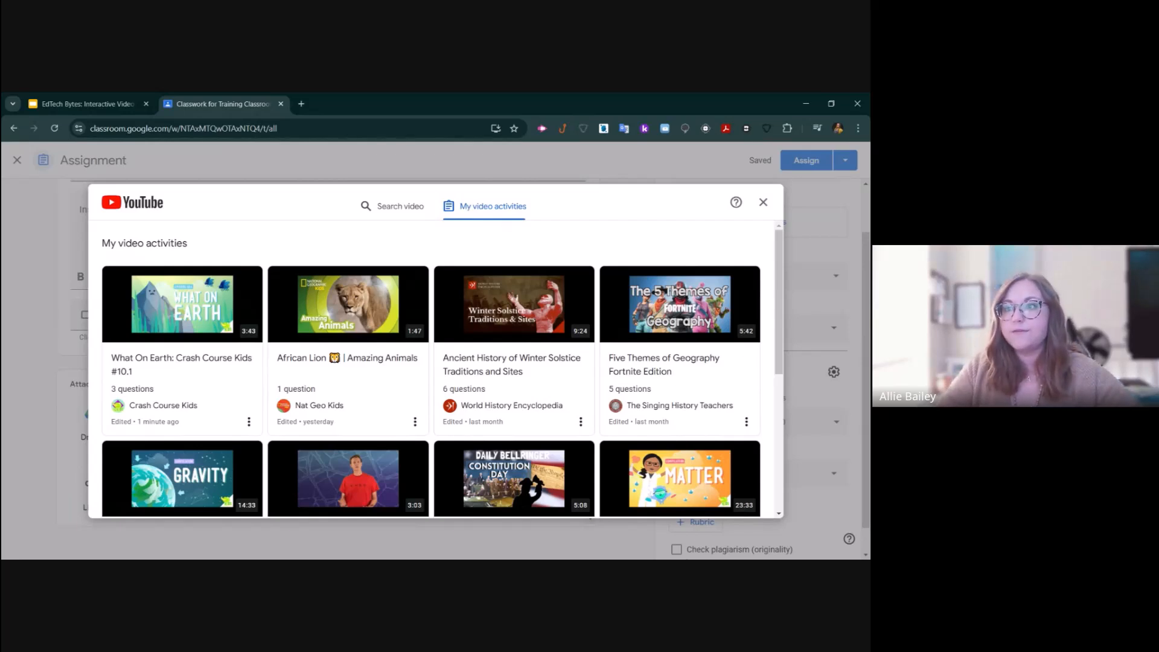
- Attach the Math Antics - Fractions Are Division video activity to the assignment
scroll("down", 3)
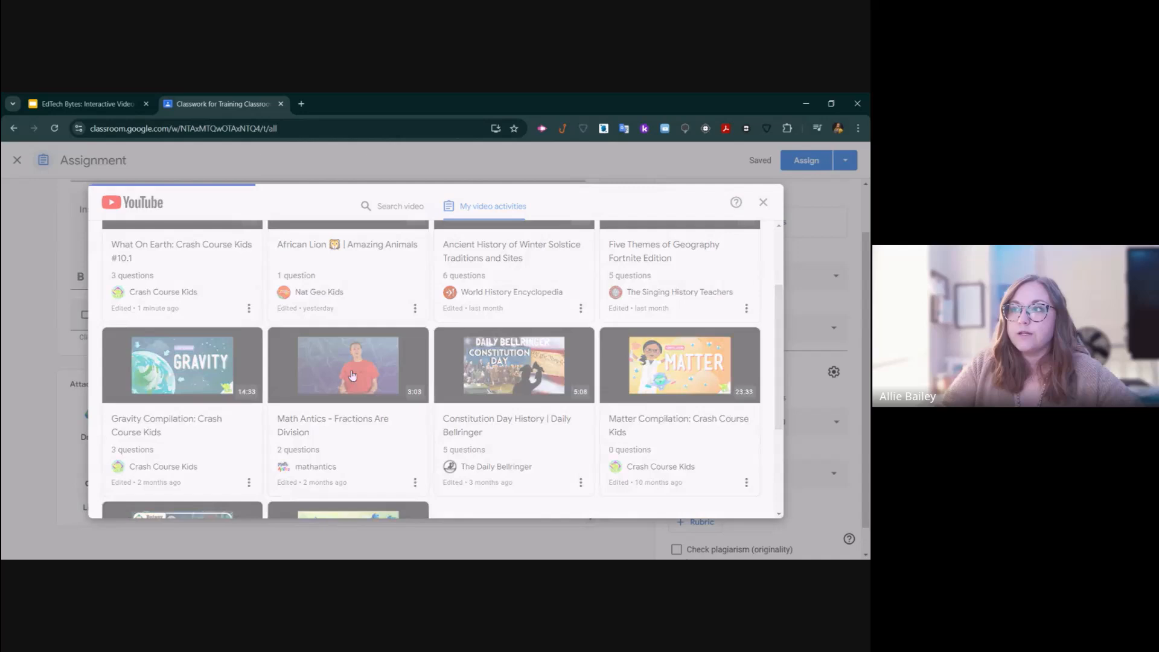
left_click(347, 365)
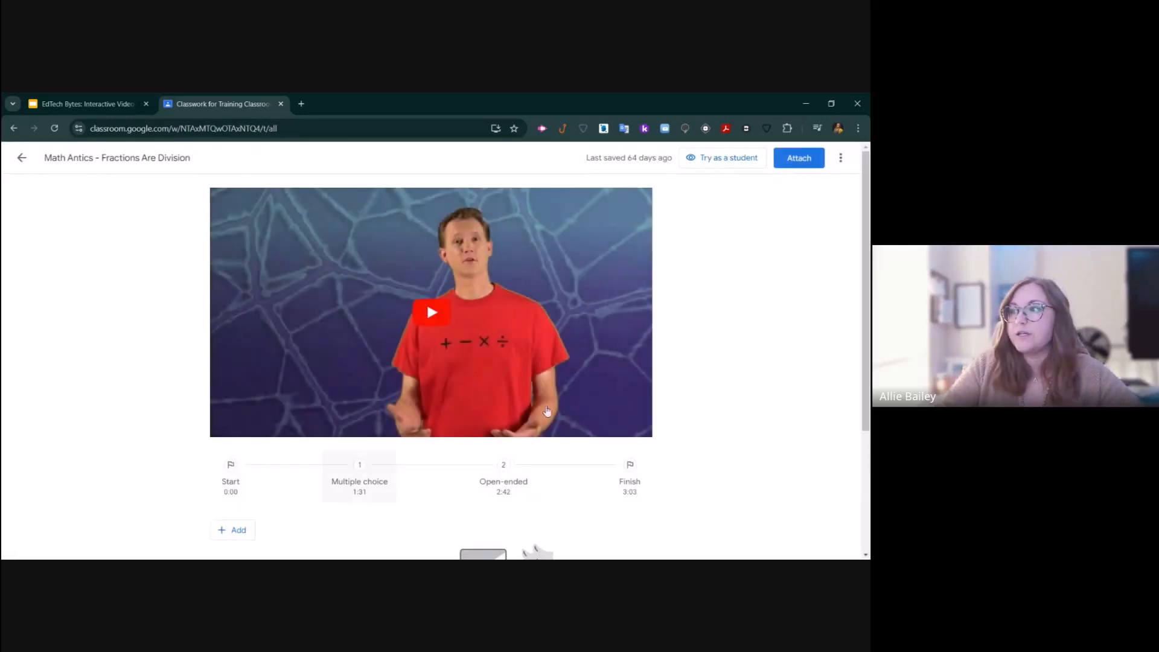
mouse_move(795, 159)
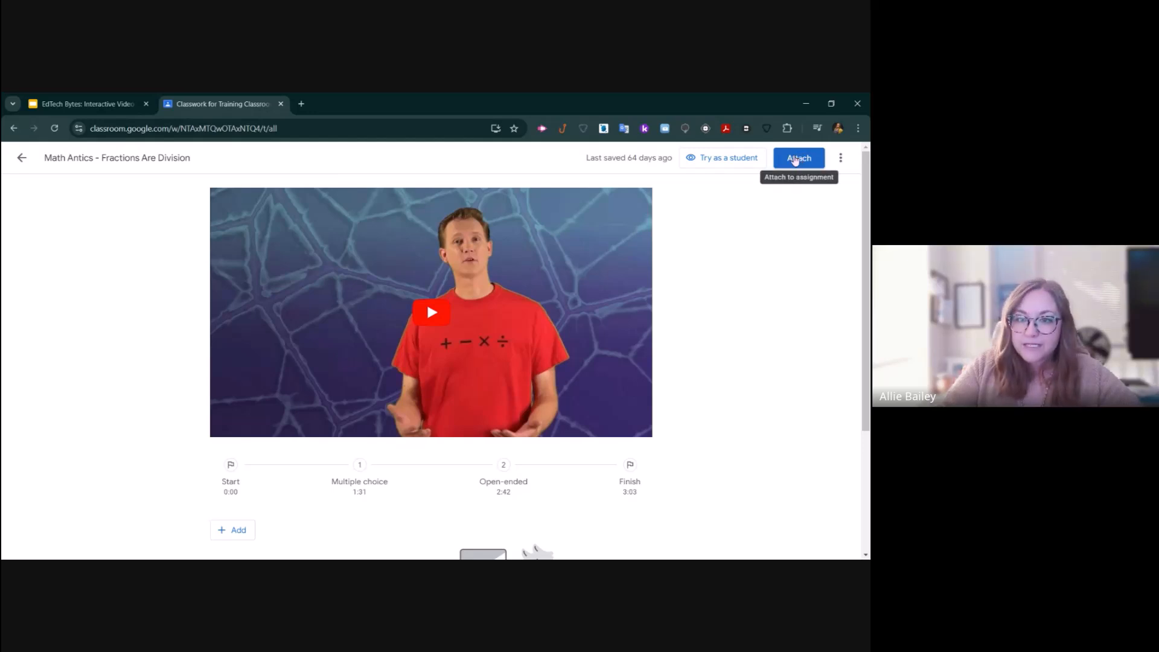
left_click(799, 157)
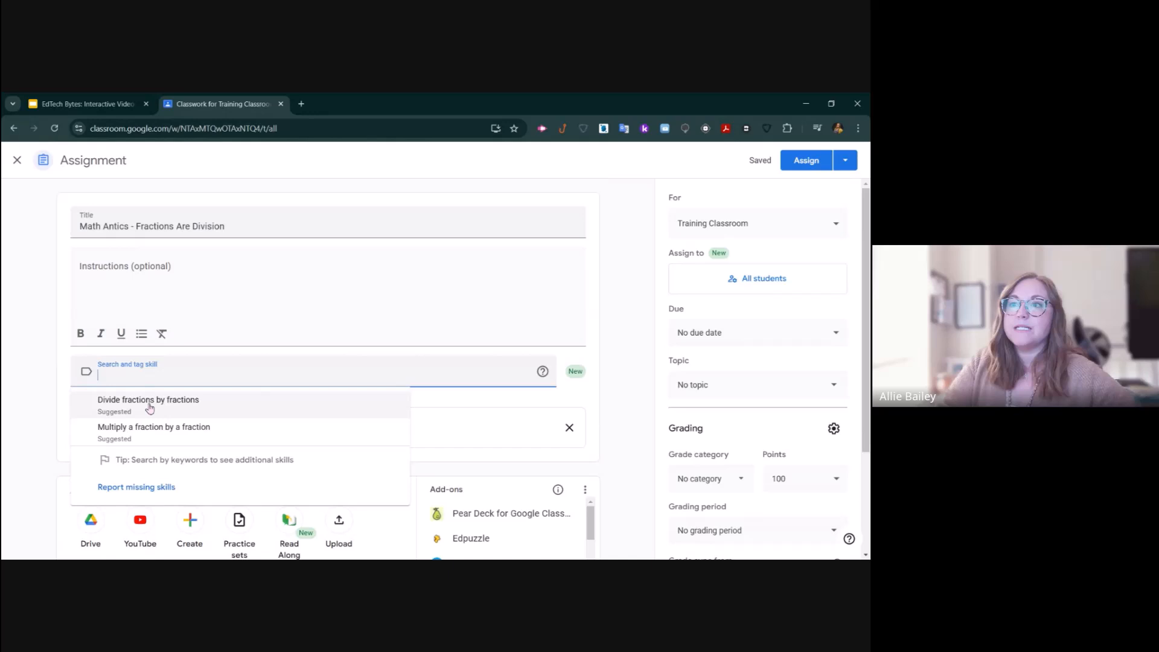
- Tag the skill 'Create equivalent fractions' (search 'fraction') and review the Assign to recipients
type("fraction")
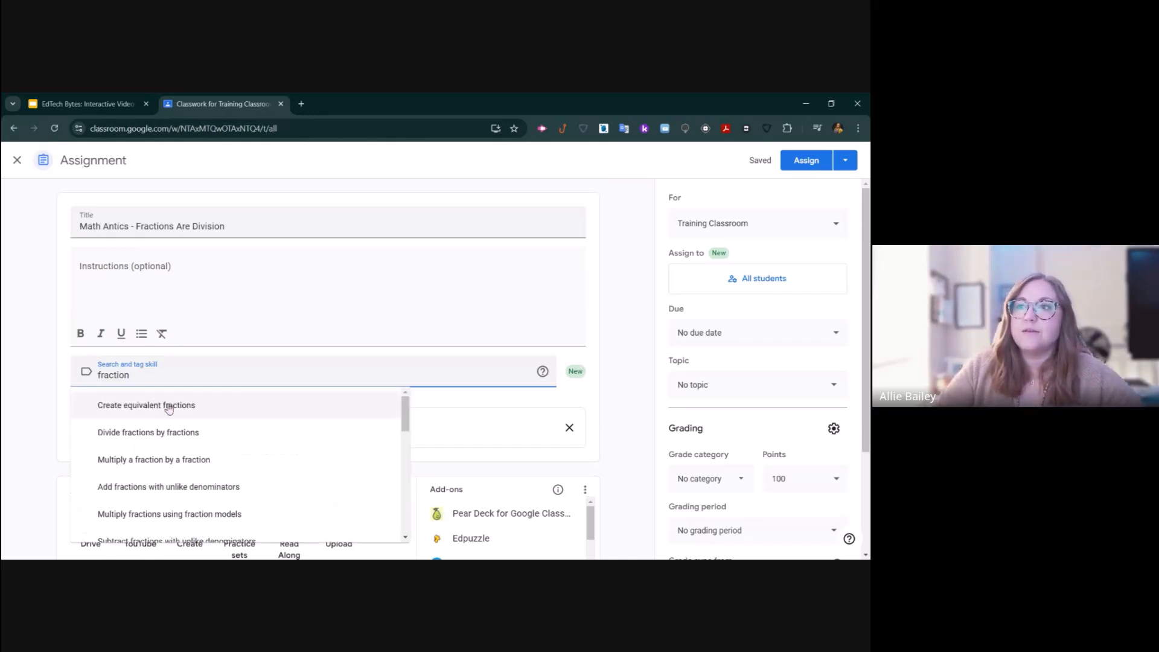
left_click(145, 406)
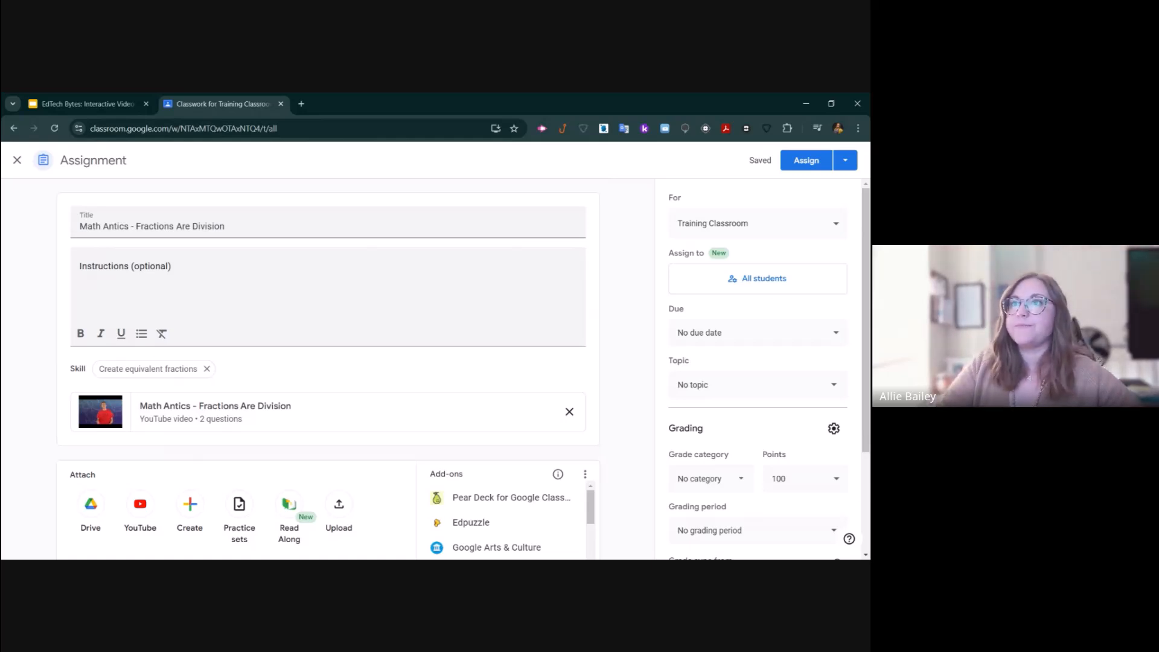
left_click(294, 285)
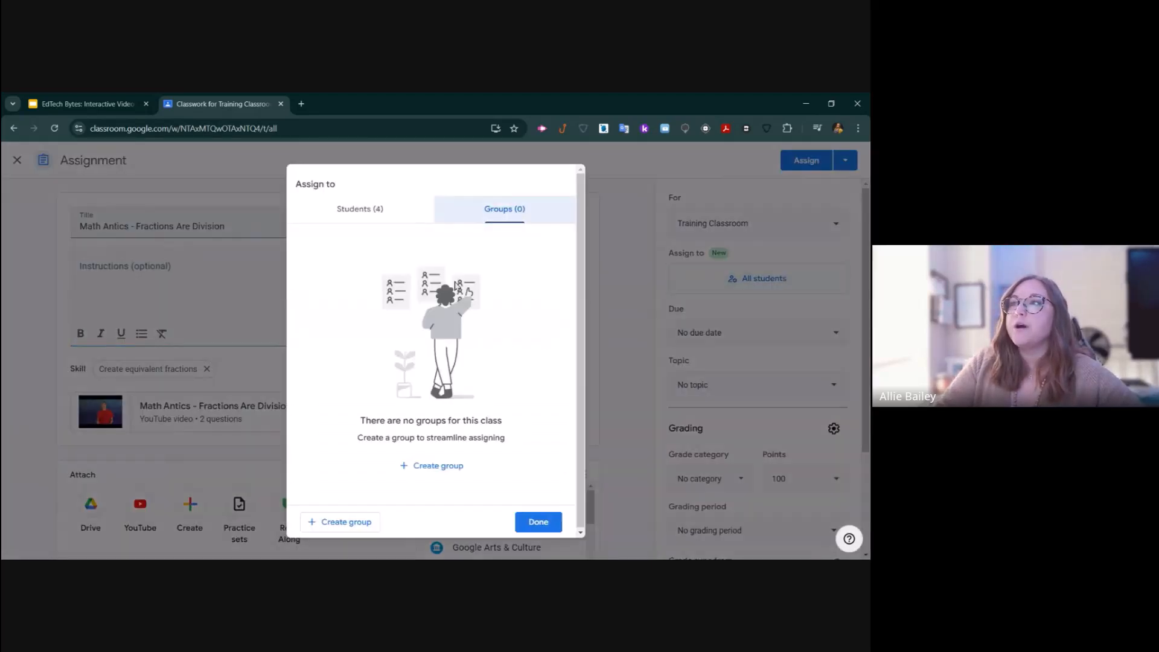
mouse_move(517, 276)
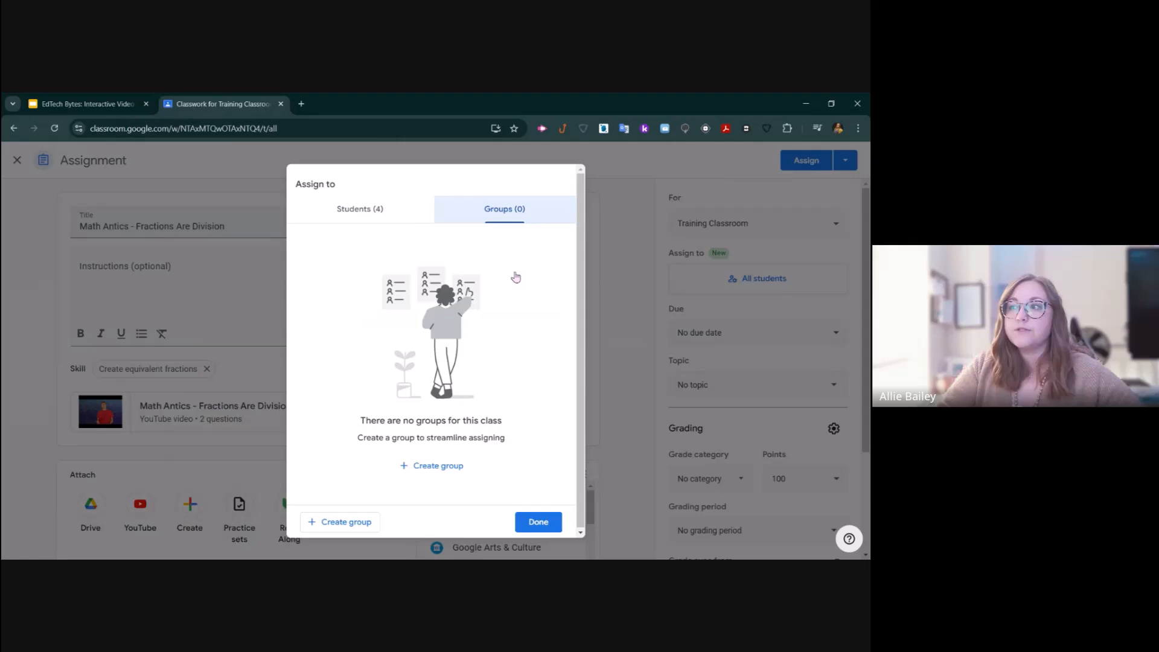
- Keep all students as recipients, assign without a grade category, and view the posted assignment
left_click(538, 522)
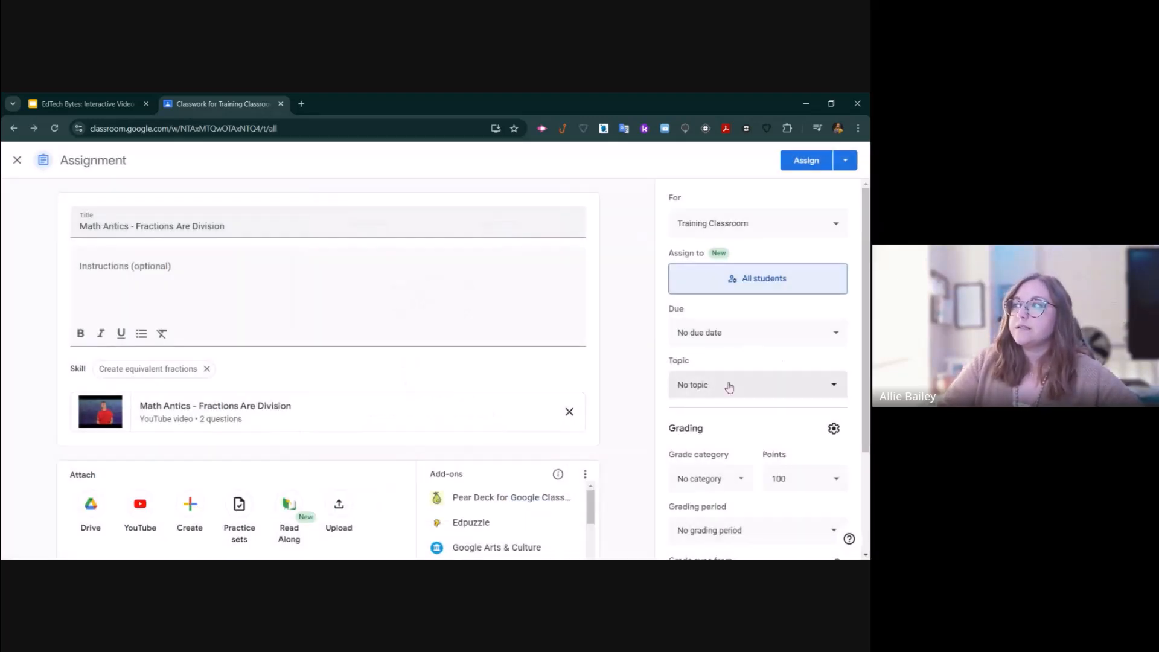
scroll("down", 3)
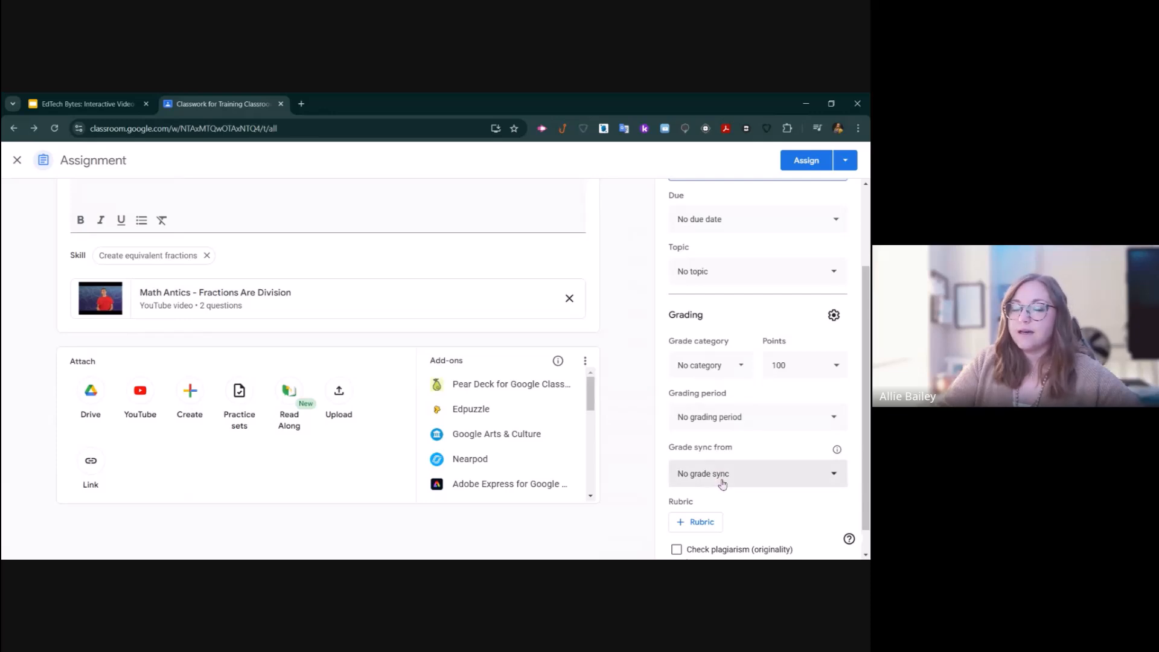
mouse_move(747, 375)
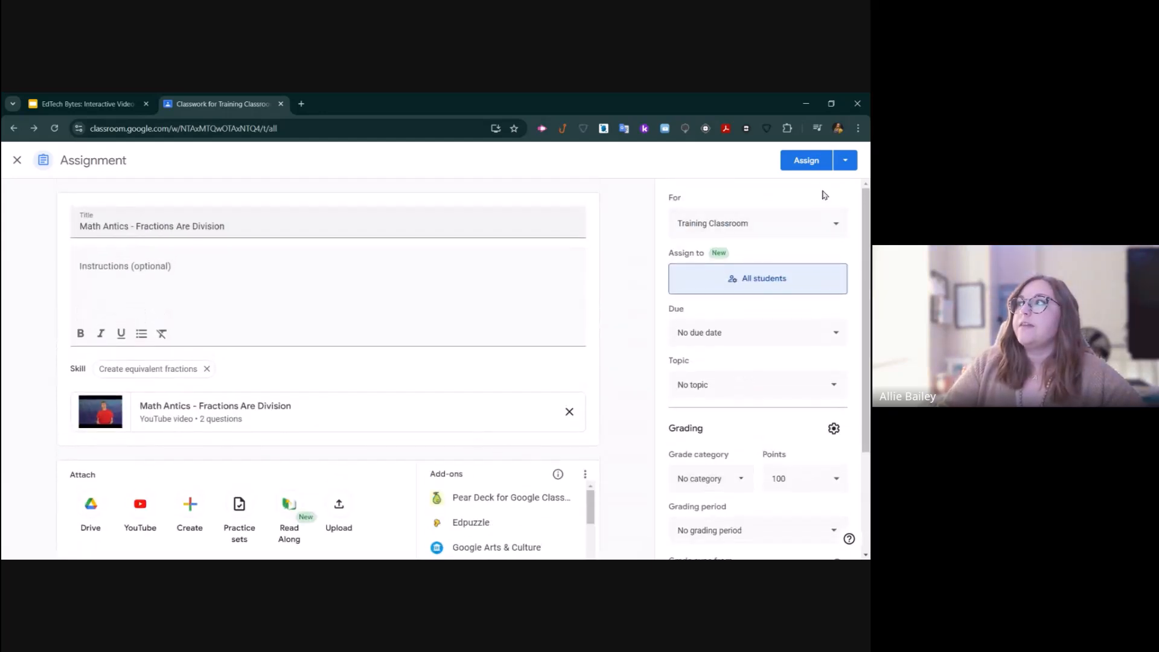
left_click(807, 160)
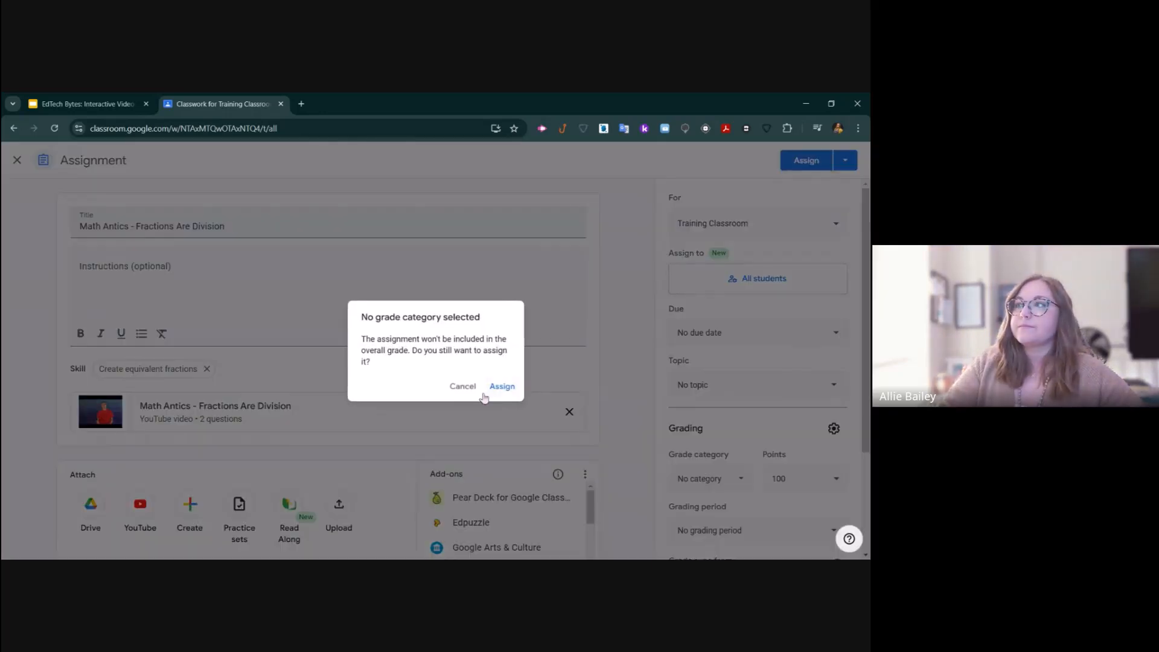
left_click(502, 386)
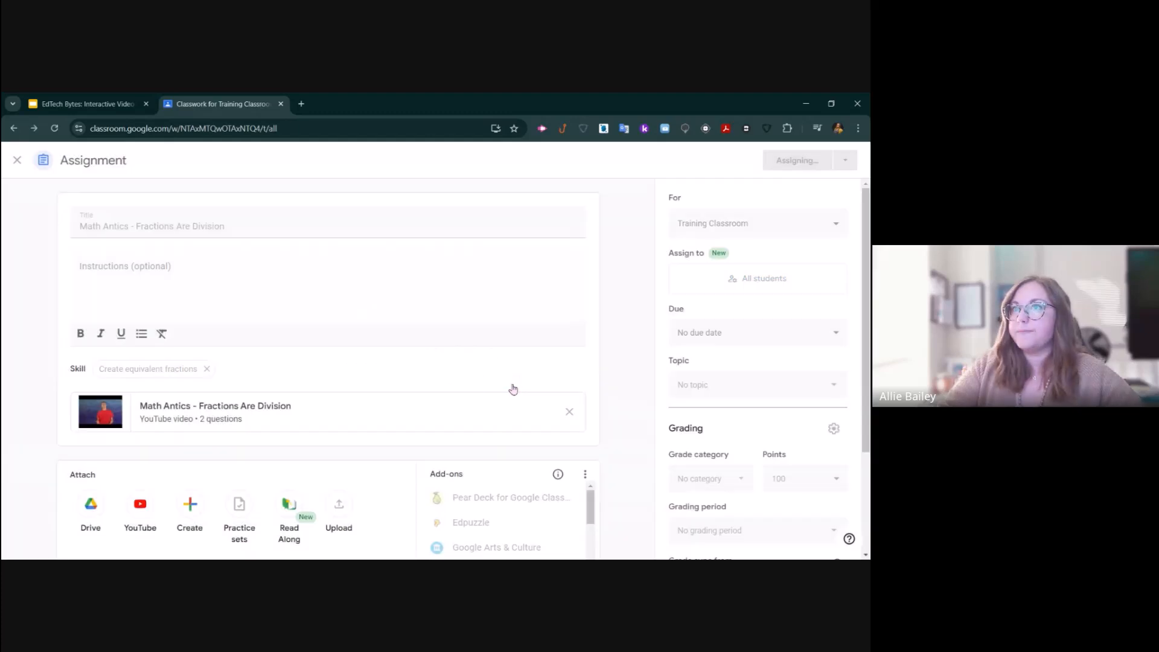
left_click(798, 159)
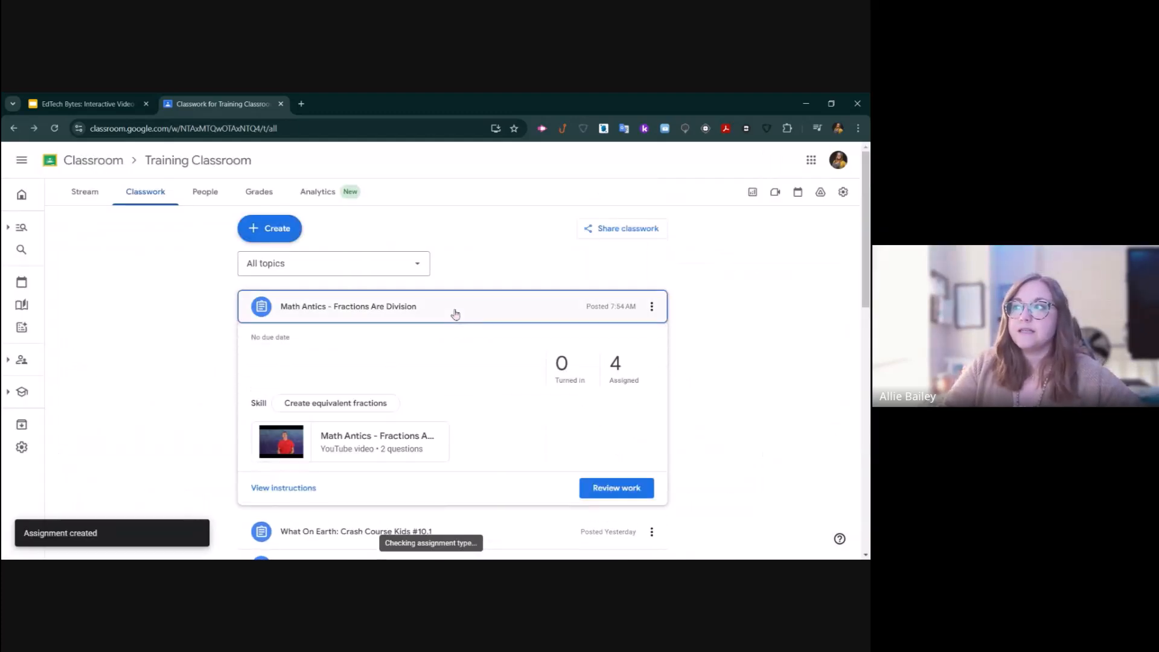
scroll("down", 3)
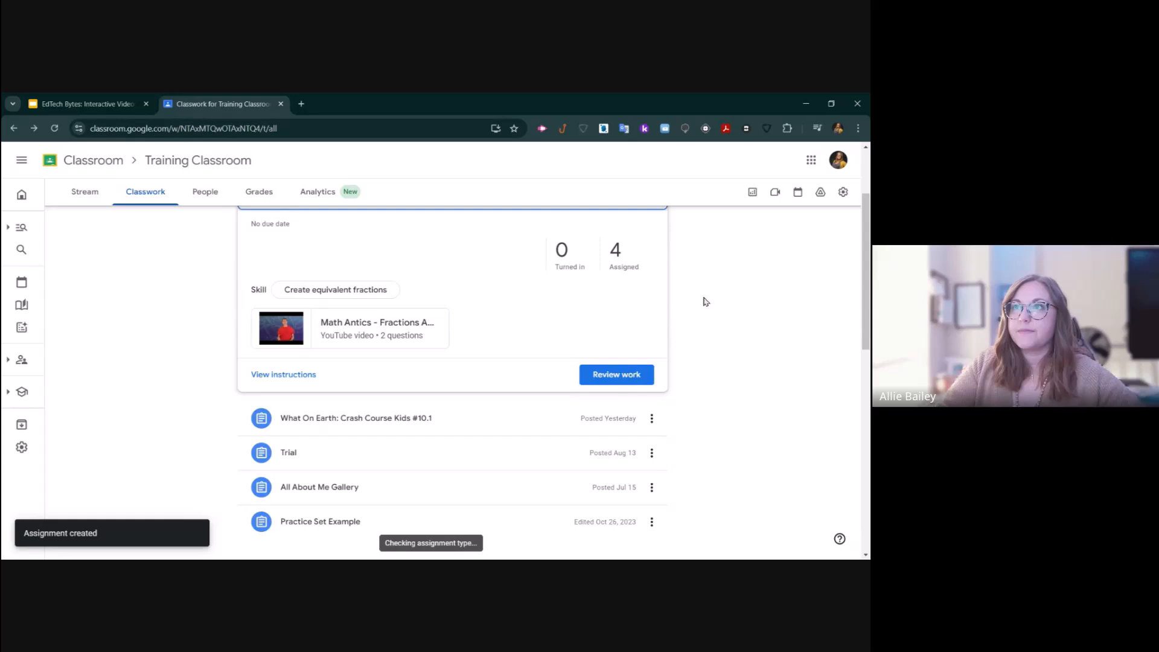
left_click(259, 192)
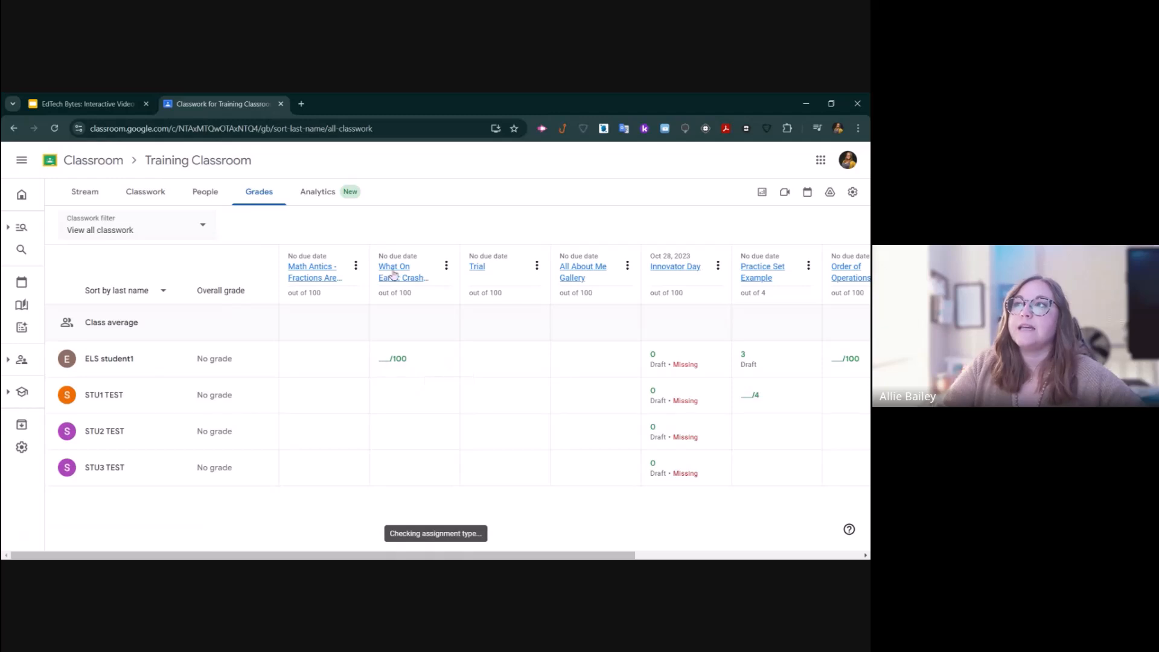
left_click(394, 272)
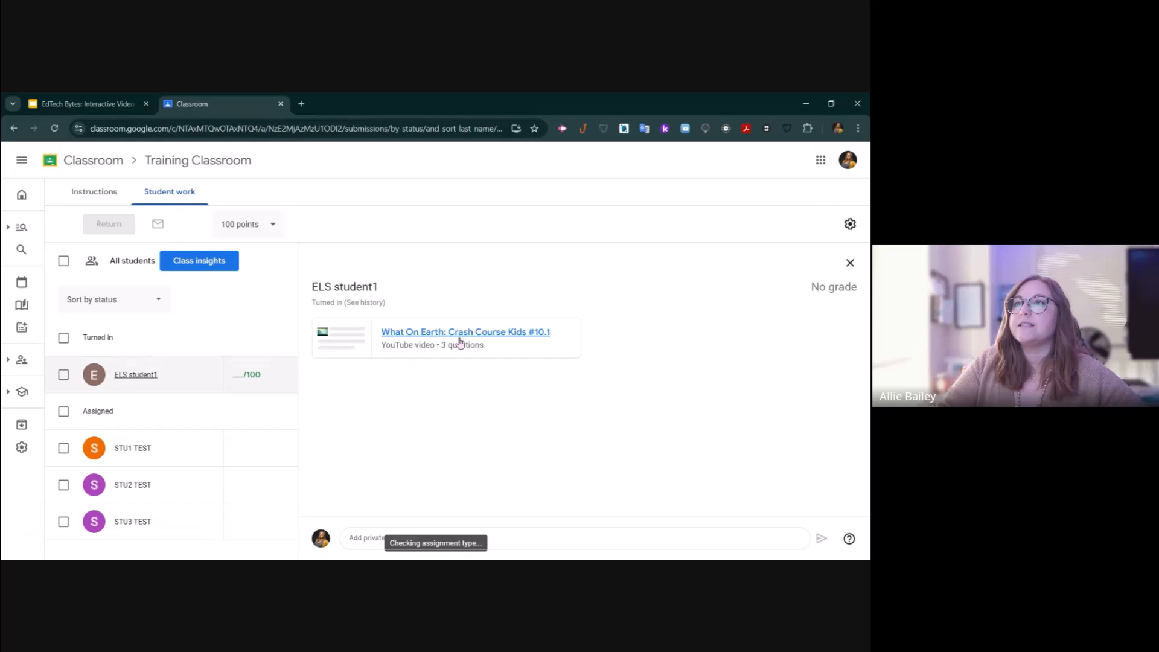
mouse_move(186, 270)
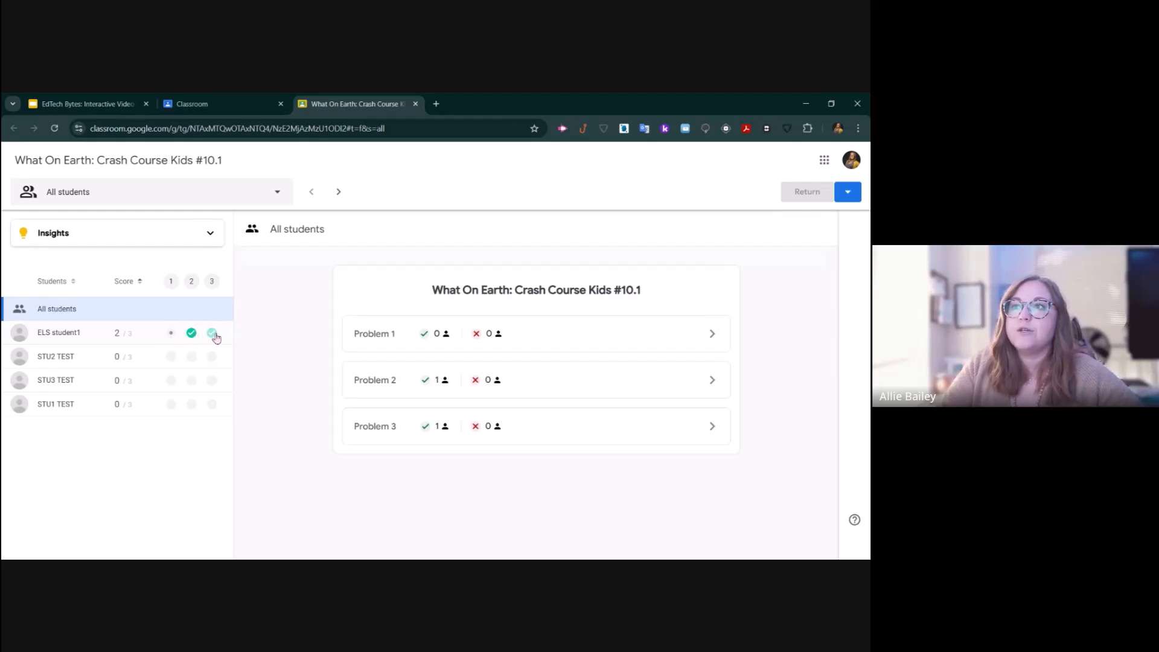
mouse_move(213, 333)
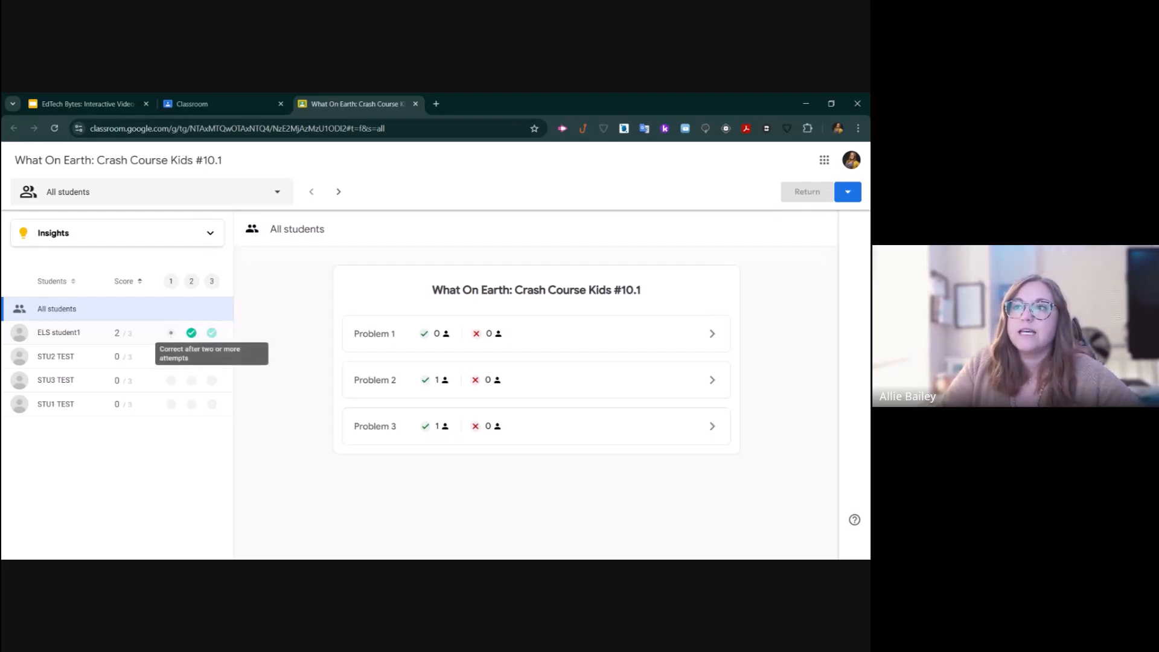
mouse_move(171, 333)
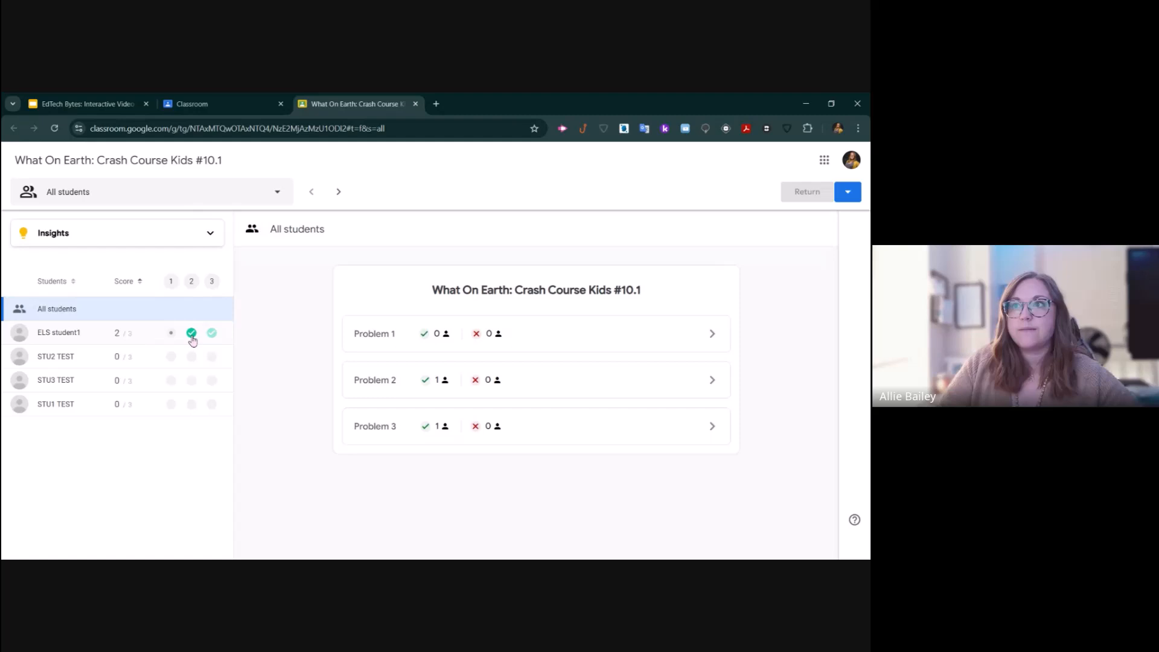
mouse_move(190, 333)
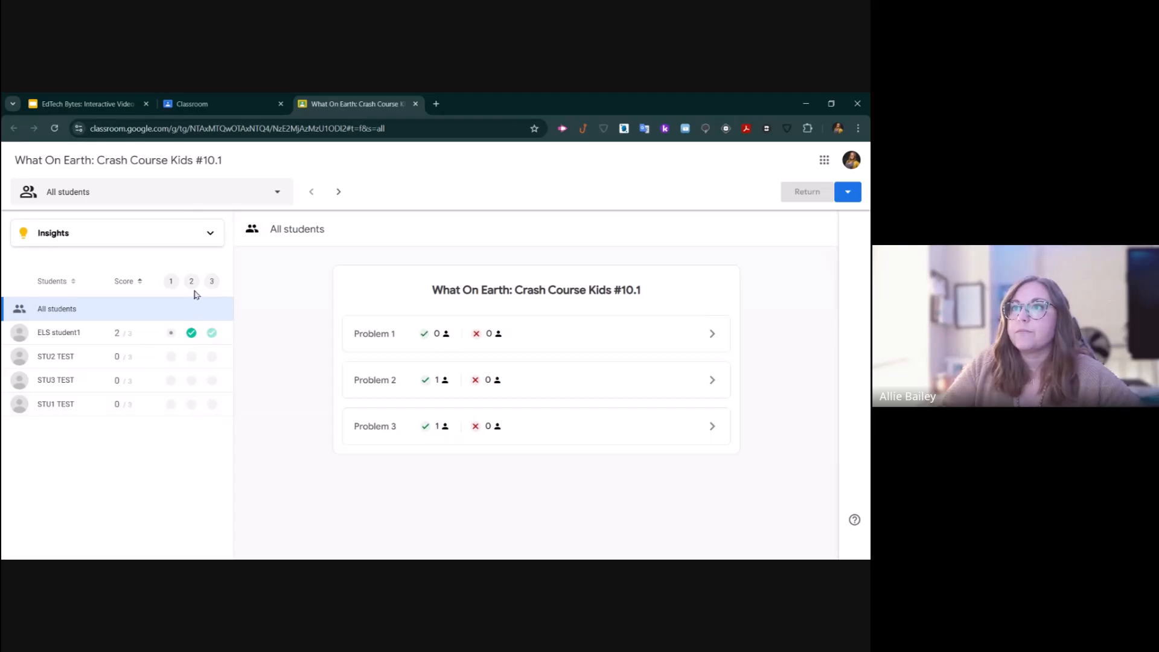
- Show Problem 1 responses and grade the student's Lithosphere answer Incorrect
left_click(172, 281)
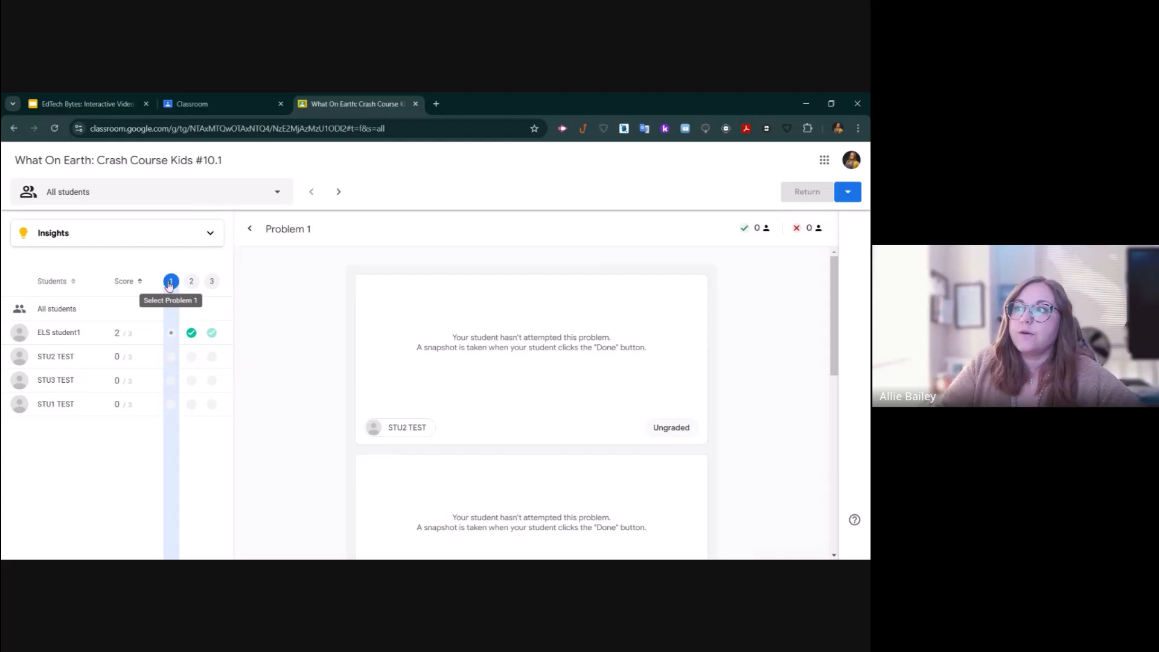
scroll("down", 3)
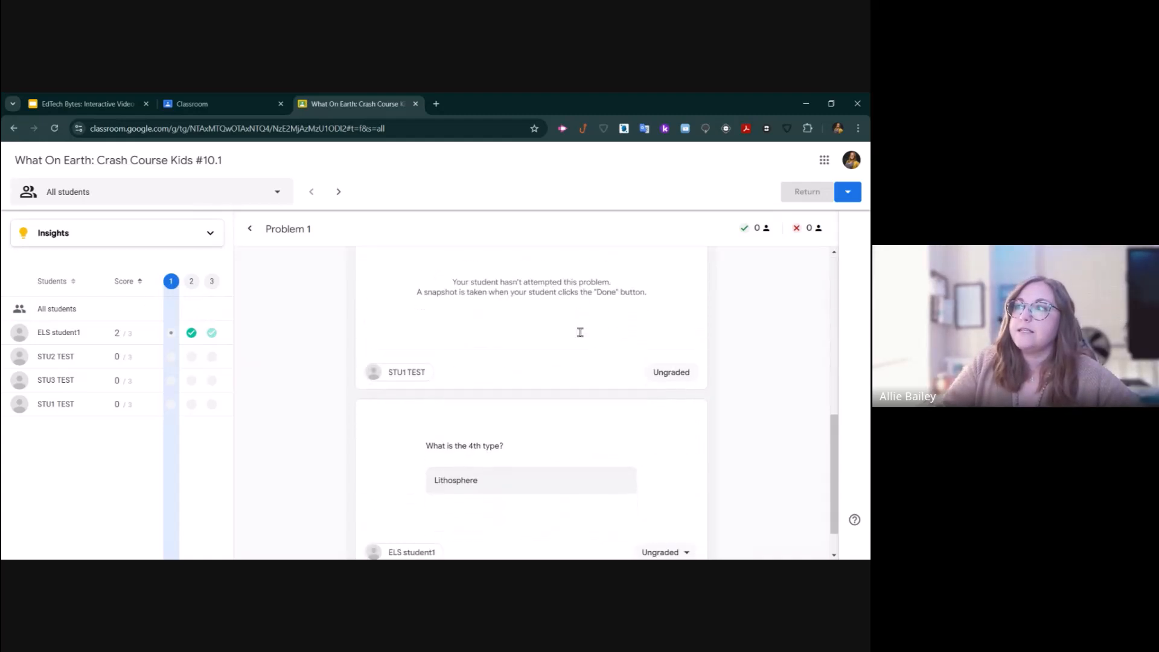
scroll("down", 3)
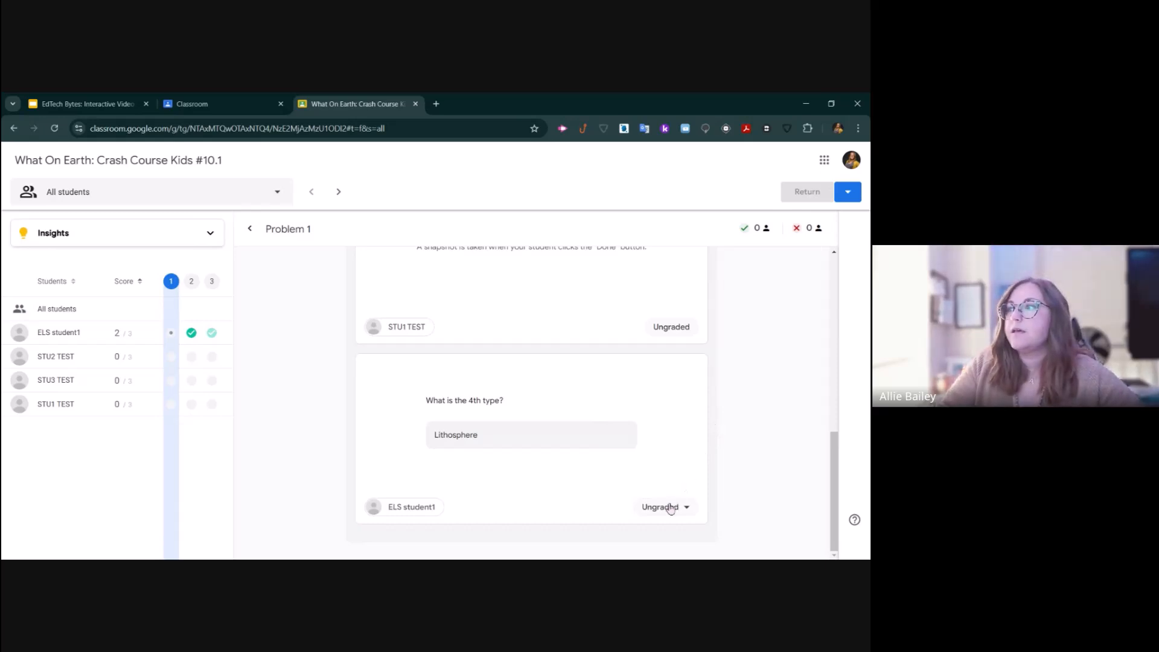
left_click(664, 507)
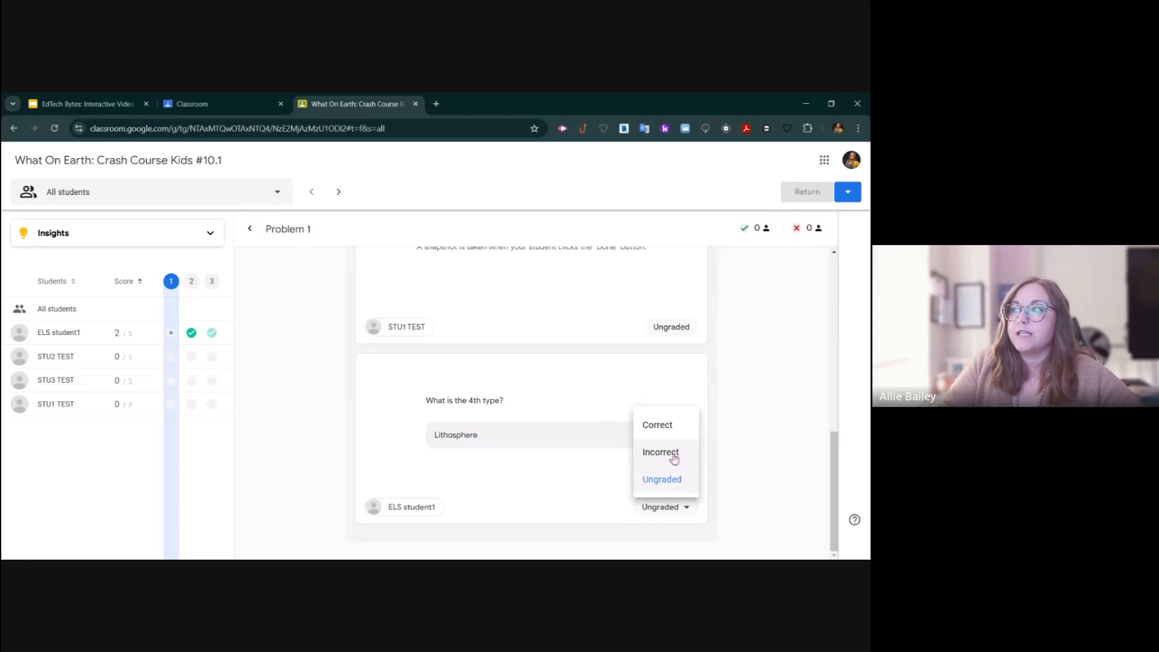
left_click(661, 452)
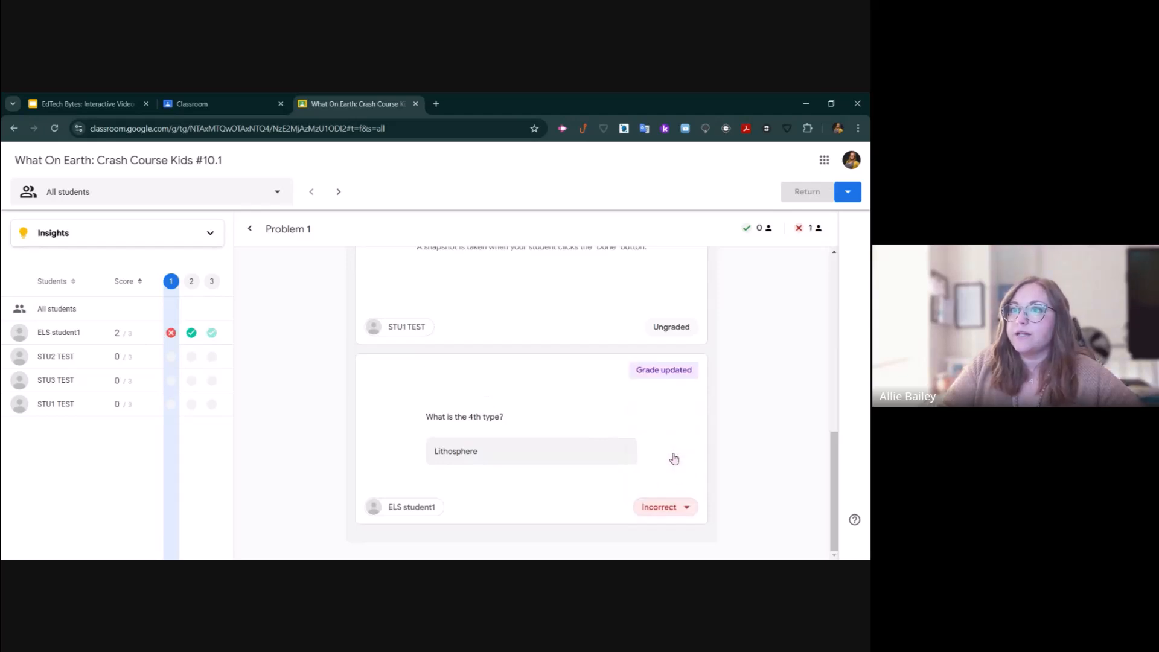
mouse_move(171, 334)
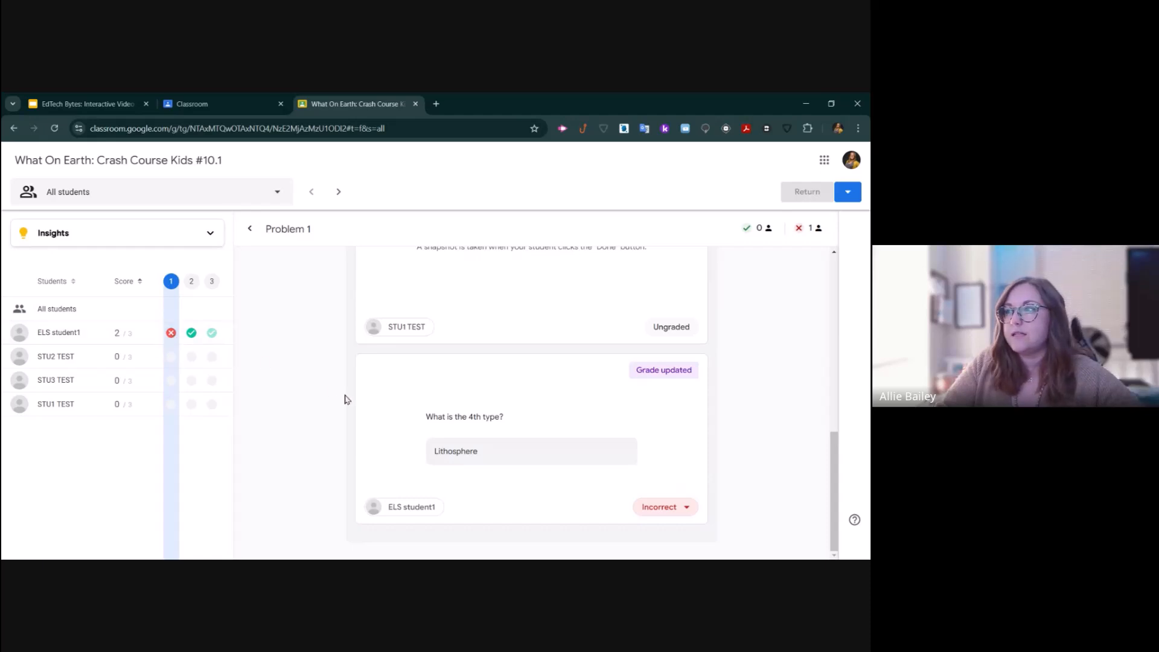
- Review ELS student1's submission across Problems 2 and 3, including the earlier Problem 3 attempt
left_click(58, 333)
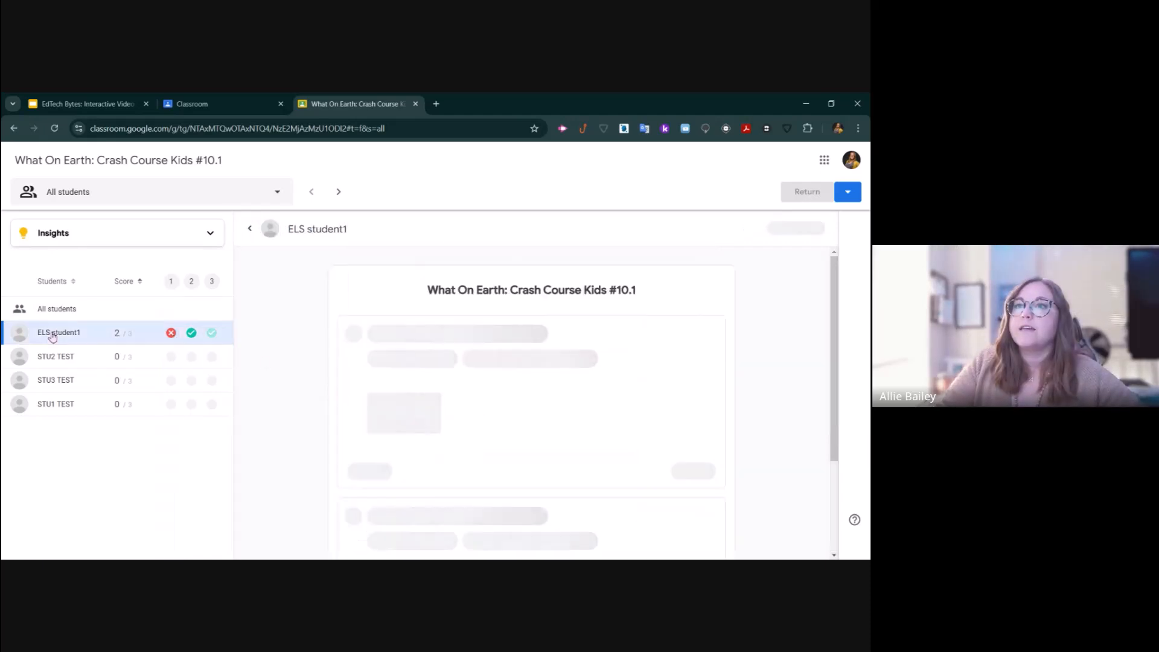
left_click(58, 334)
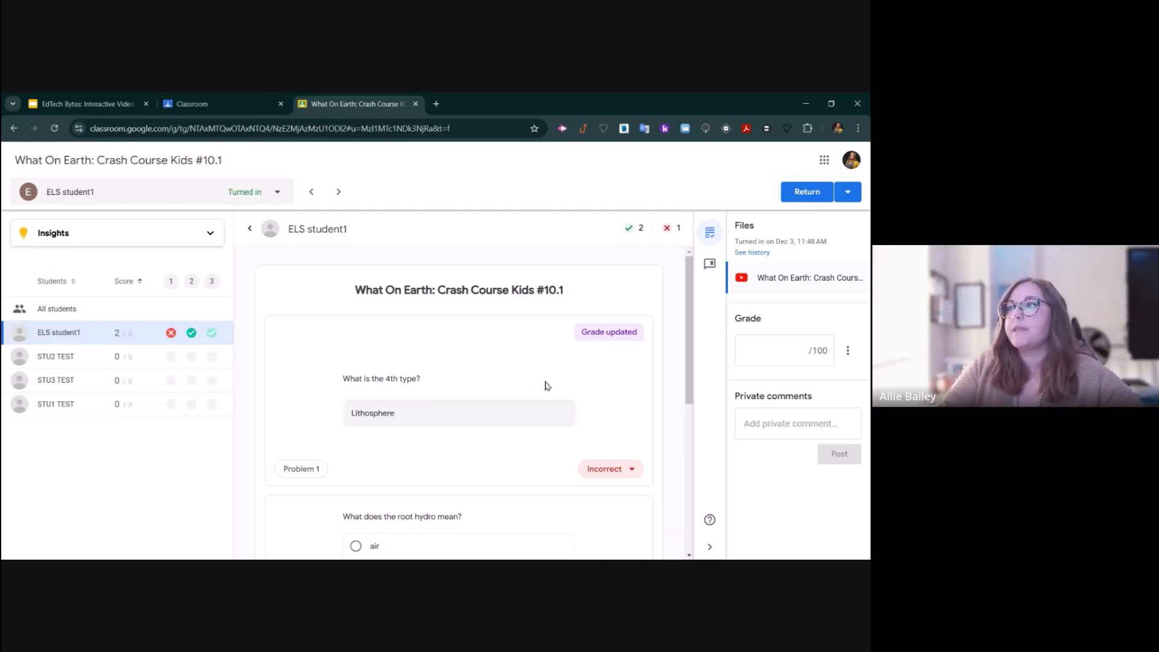
scroll("down", 3)
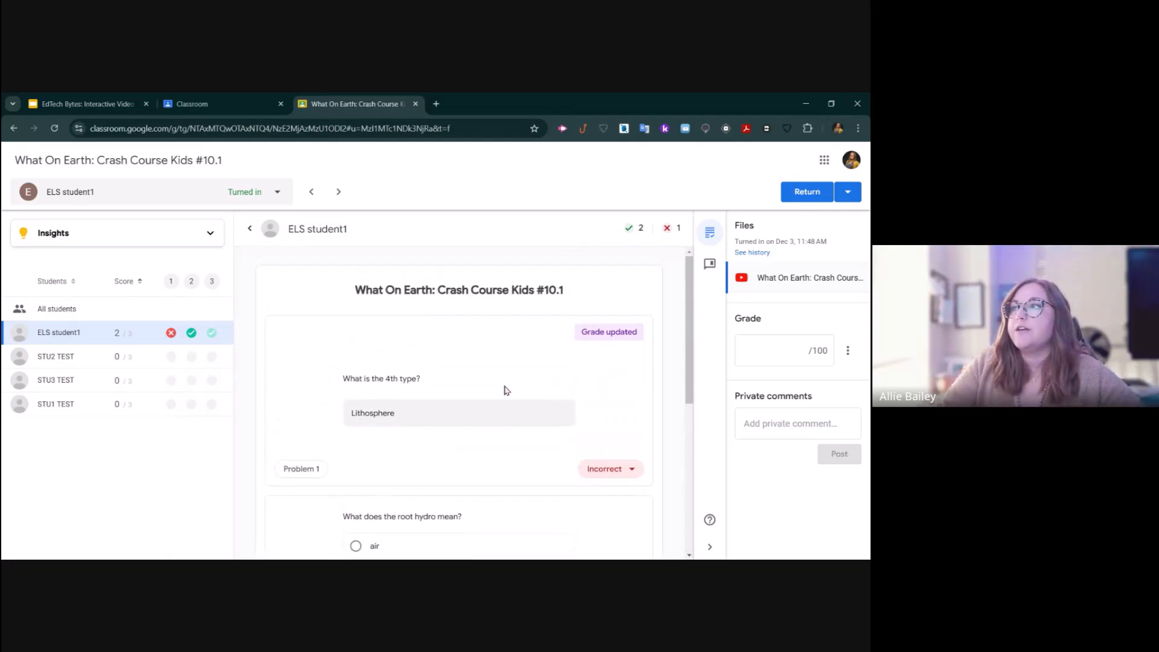
scroll("down", 3)
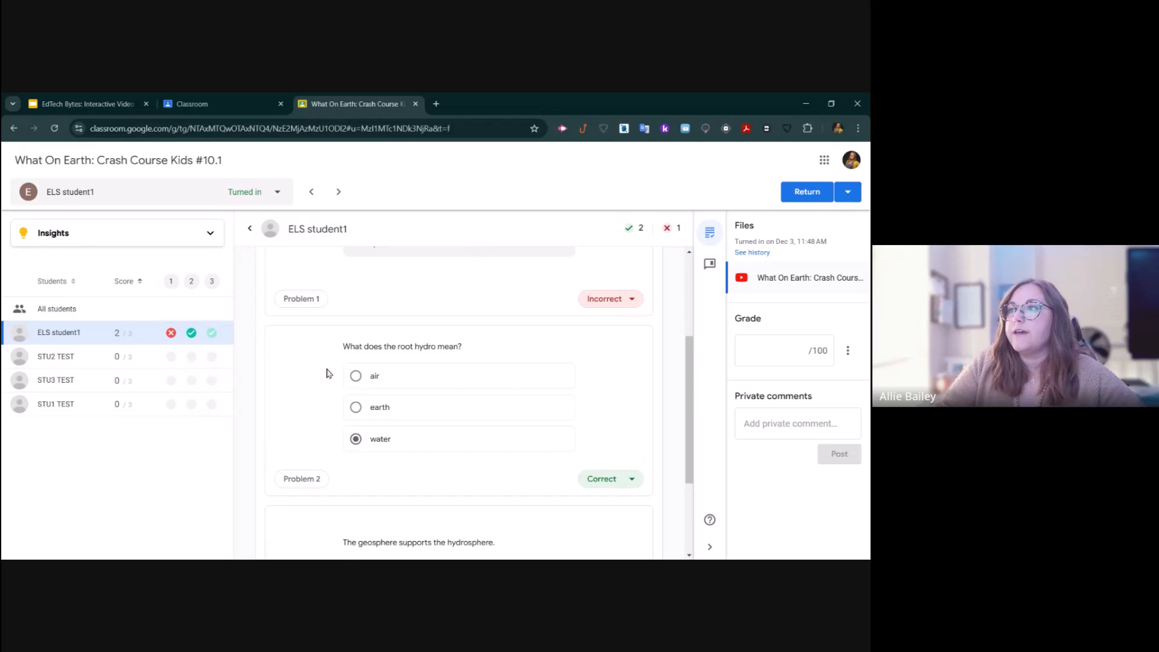
mouse_move(512, 389)
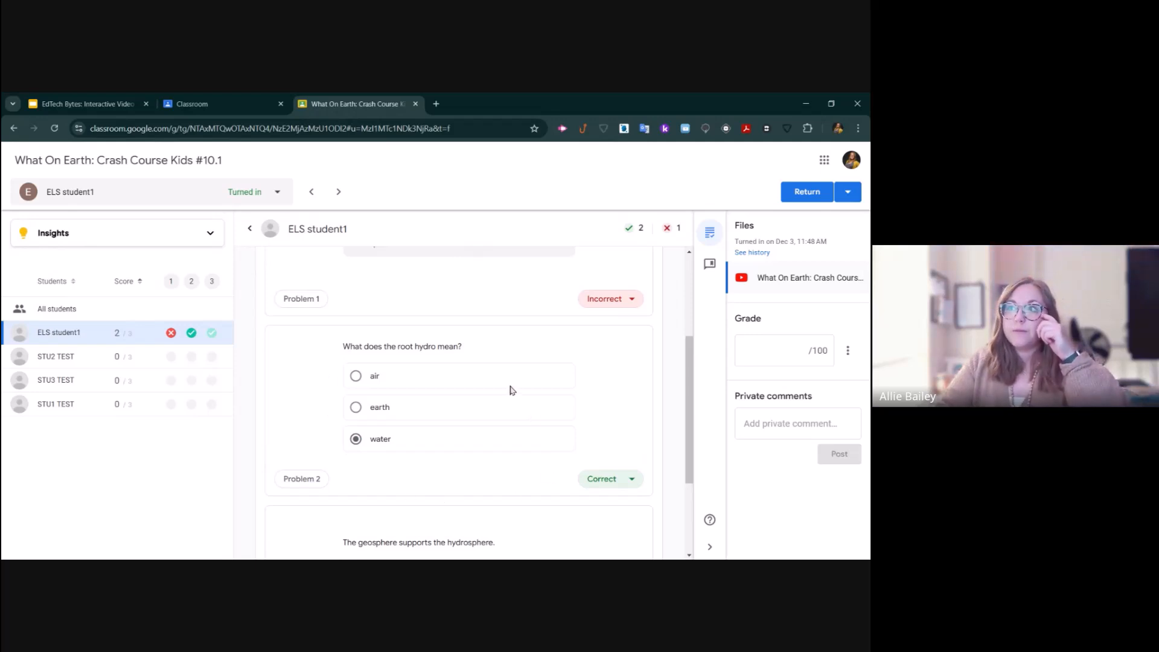
left_click(631, 478)
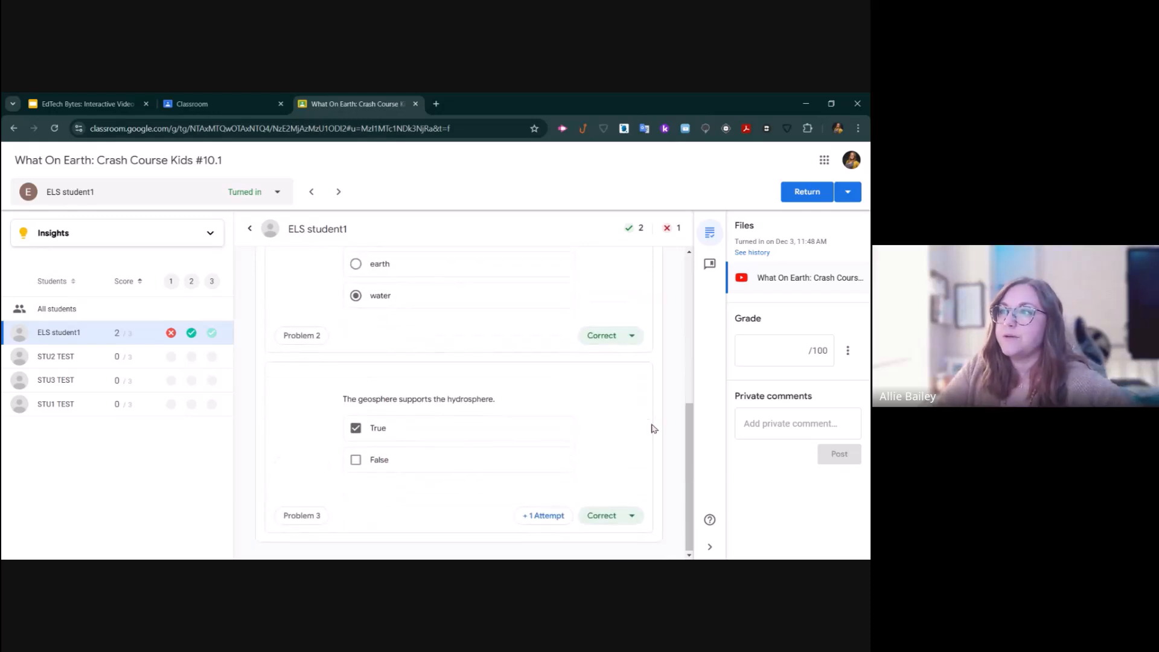
mouse_move(542, 519)
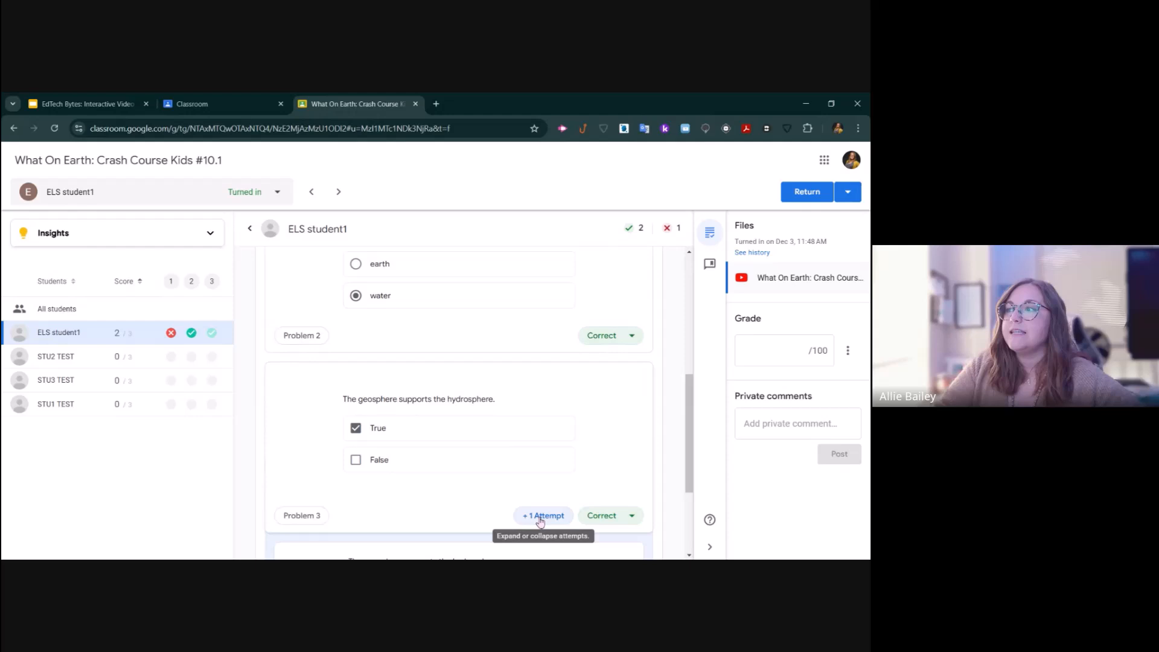
left_click(543, 516)
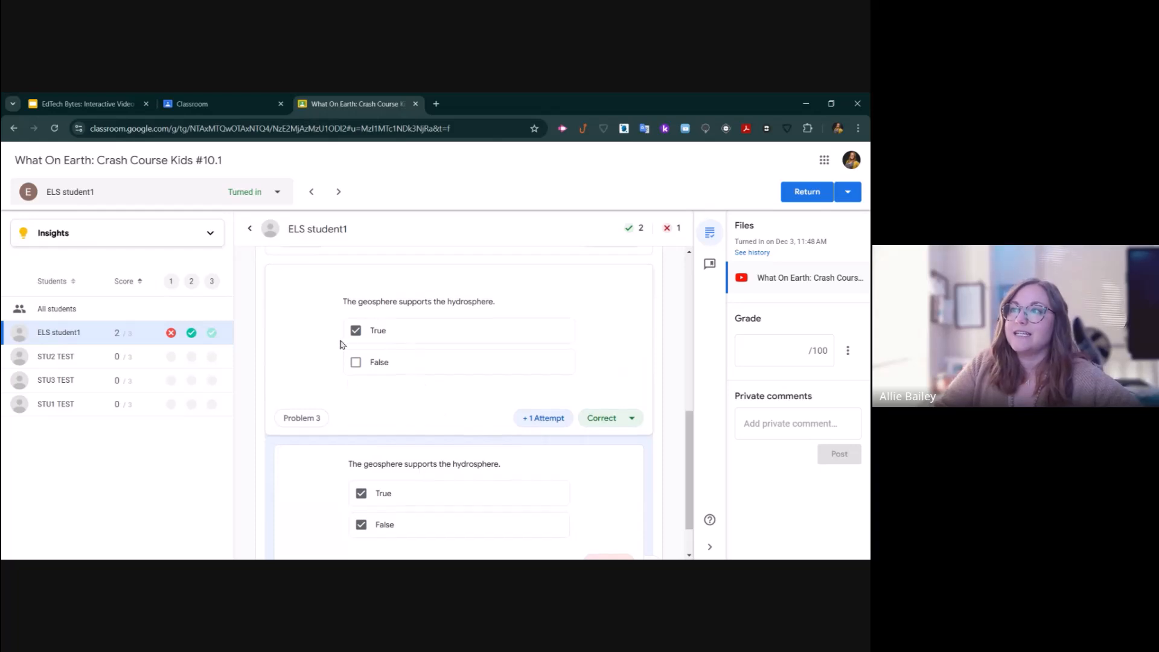
scroll("down", 3)
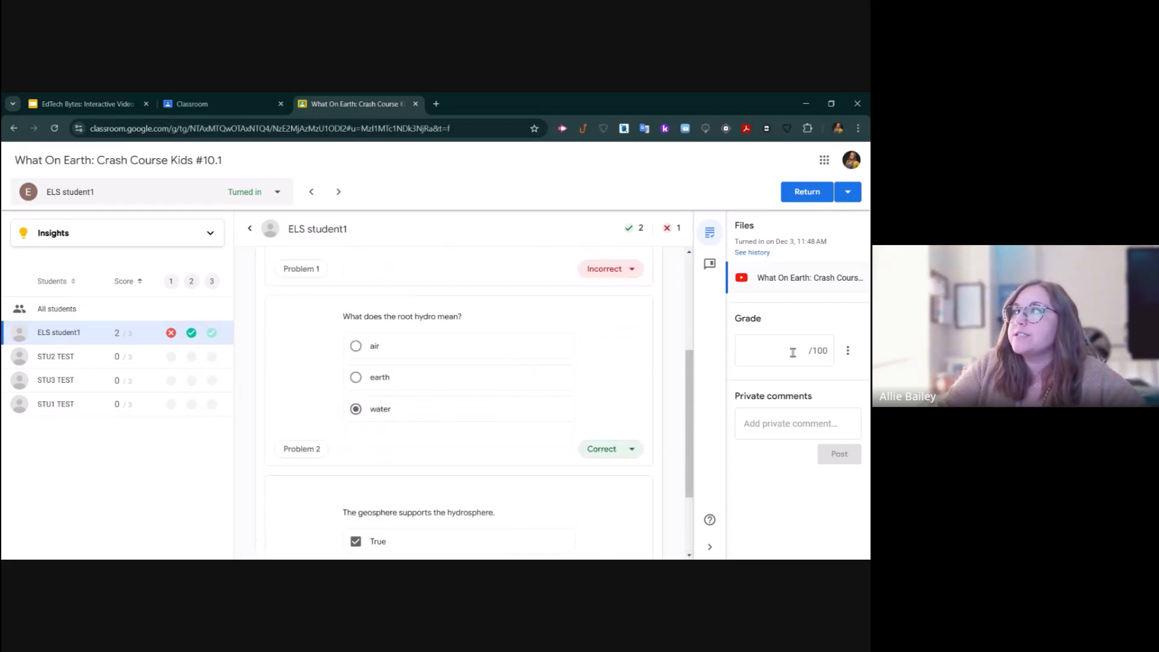
- Grade the What On Earth work 70/100 and return it to the student
left_click(778, 350)
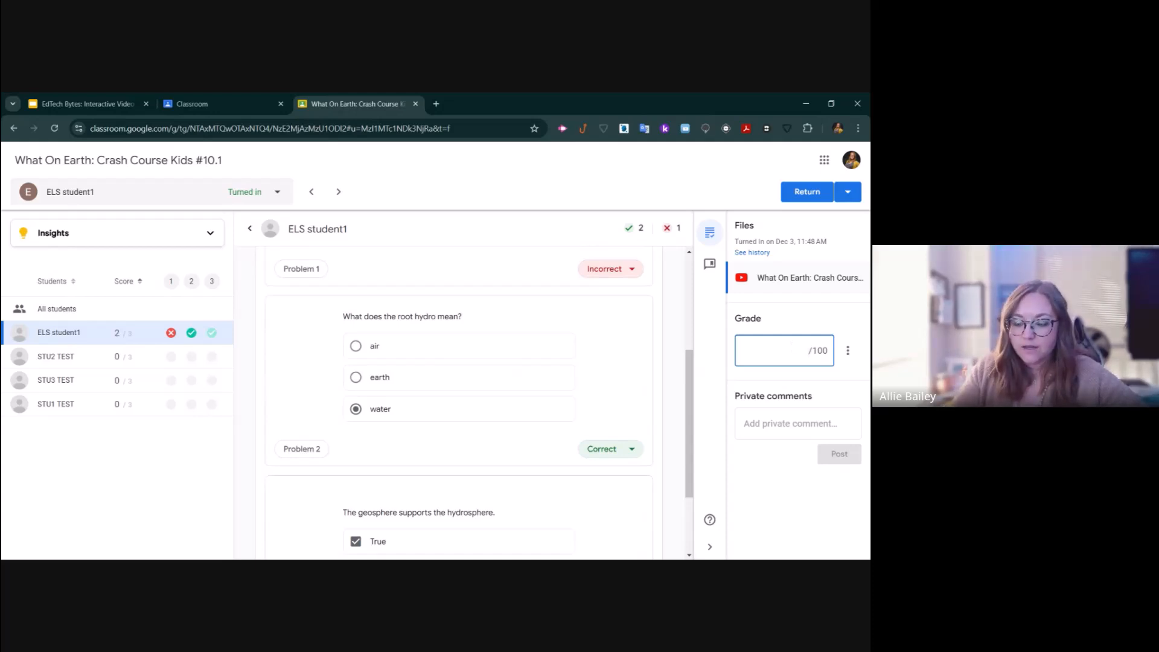
type("70")
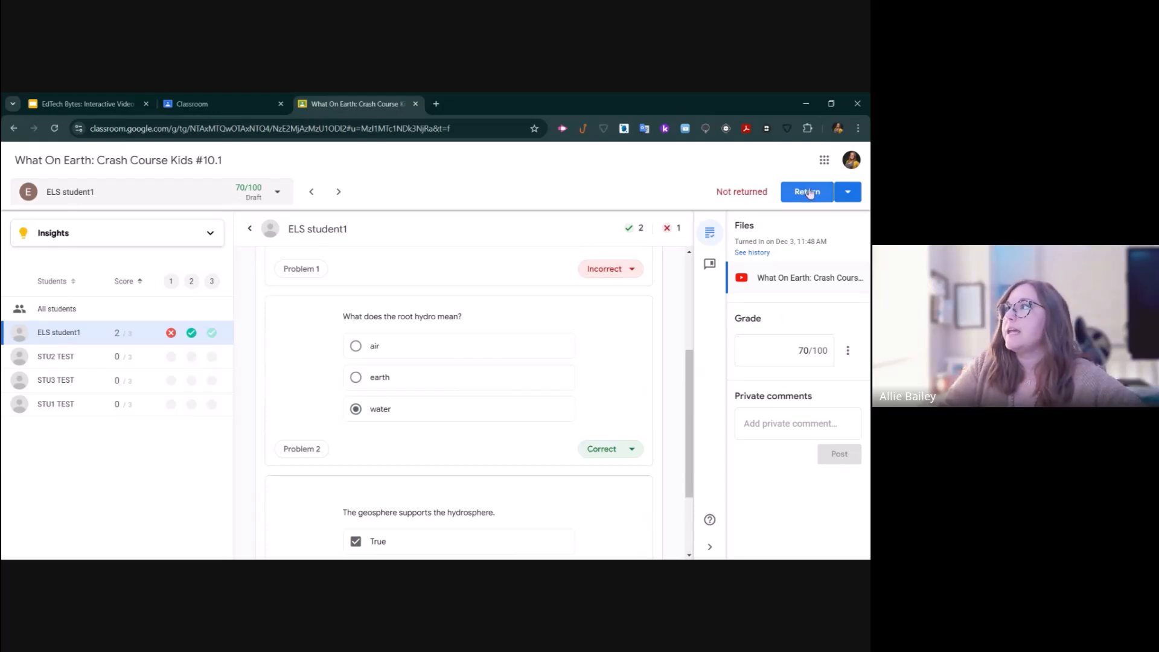
left_click(807, 192)
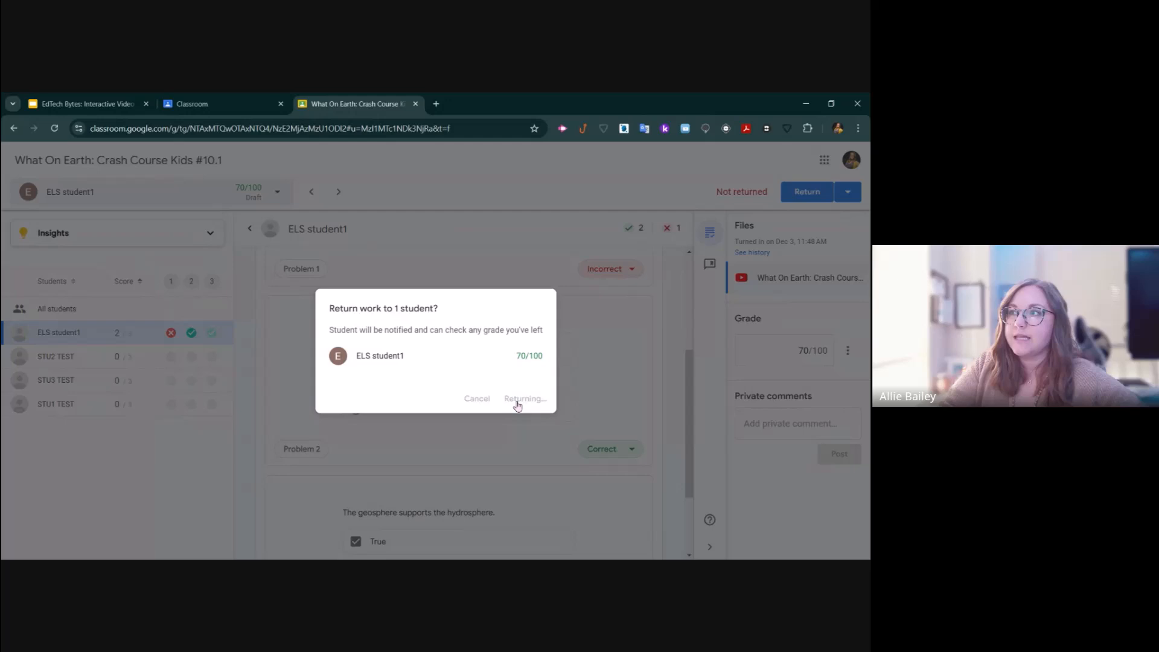
left_click(524, 399)
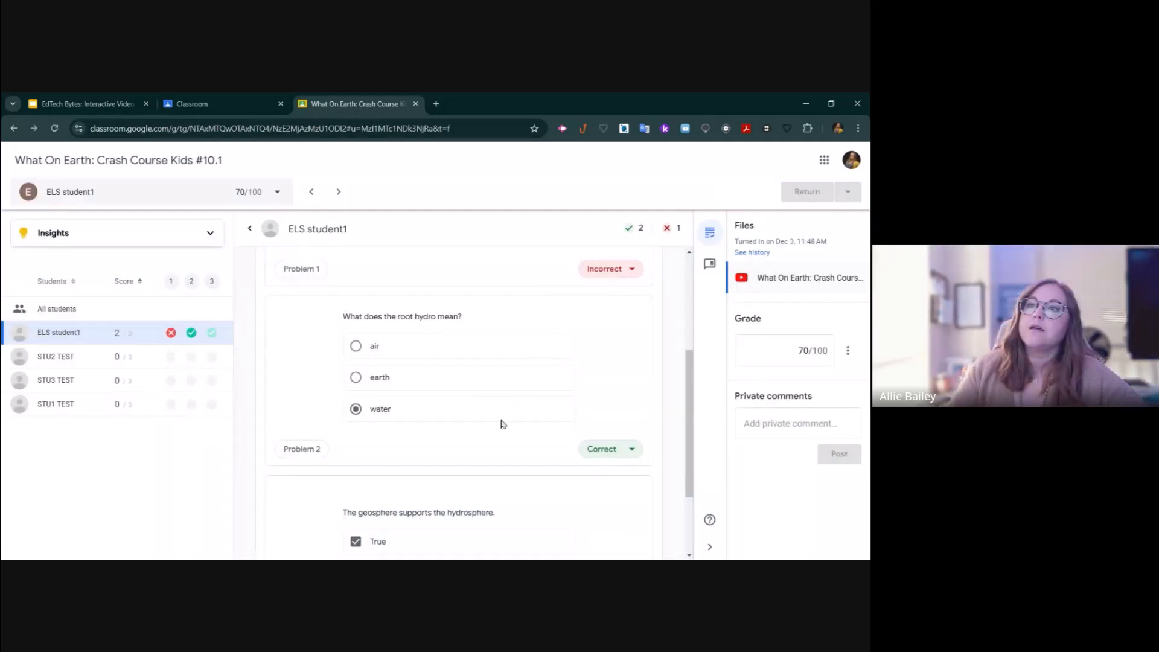